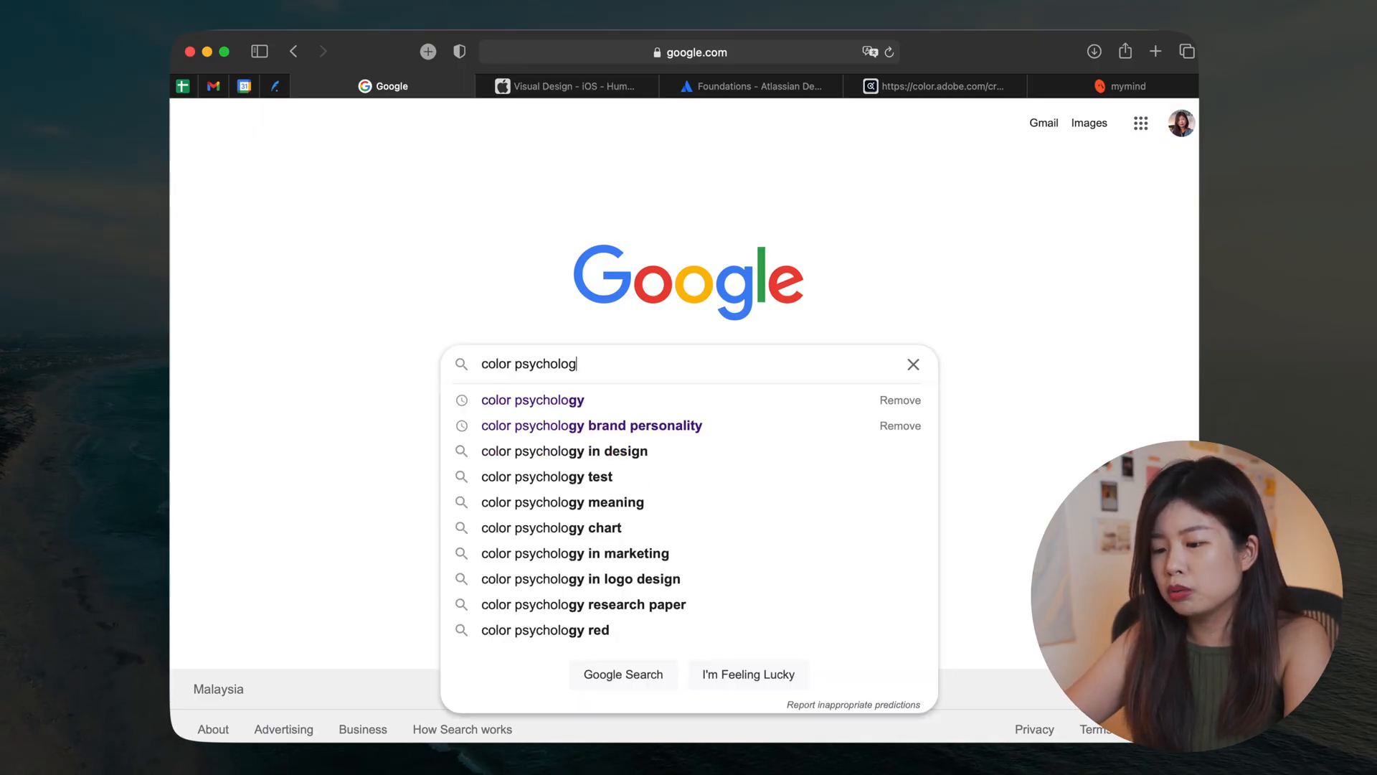
Step: Search Google Images for 'color psychology' and open a Cultural Color symbolism result in a new tab
click(531, 400)
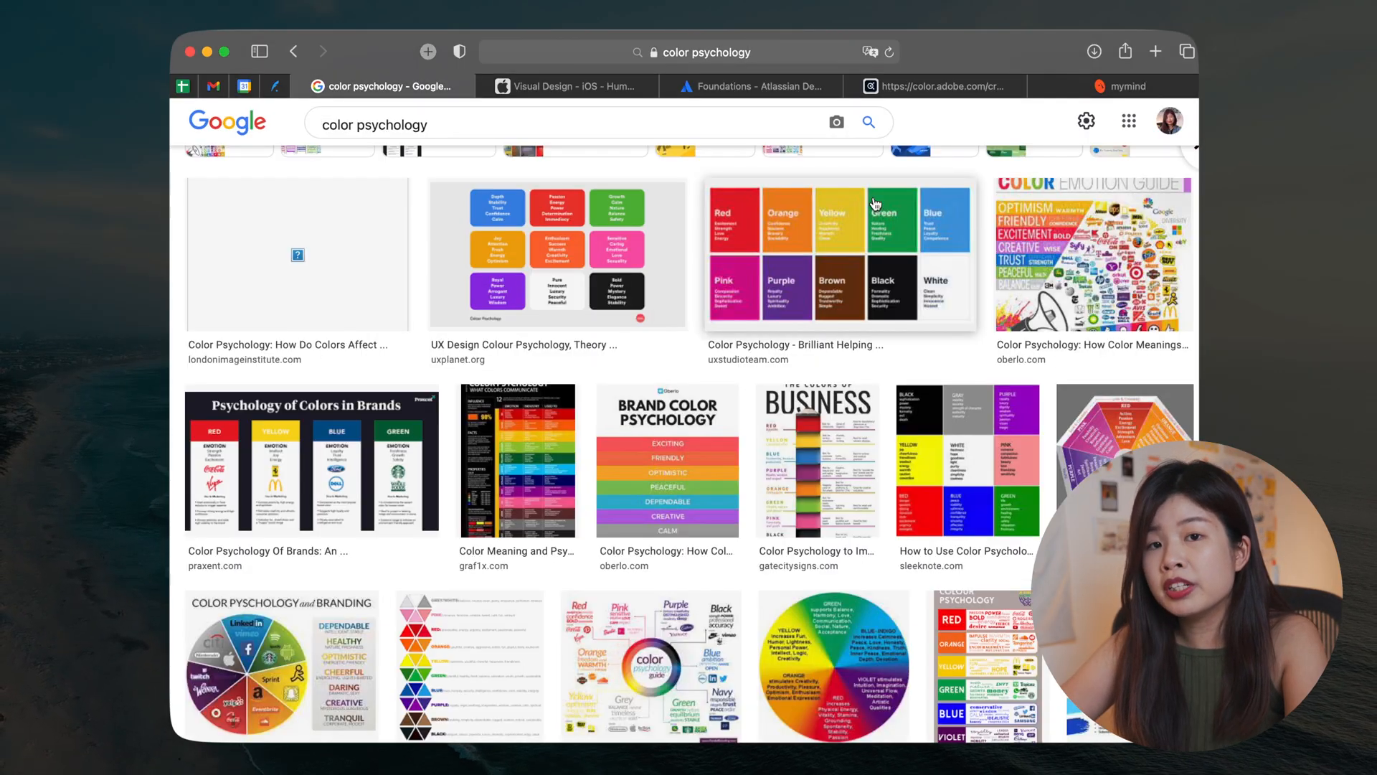
scroll(down, 3)
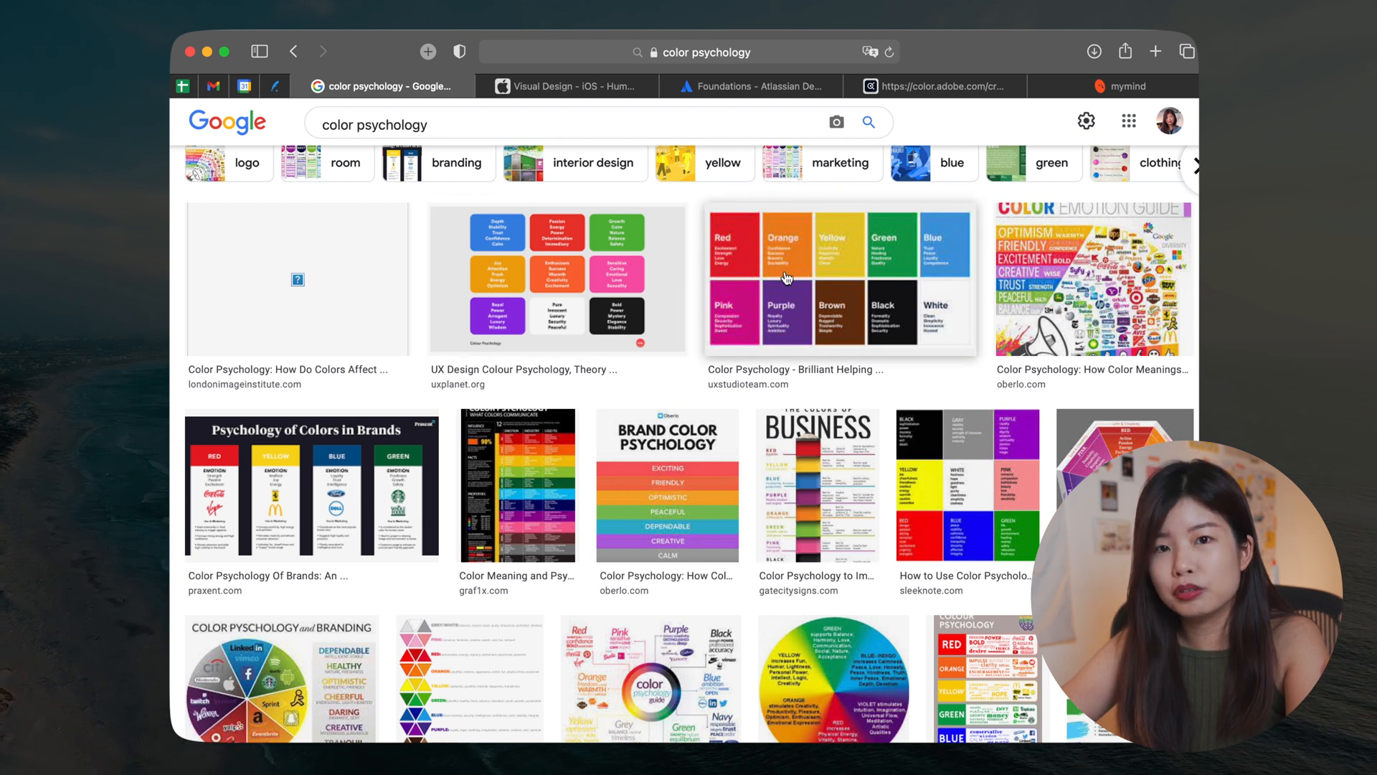
scroll(down, 3)
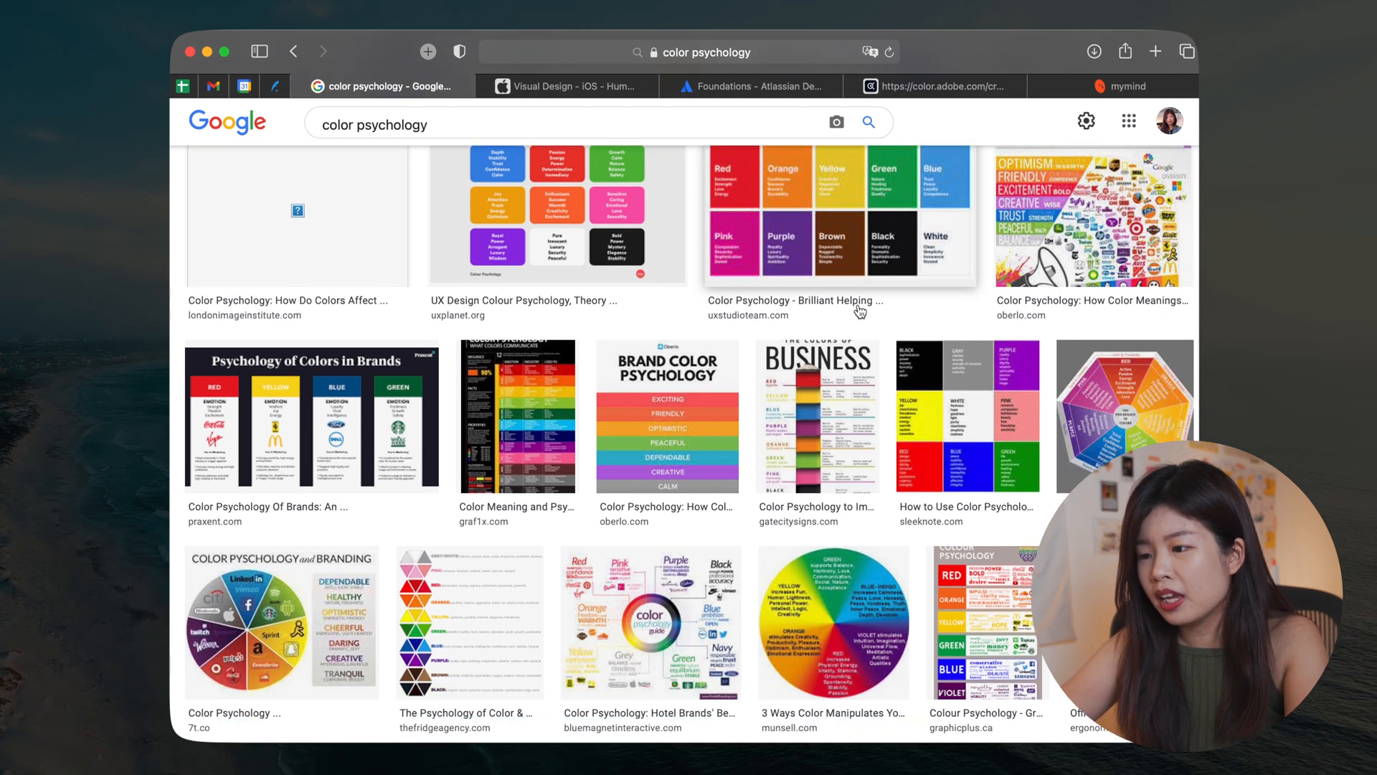
click(1093, 216)
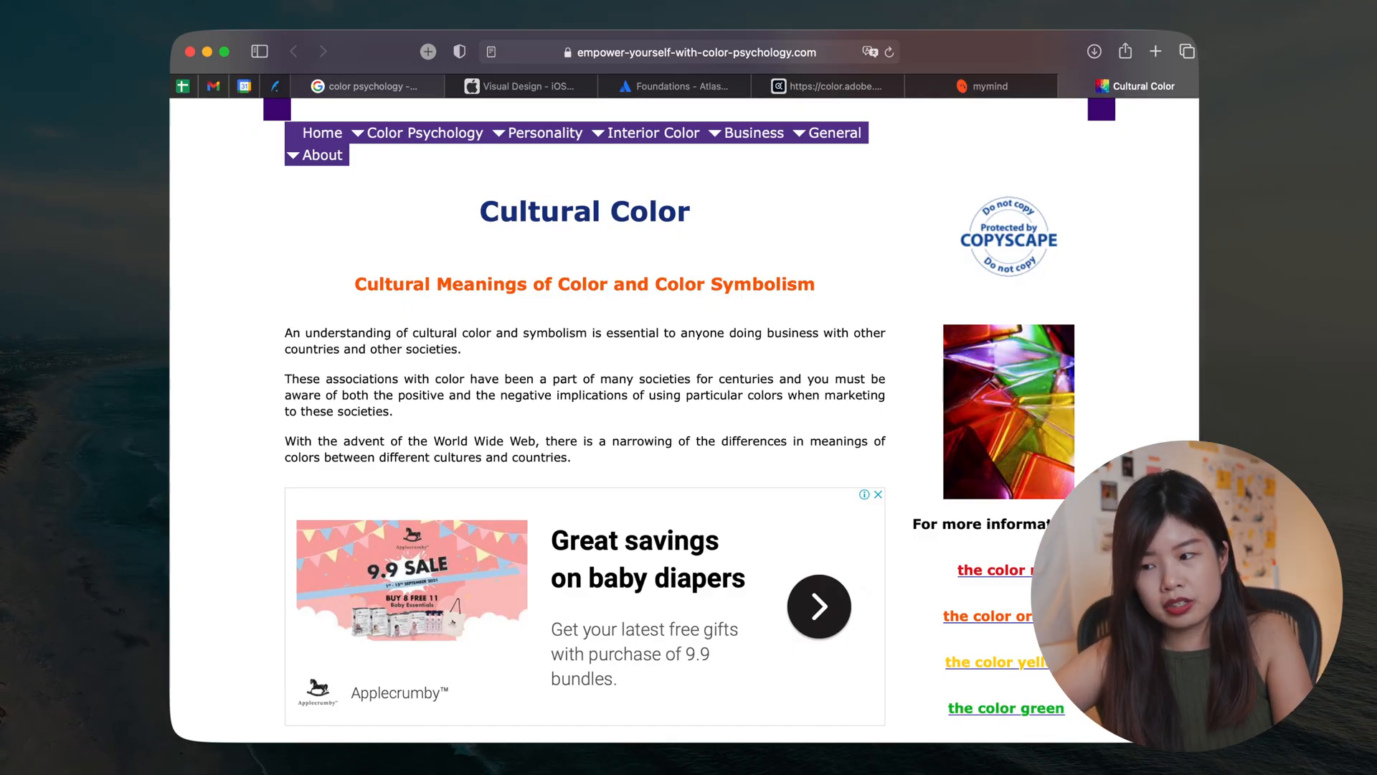
Step: Scroll the Cultural Color article down to the section on the meanings of red
scroll(down, 3)
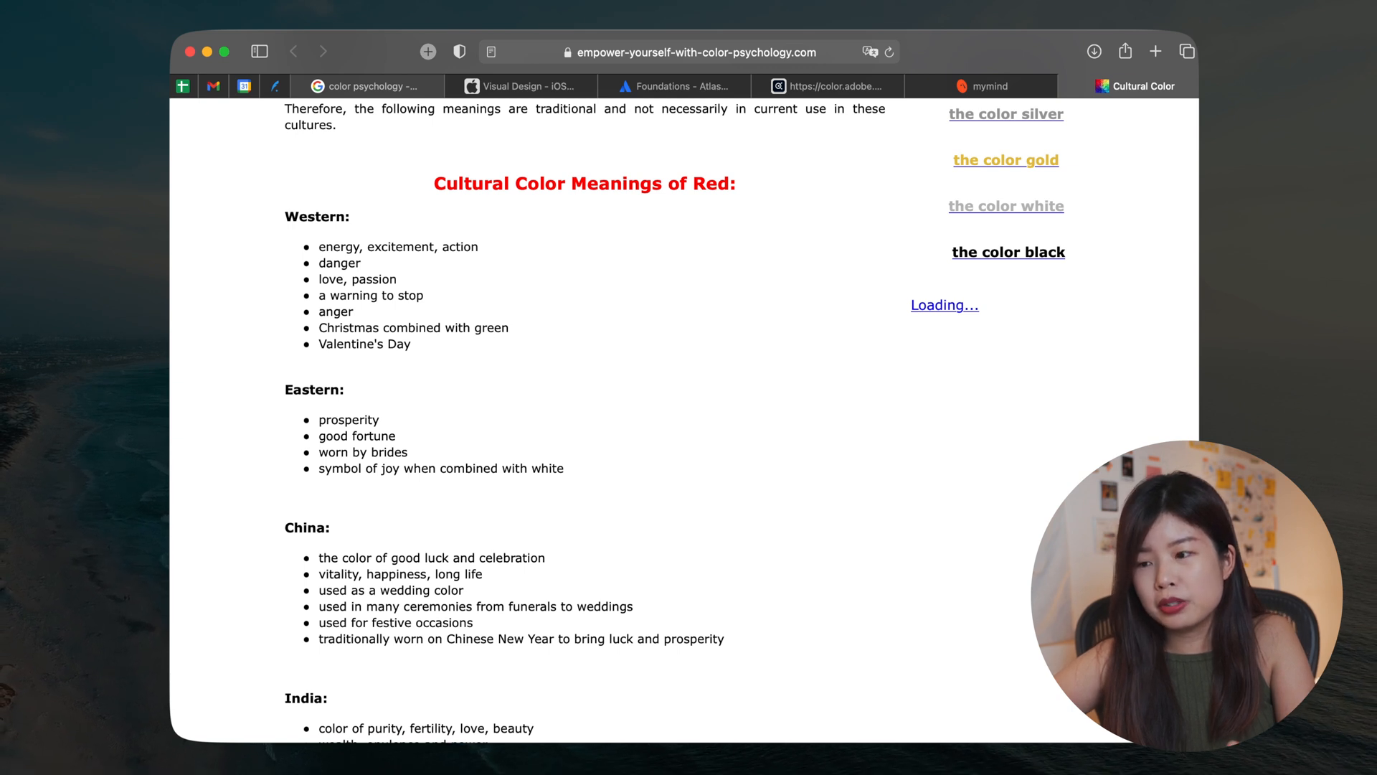
mouse_move(865, 449)
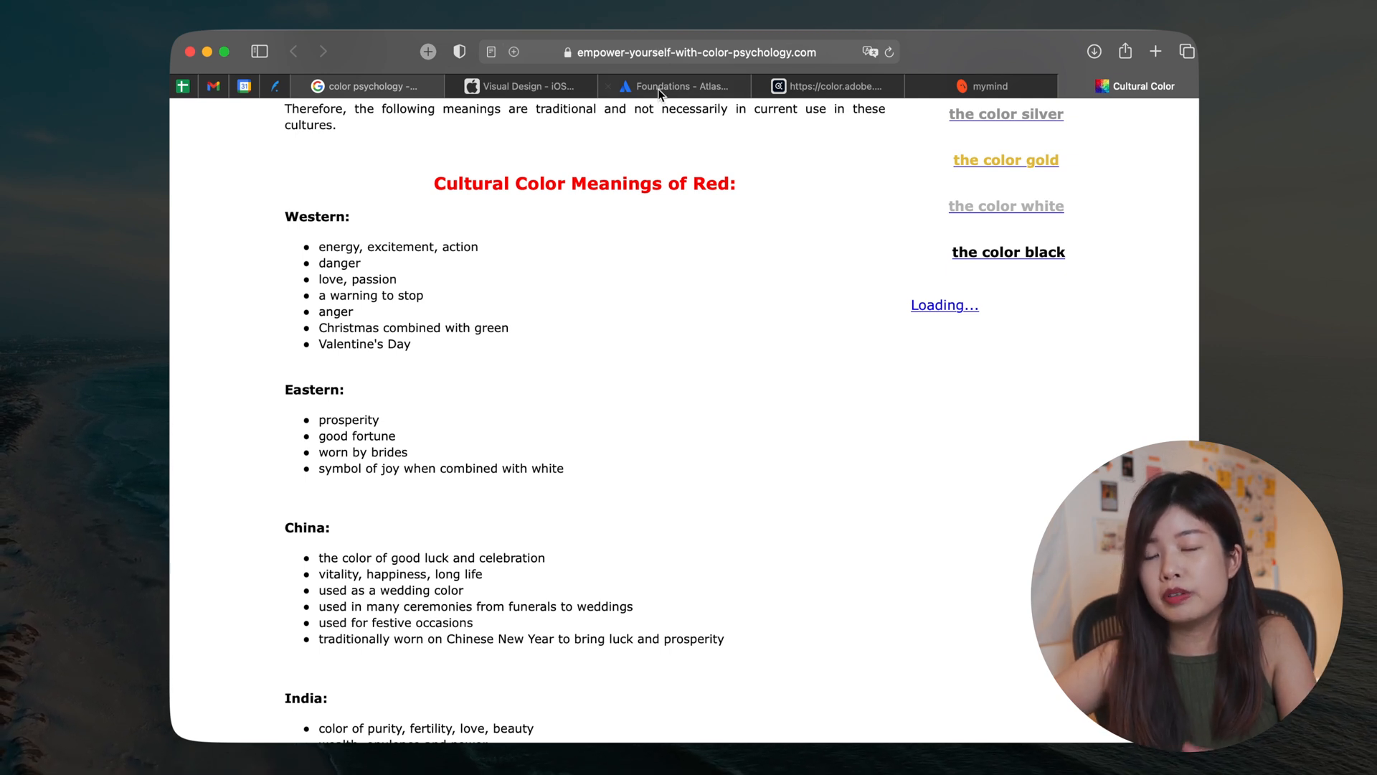
scroll(down, 3)
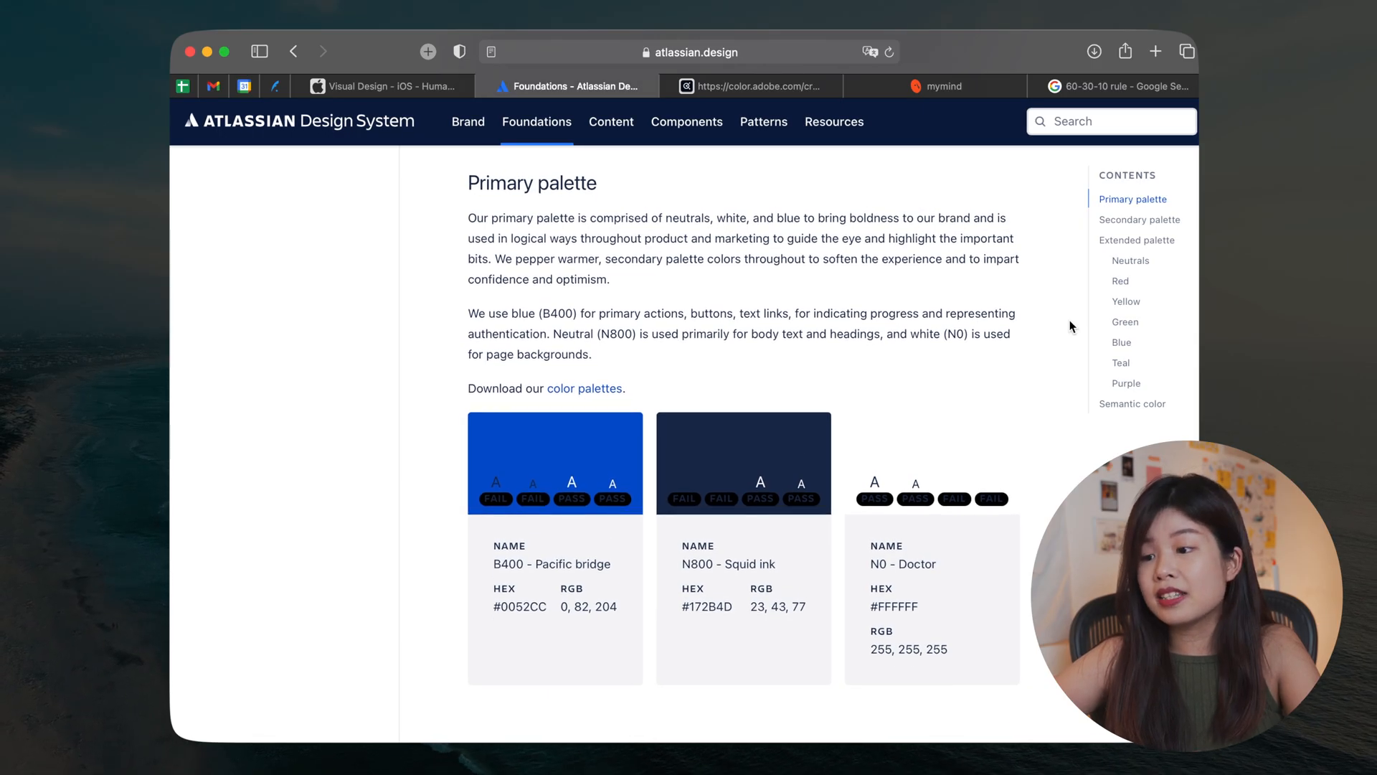
Step: Copy the B400 Pacific bridge hex 0052CC from the primary palette and switch to the color.adobe.com tab
scroll(down, 3)
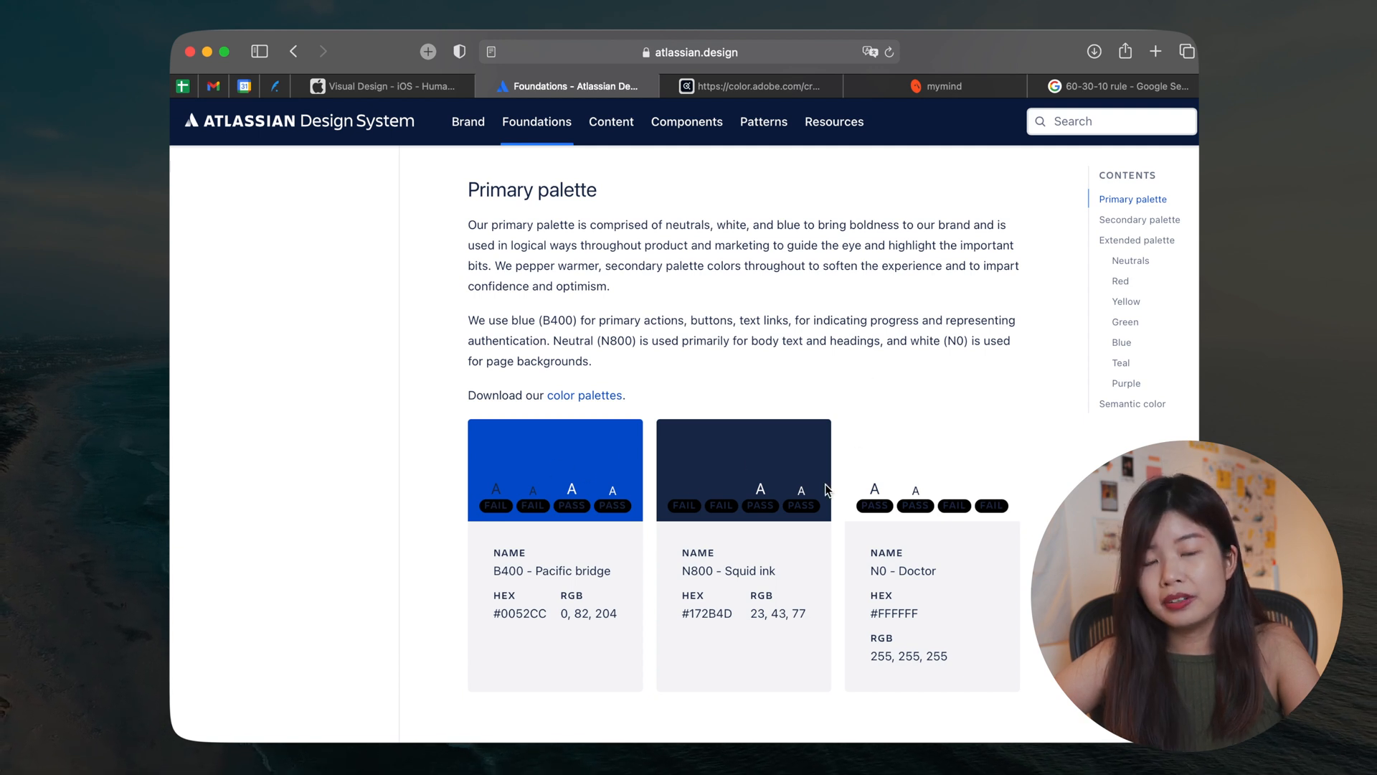
scroll(down, 3)
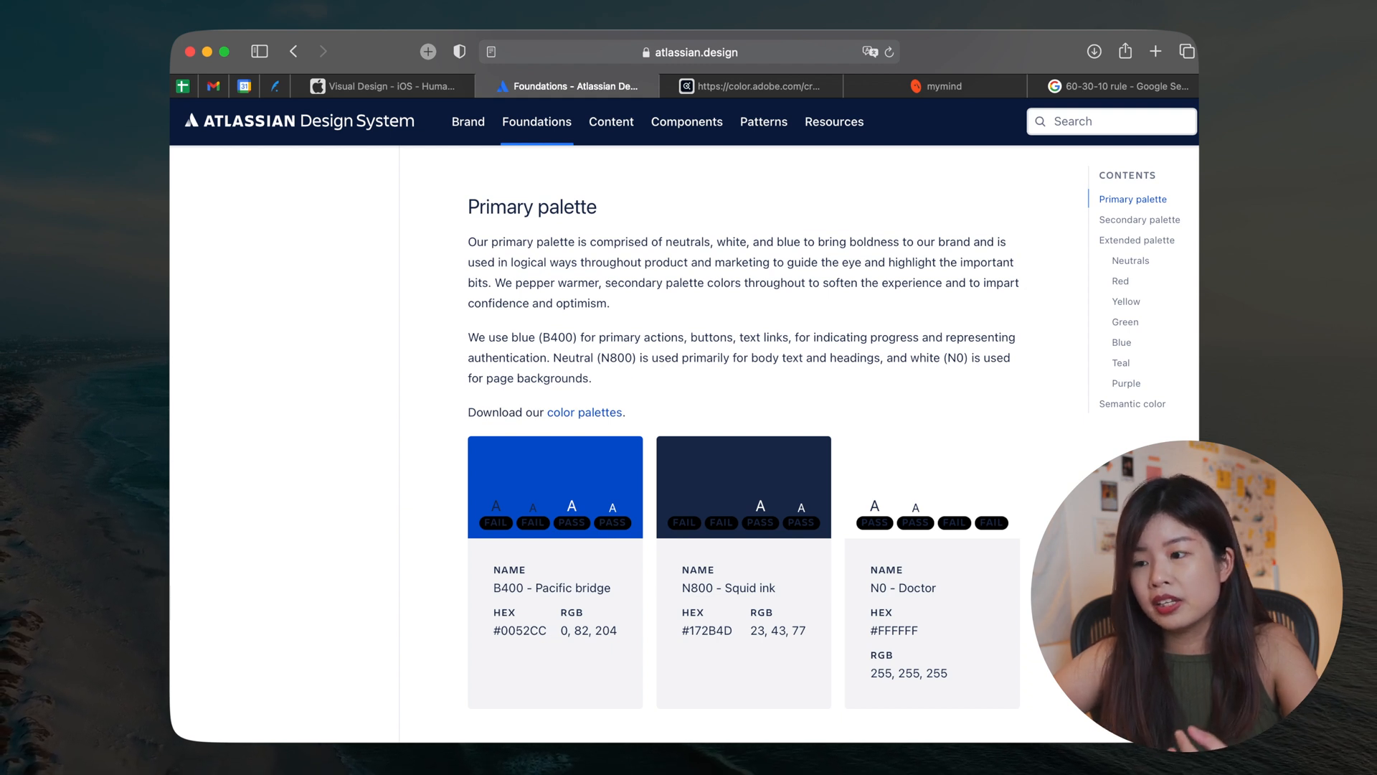
click(750, 87)
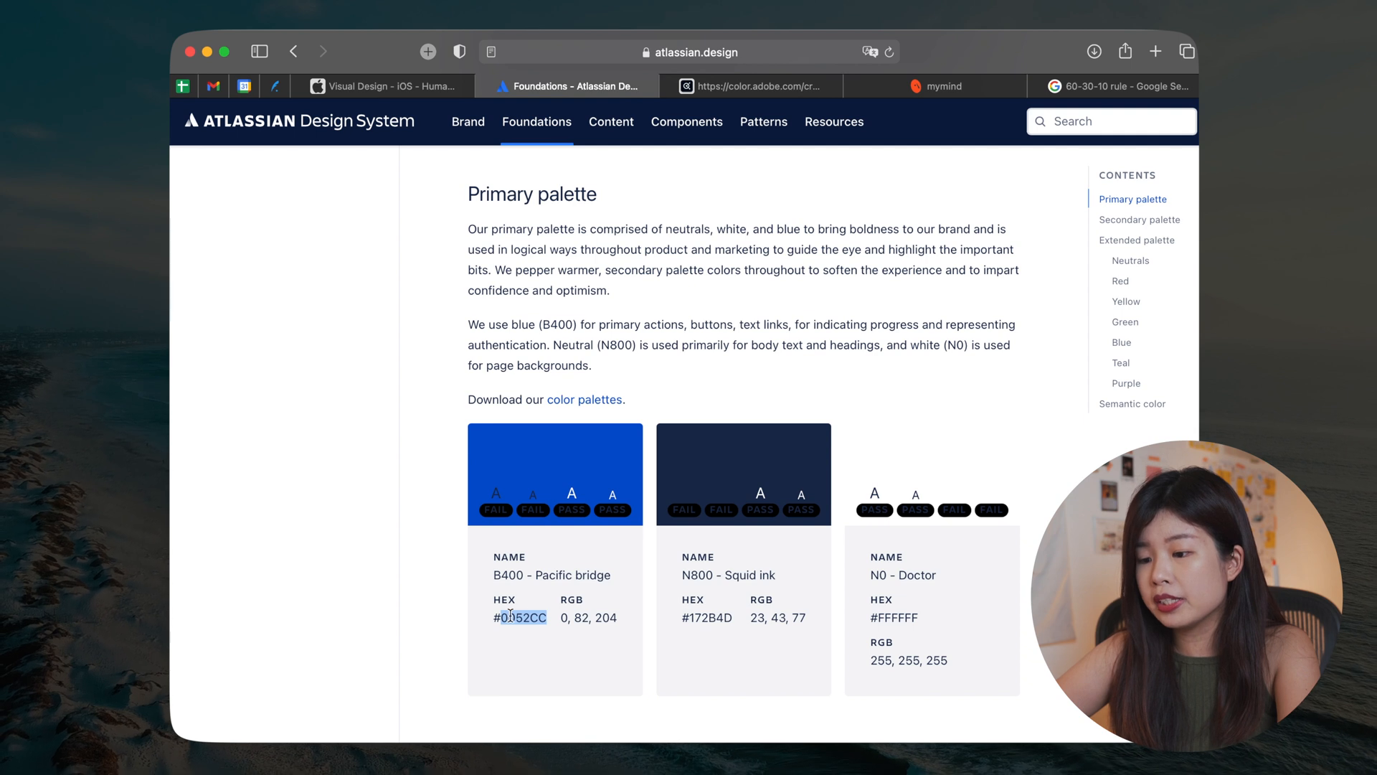
mouse_move(753, 86)
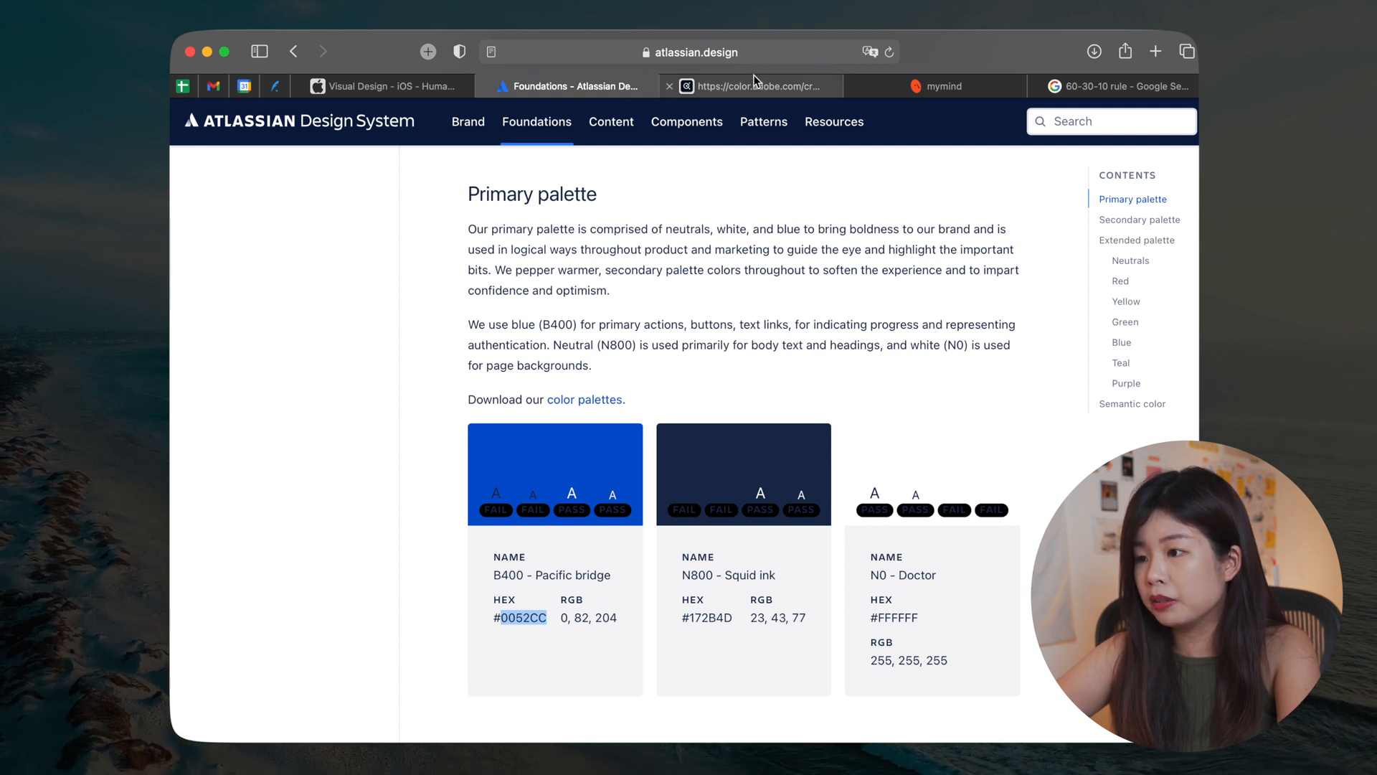
click(751, 87)
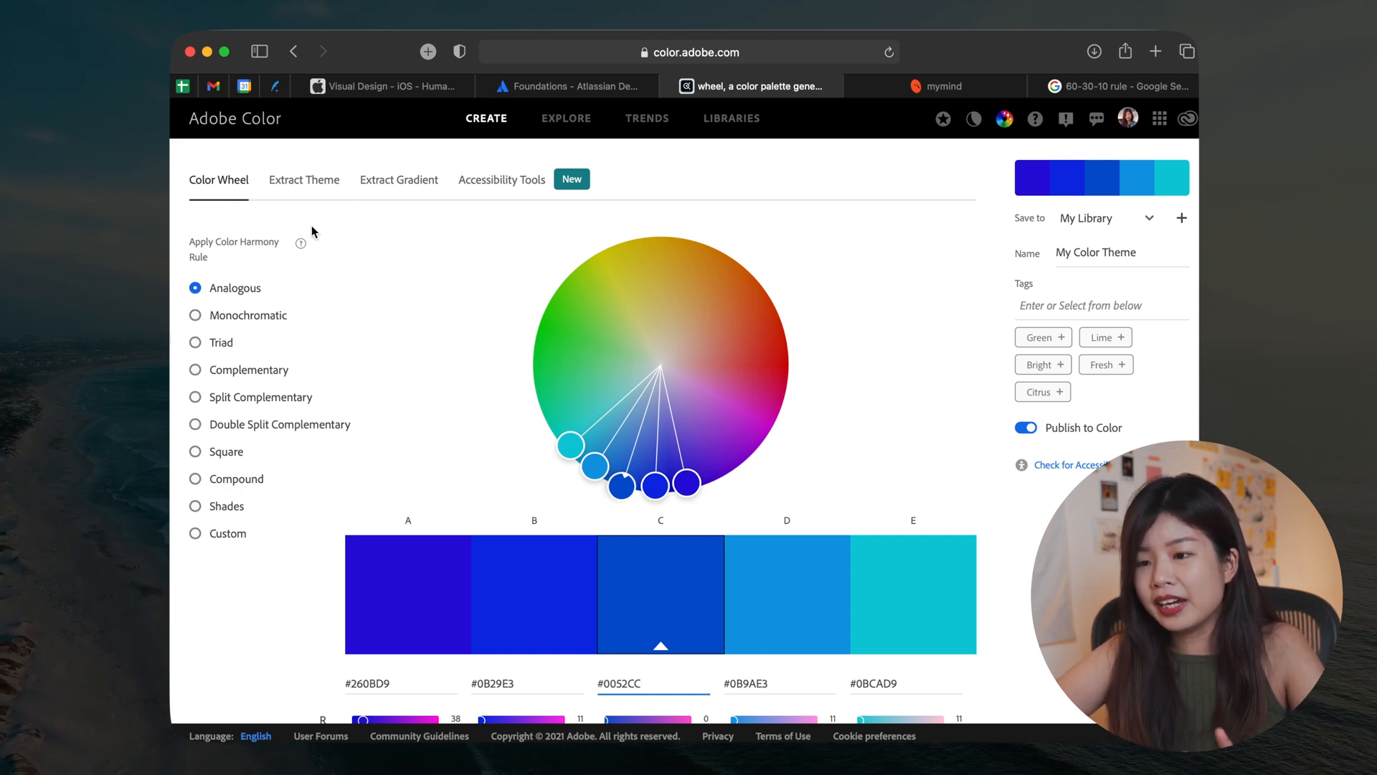
mouse_move(383, 378)
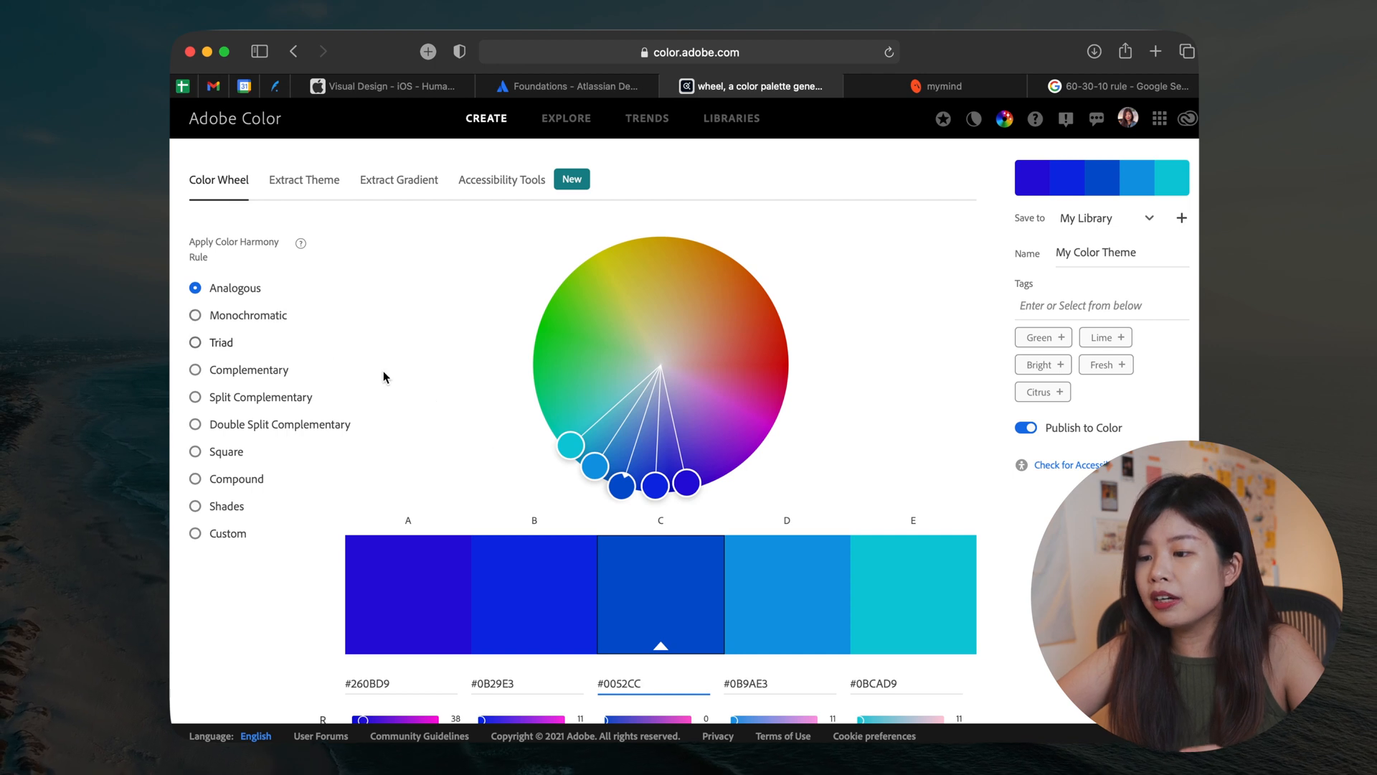
Step: Apply the Complementary harmony rule to #0052CC and drag the accent toward gold #CC9C3B
click(195, 354)
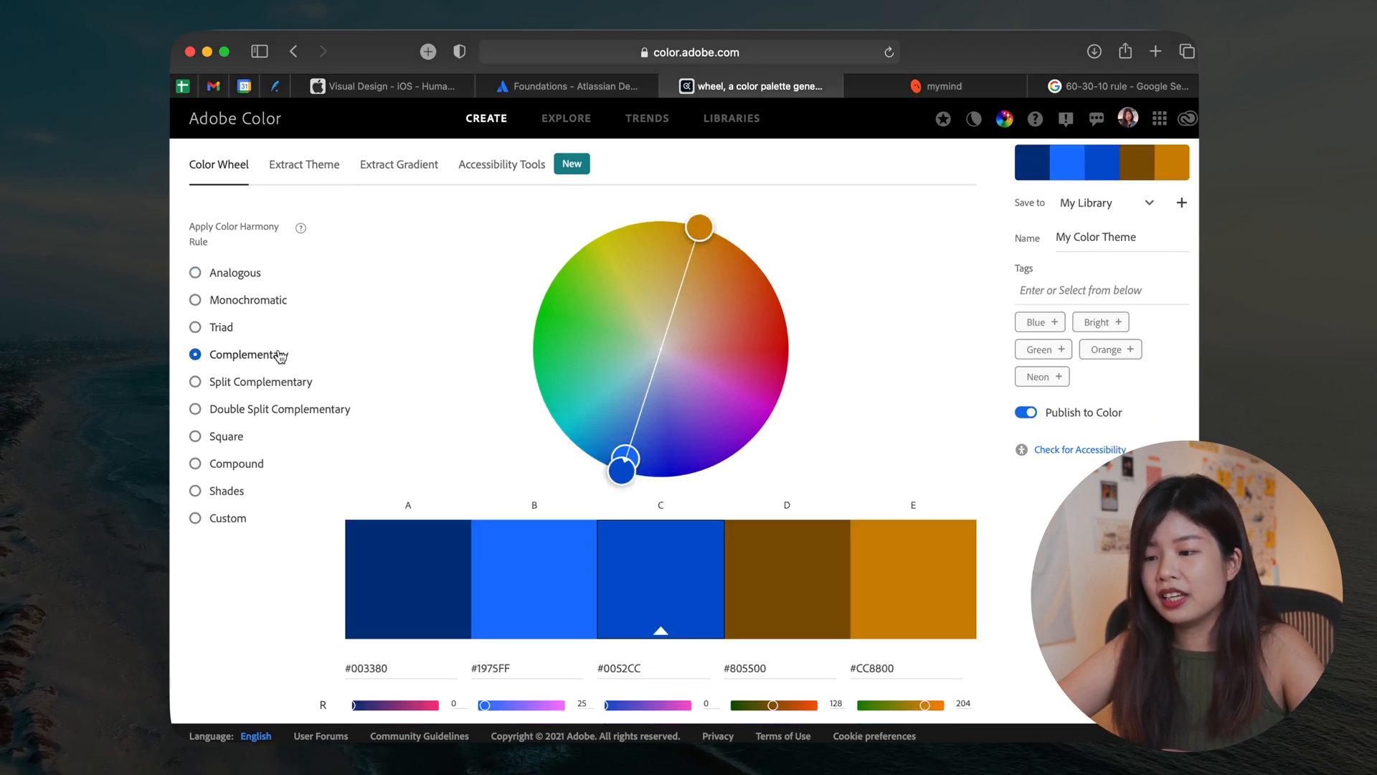
click(400, 668)
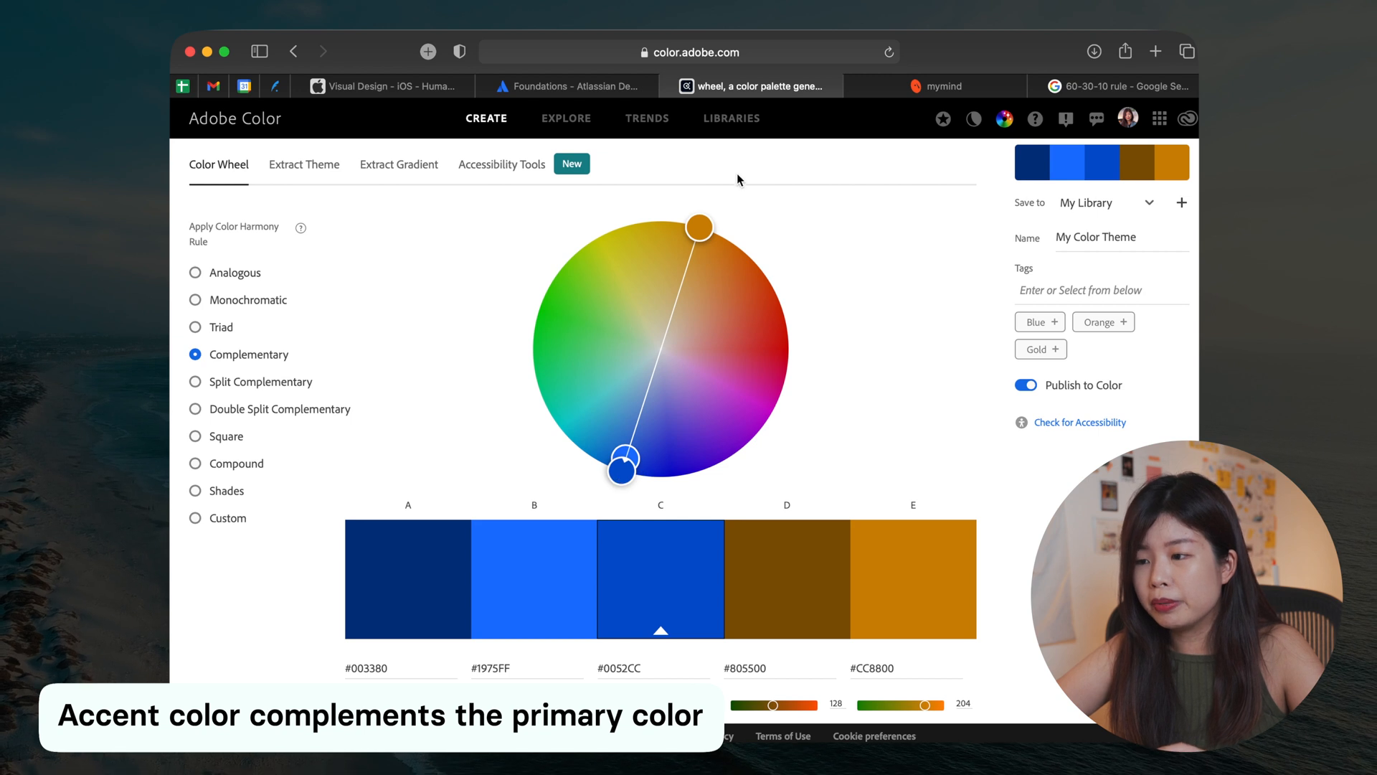
mouse_move(699, 224)
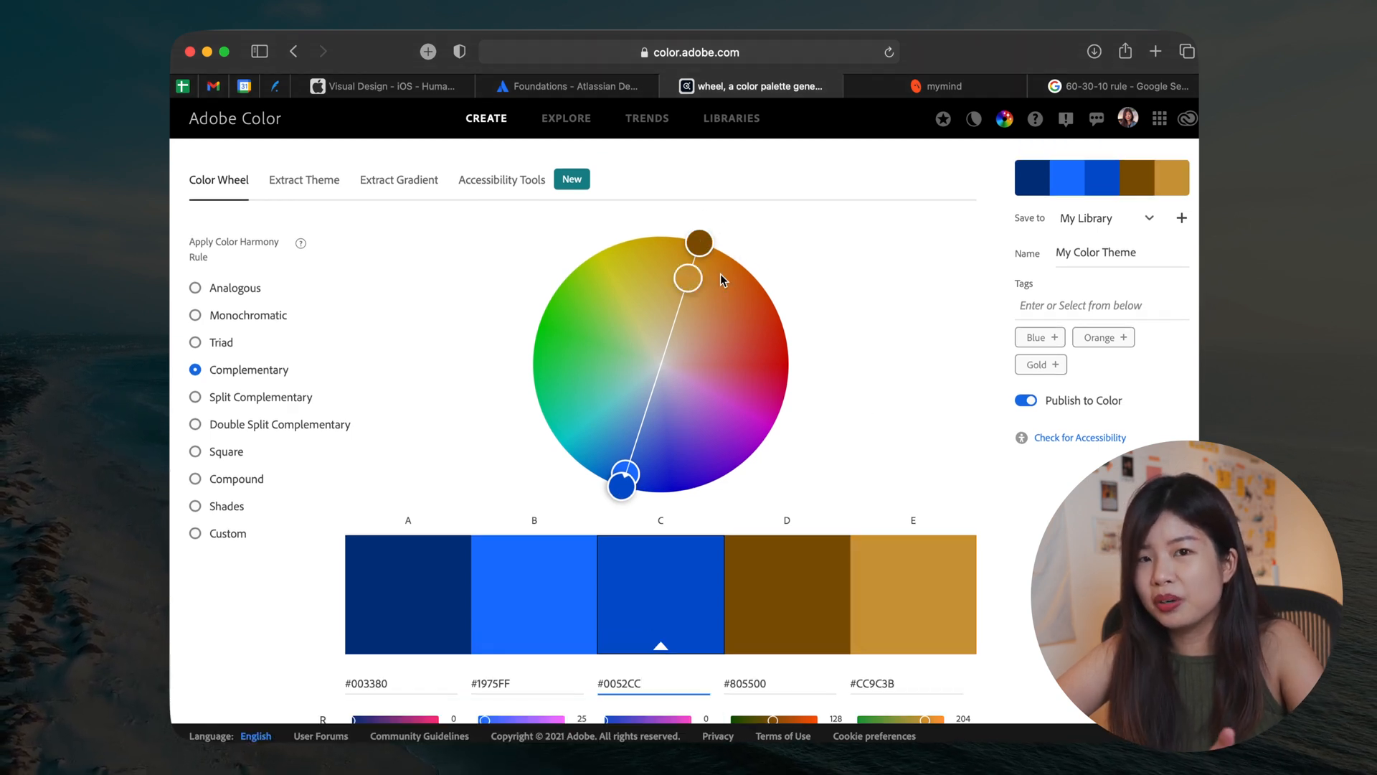
scroll(down, 3)
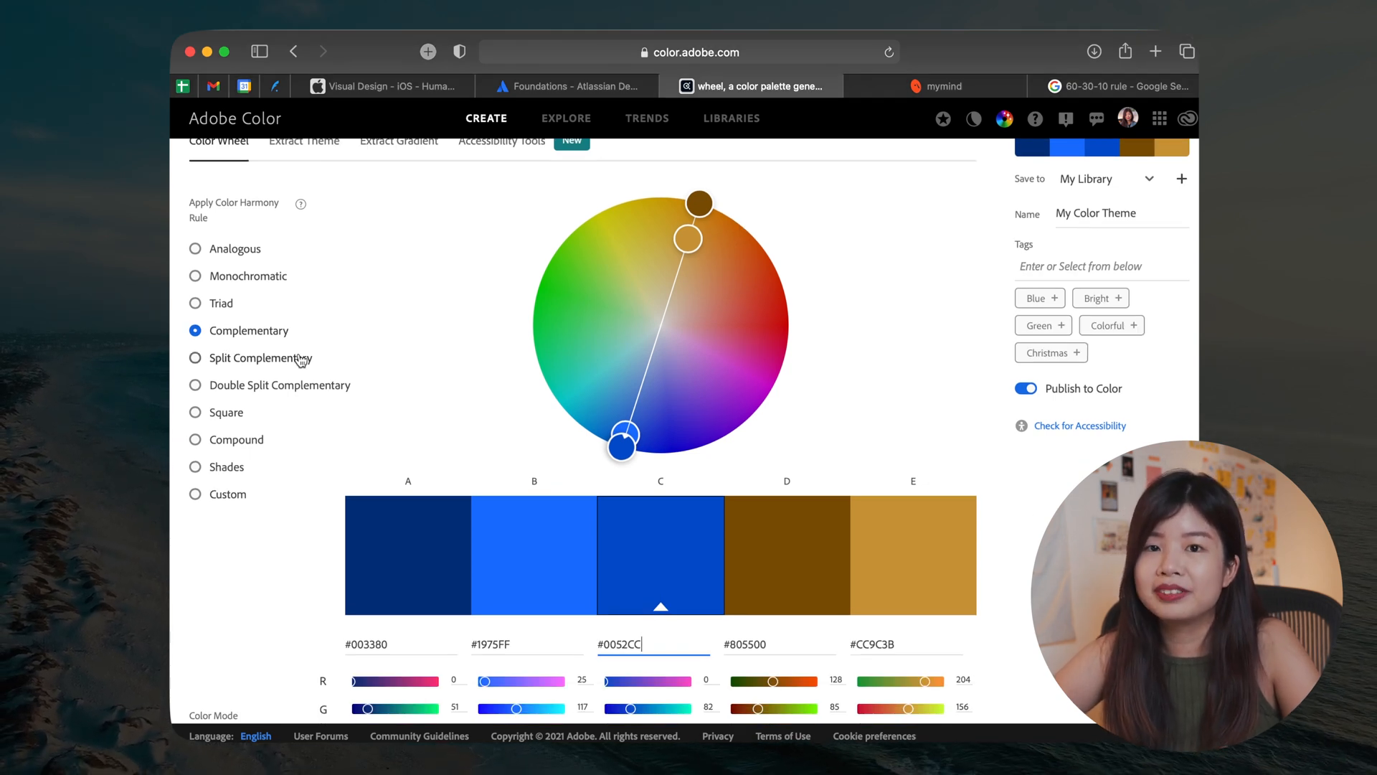
Step: Show the Apple HIG Color page guidance on providing light and dark accent color versions
click(384, 86)
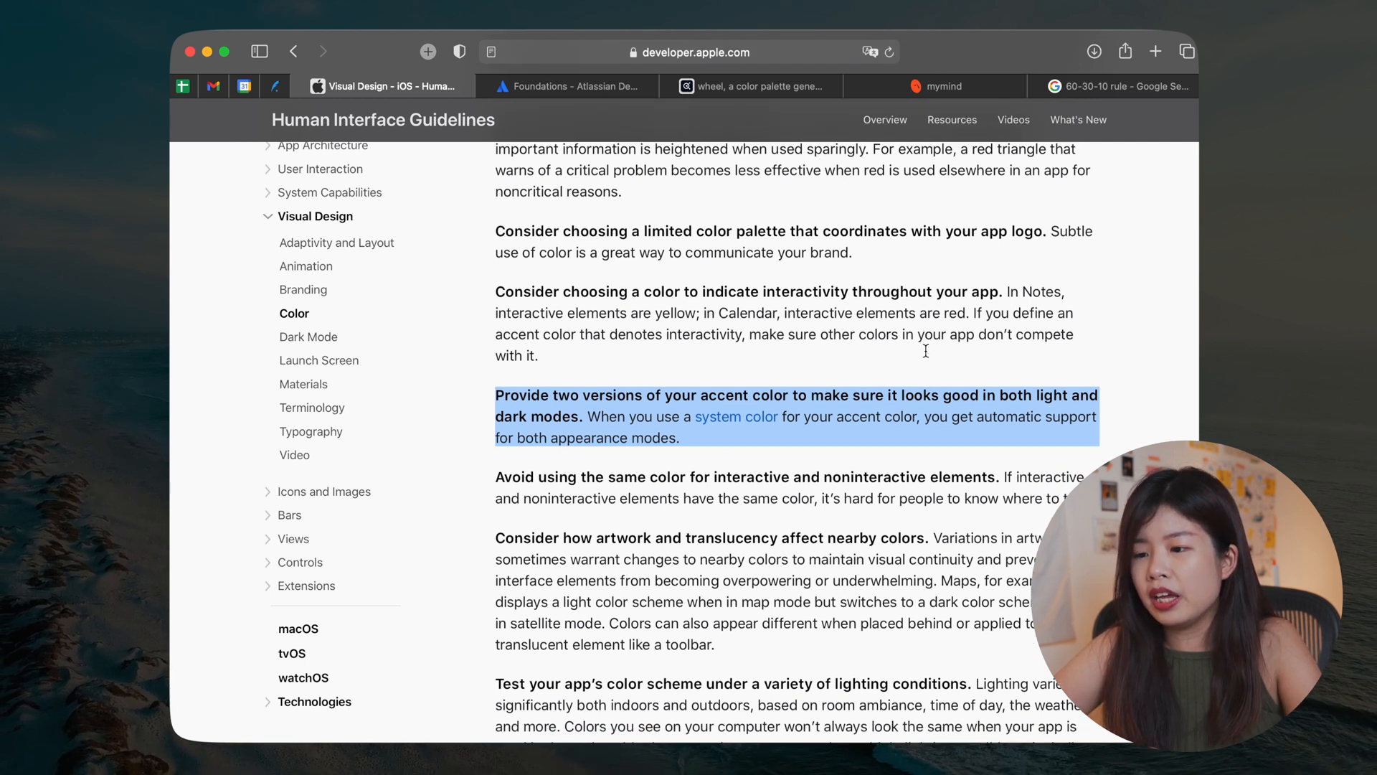
scroll(up, 3)
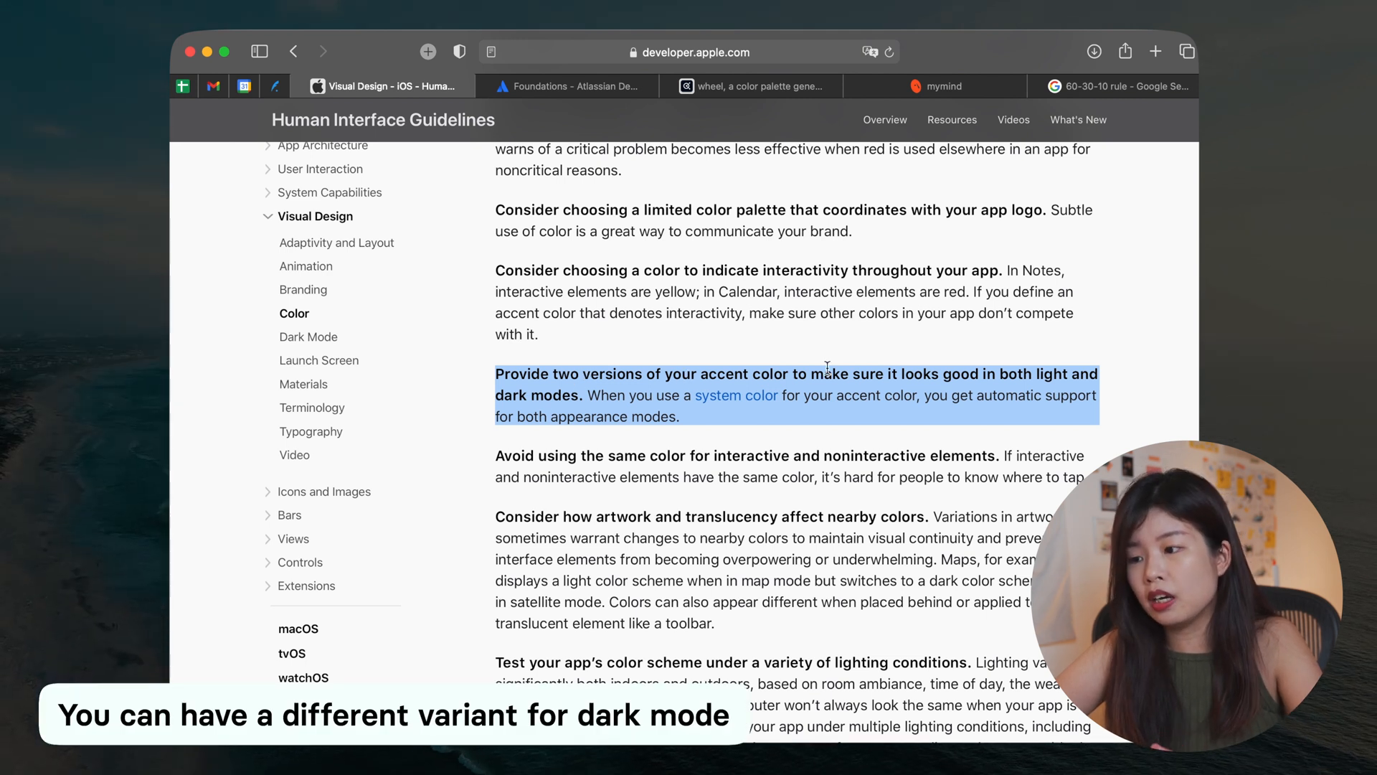
mouse_move(997, 368)
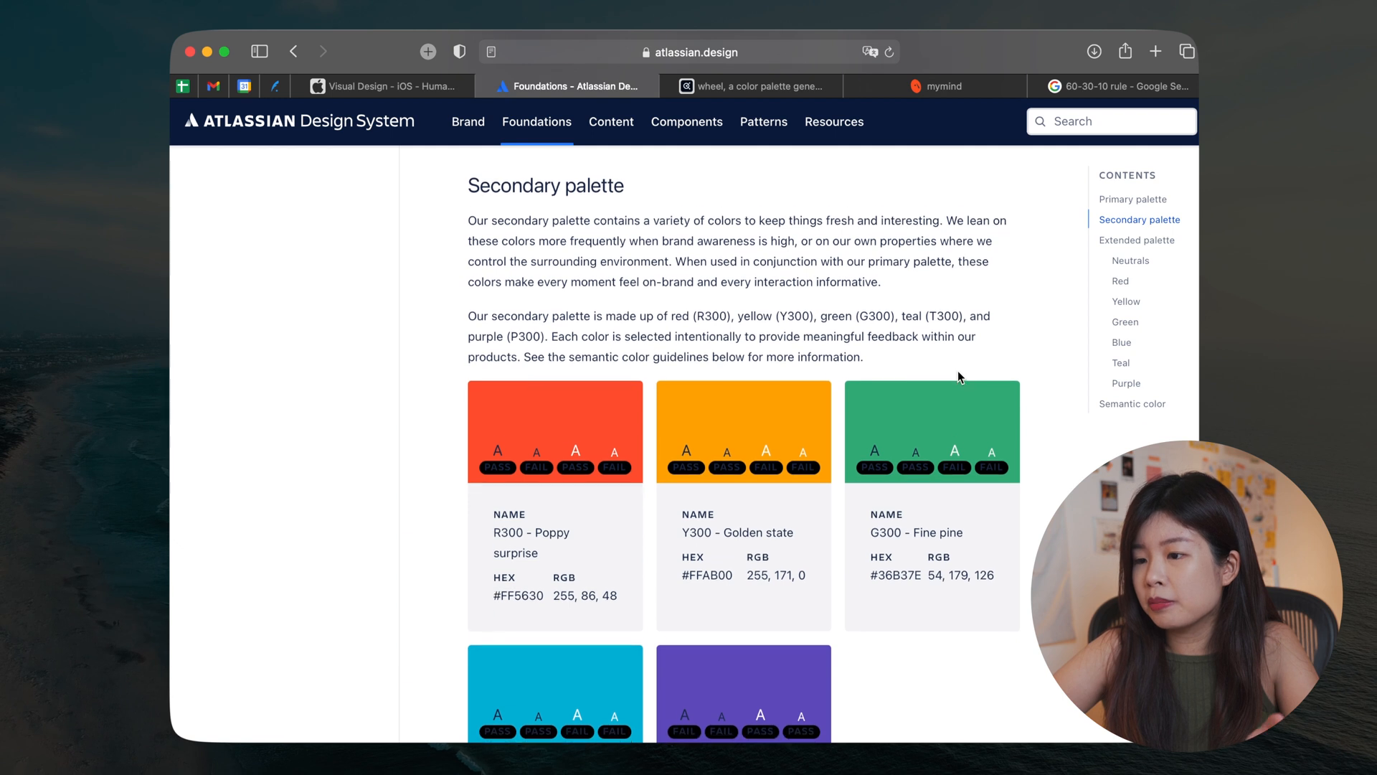
Step: Scroll the extended palette through the dark, mid and light neutrals down to N0
scroll(down, 3)
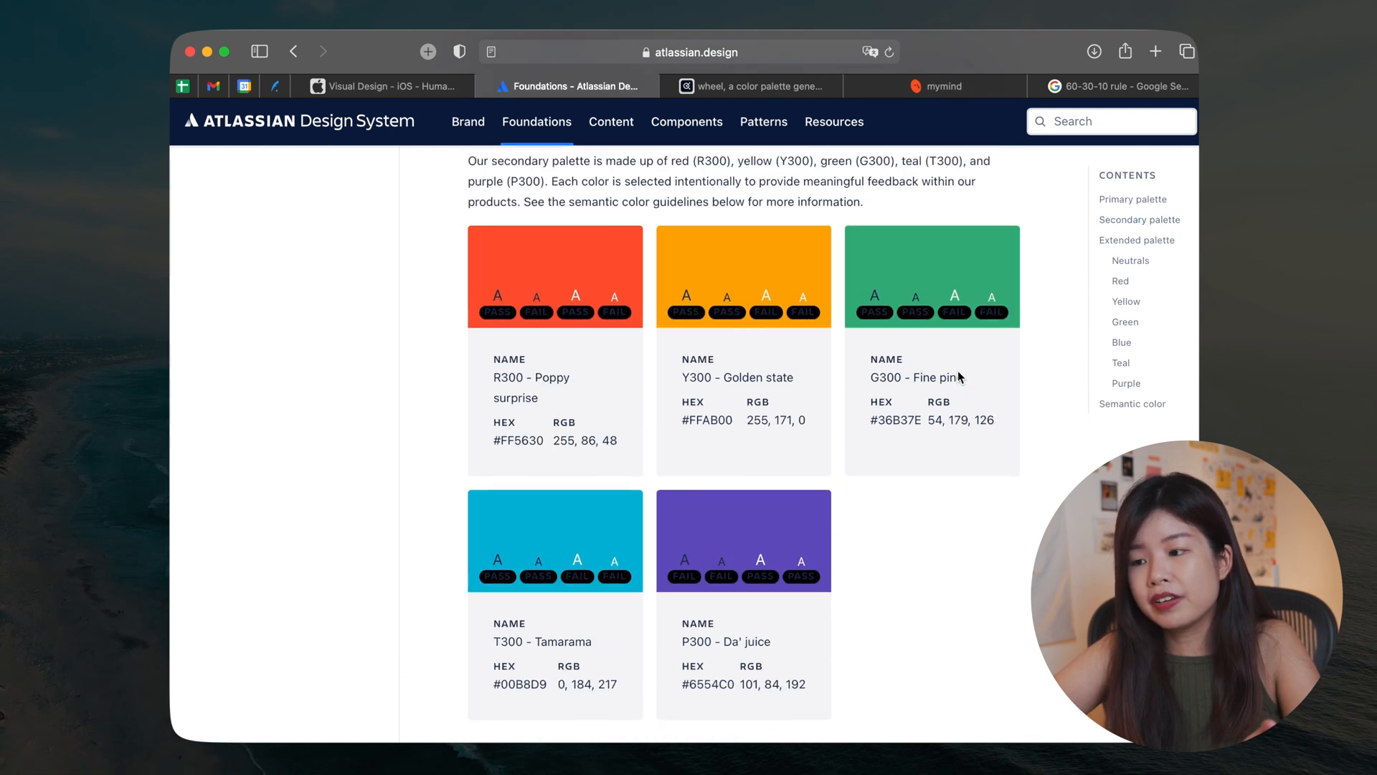
scroll(up, 3)
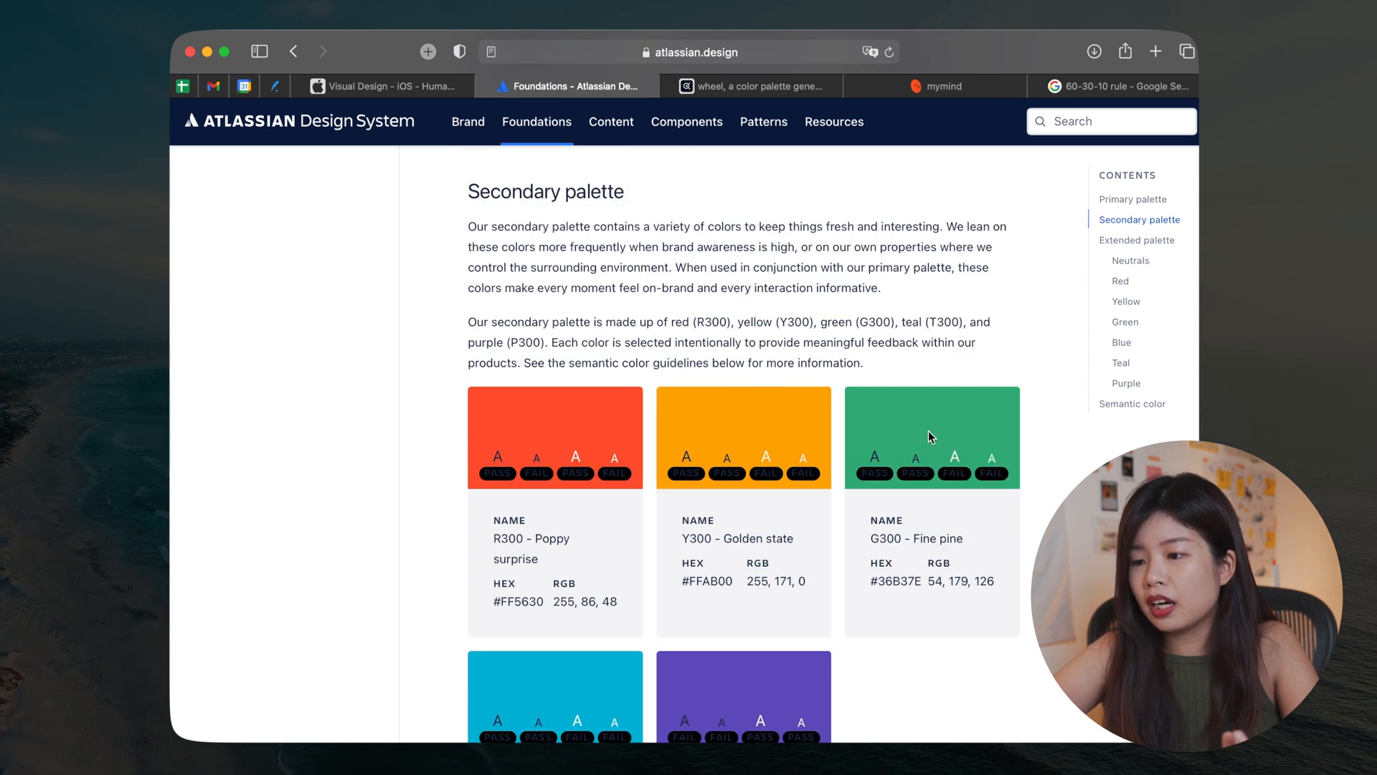
mouse_move(1079, 359)
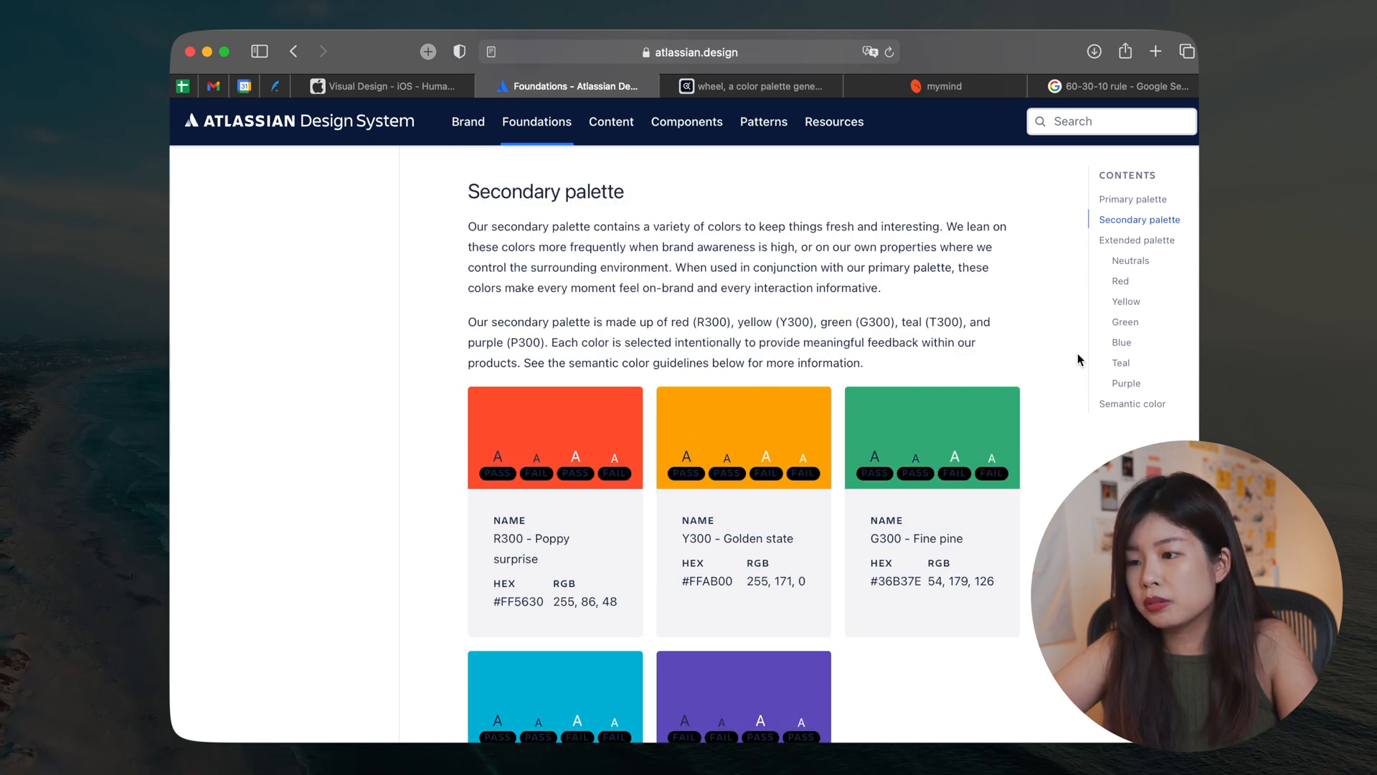
mouse_move(1062, 403)
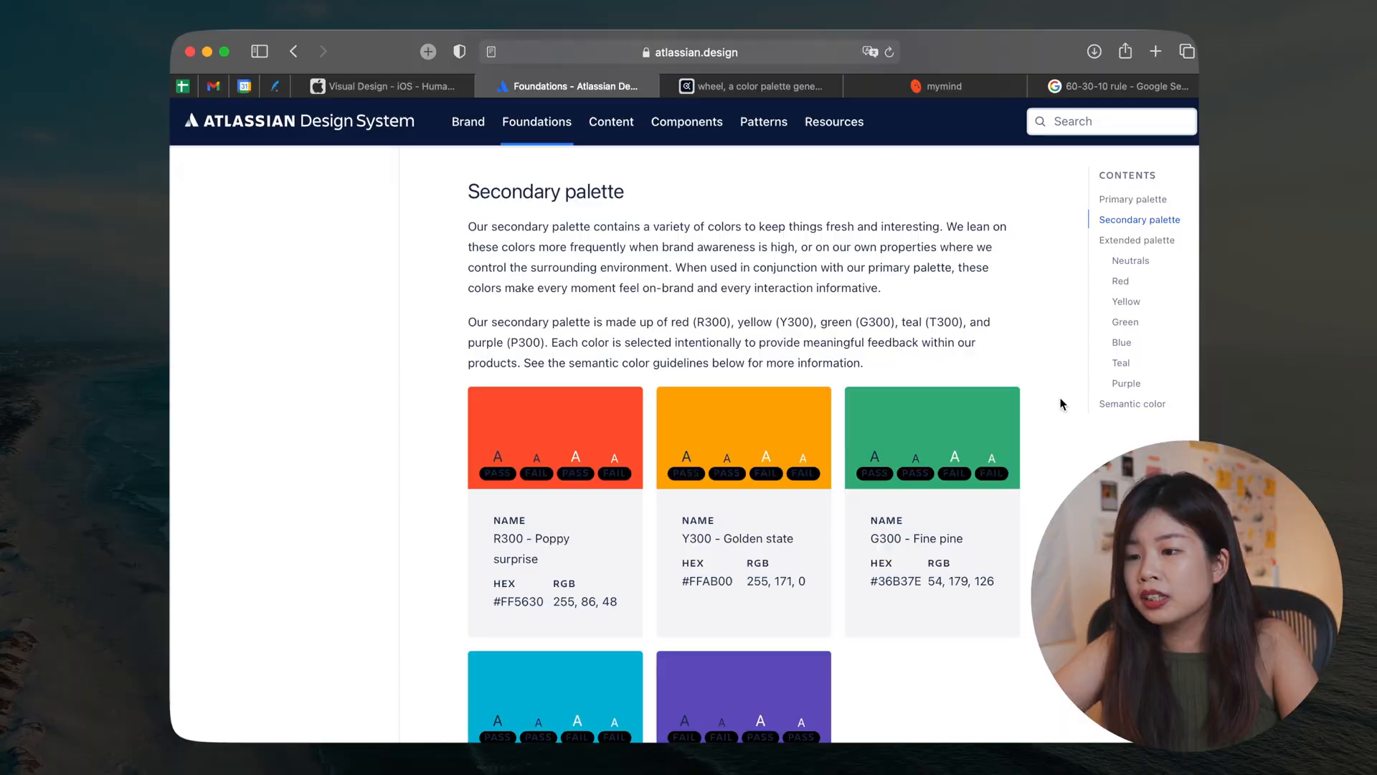
scroll(down, 3)
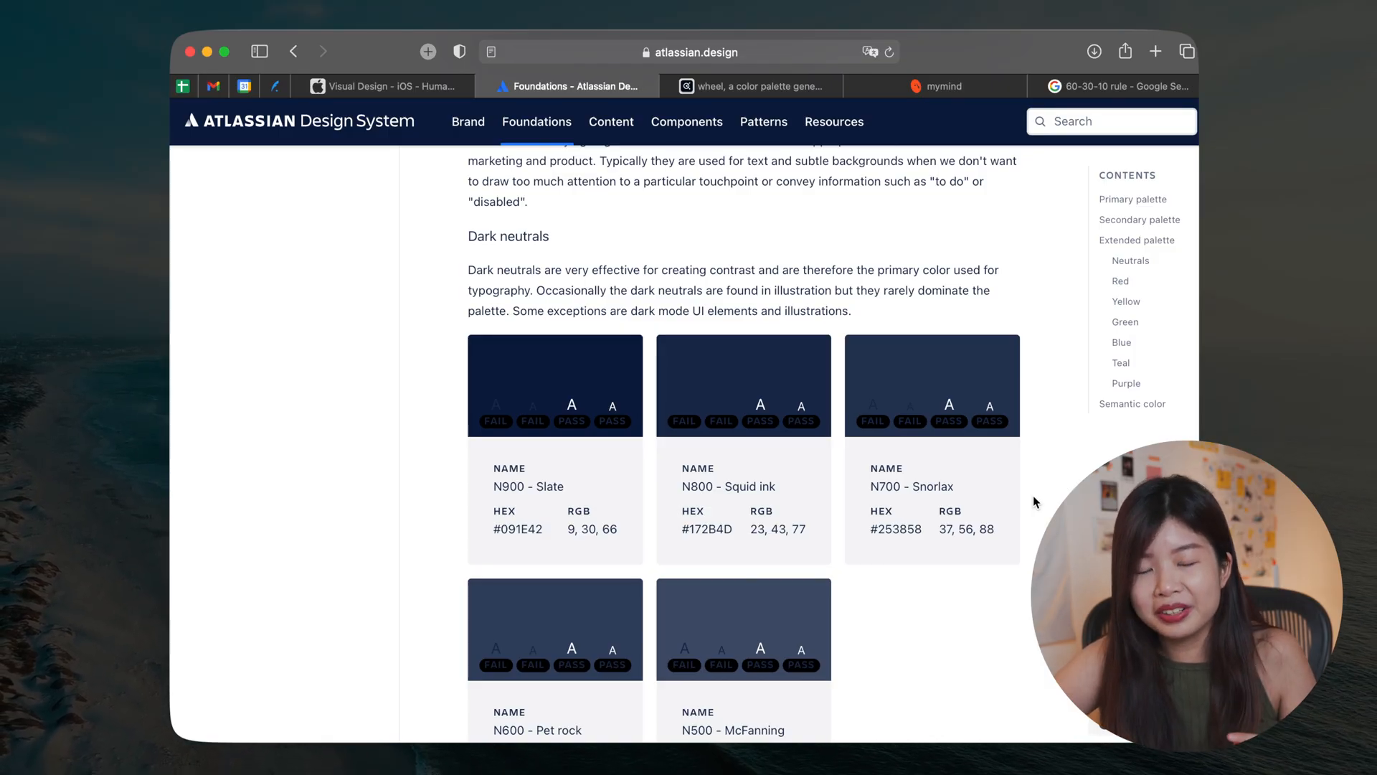
scroll(down, 3)
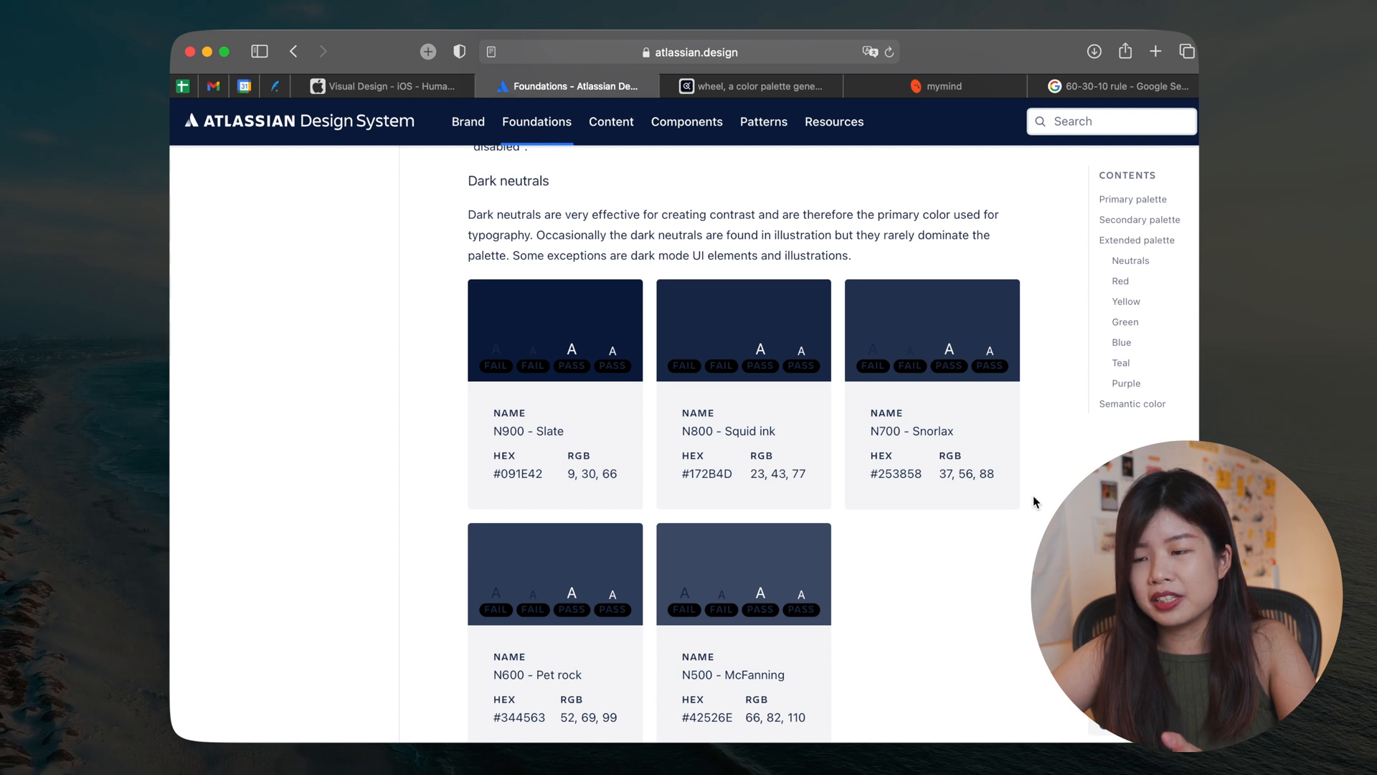
scroll(up, 3)
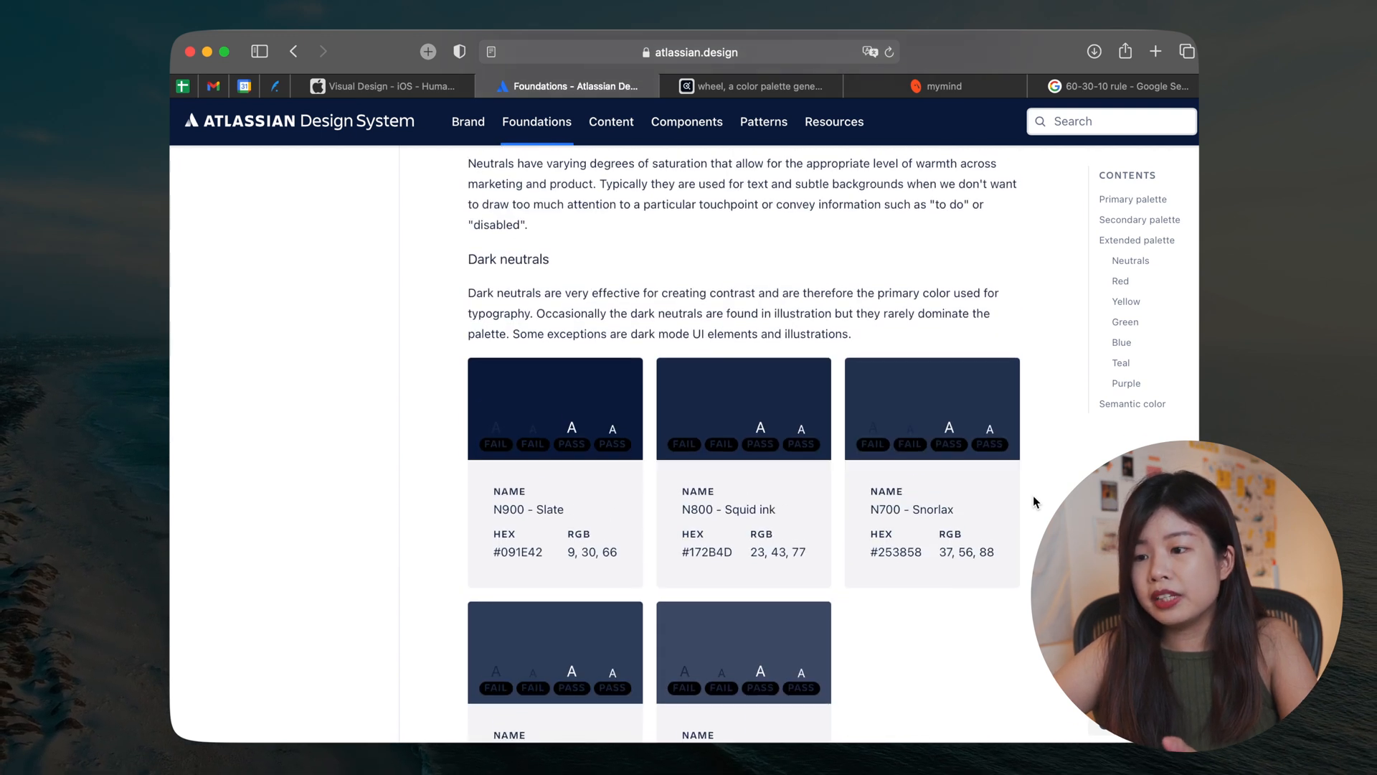
scroll(down, 3)
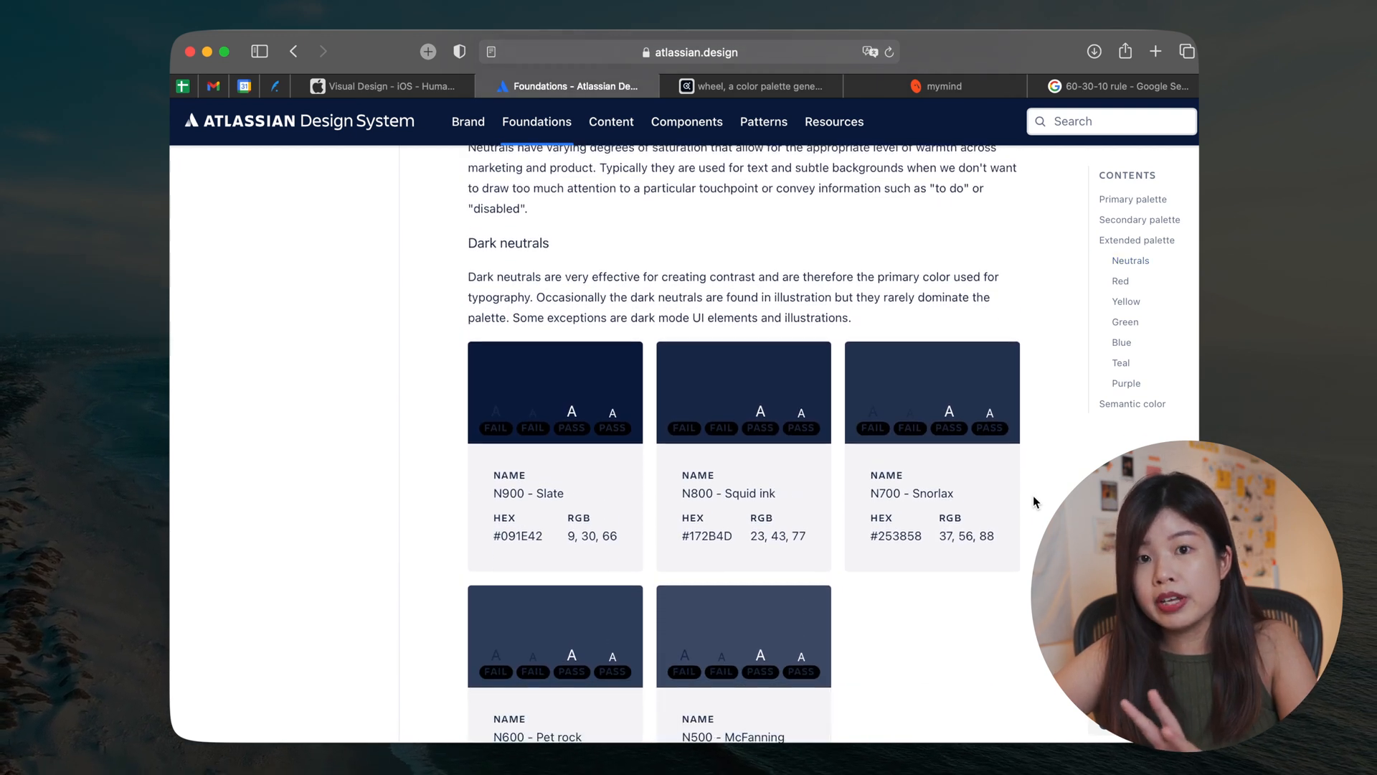
scroll(down, 3)
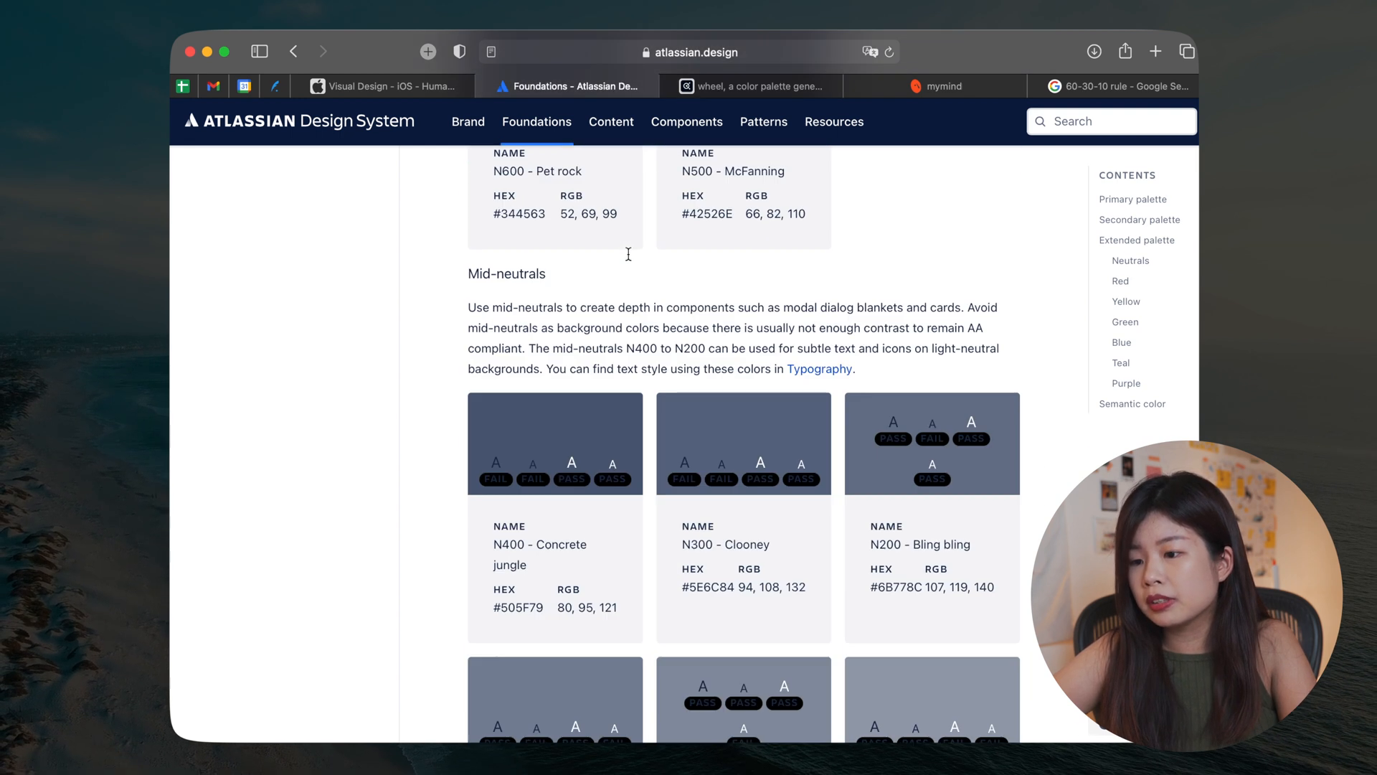
scroll(down, 3)
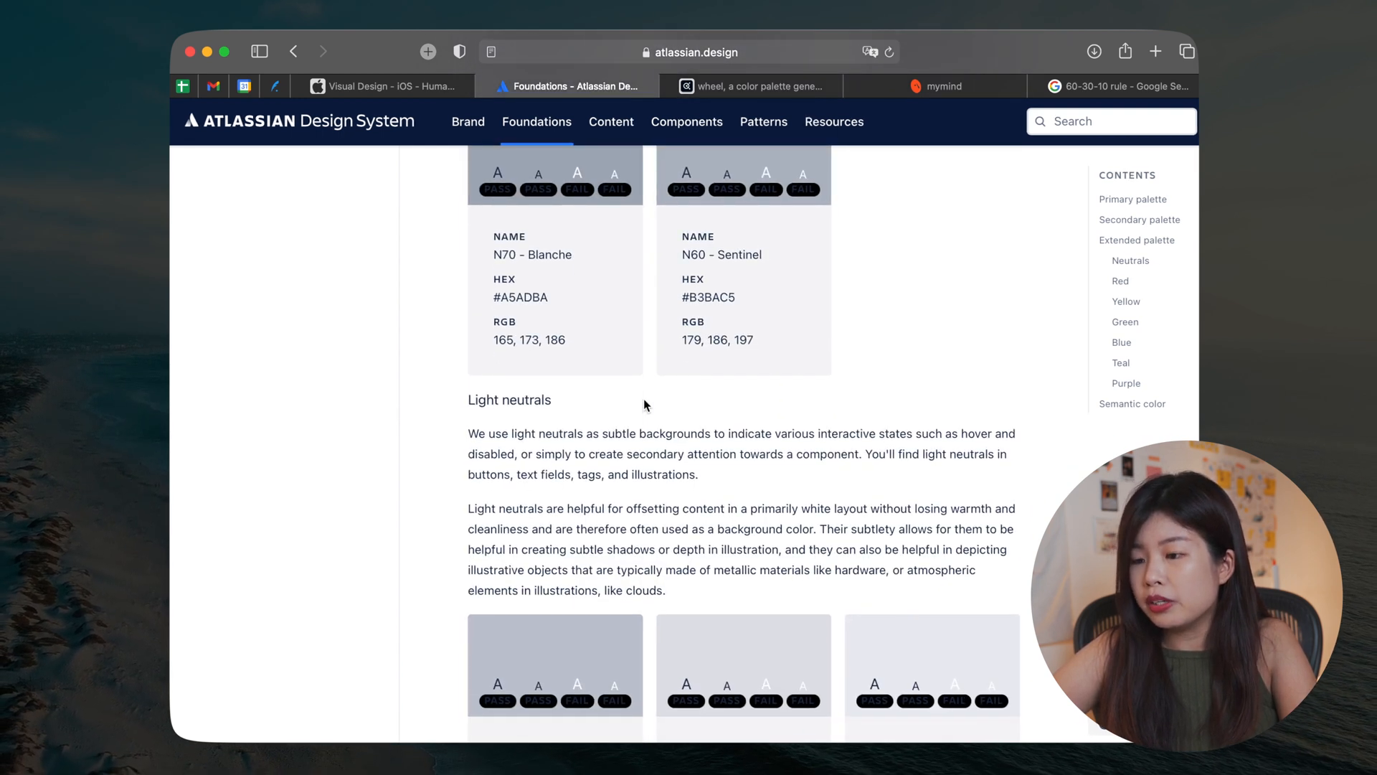
scroll(up, 3)
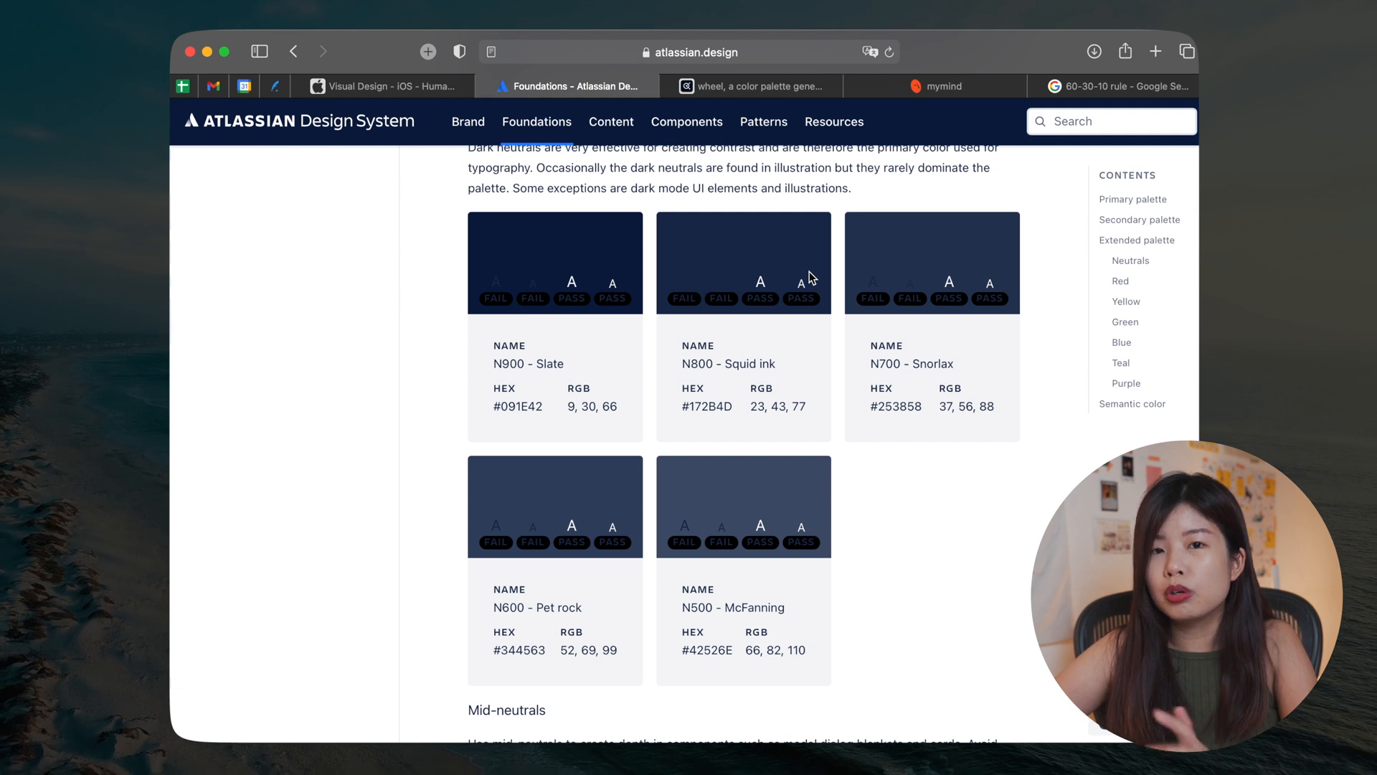
scroll(down, 3)
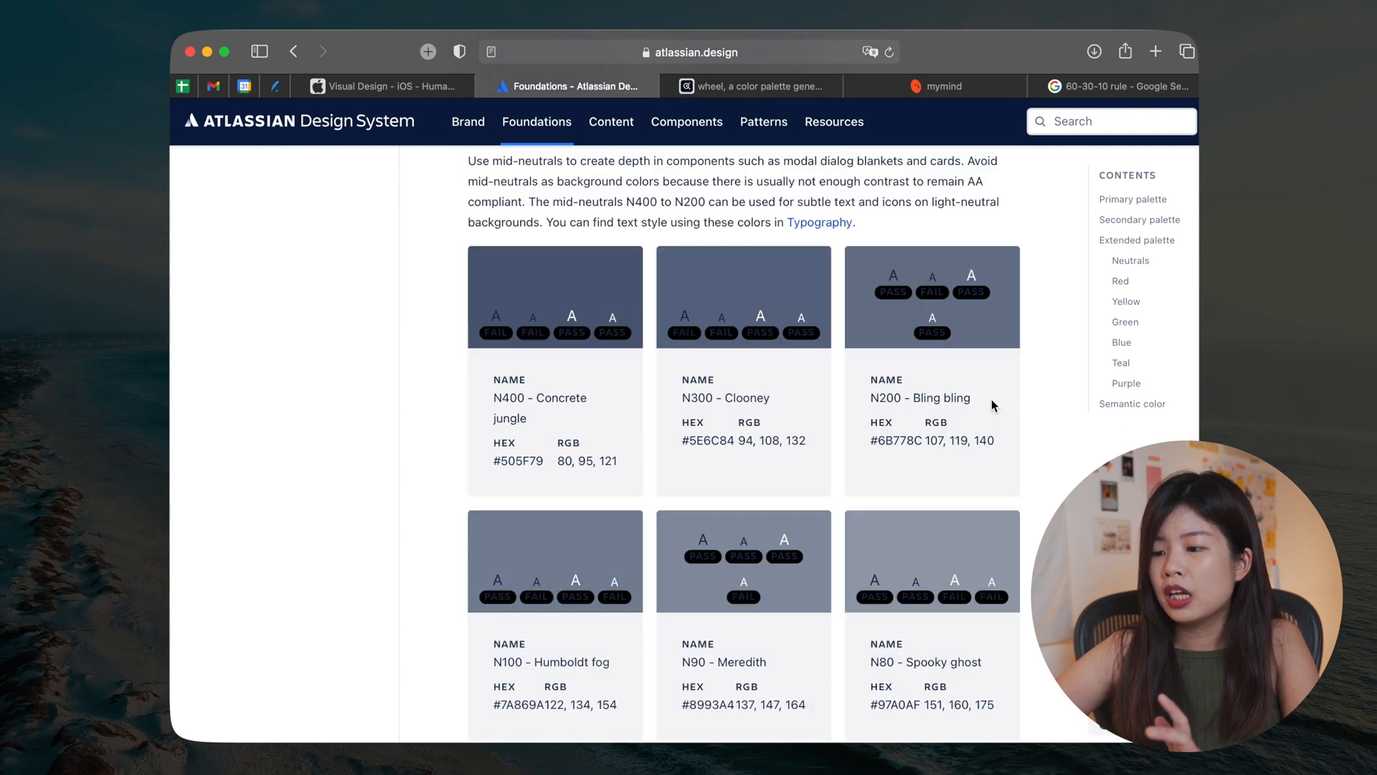
scroll(down, 3)
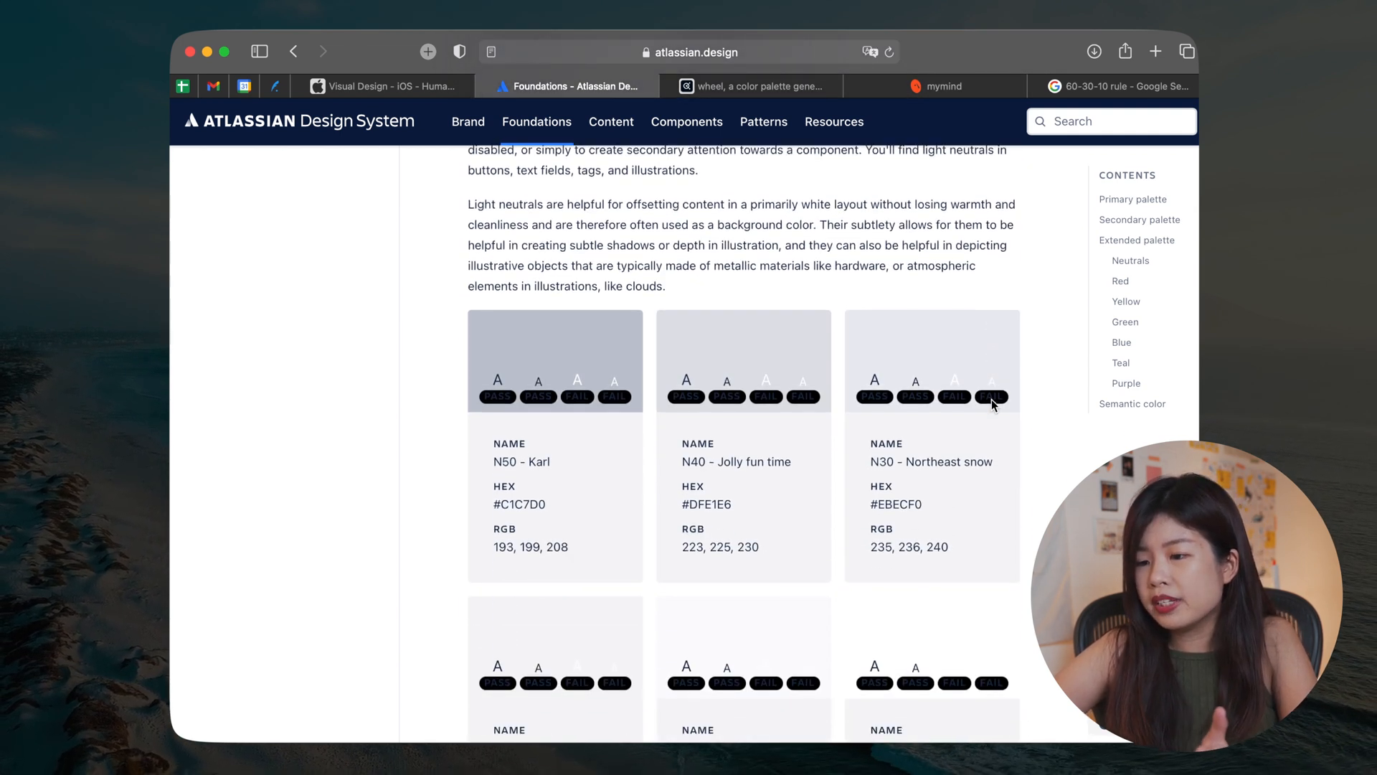
scroll(down, 3)
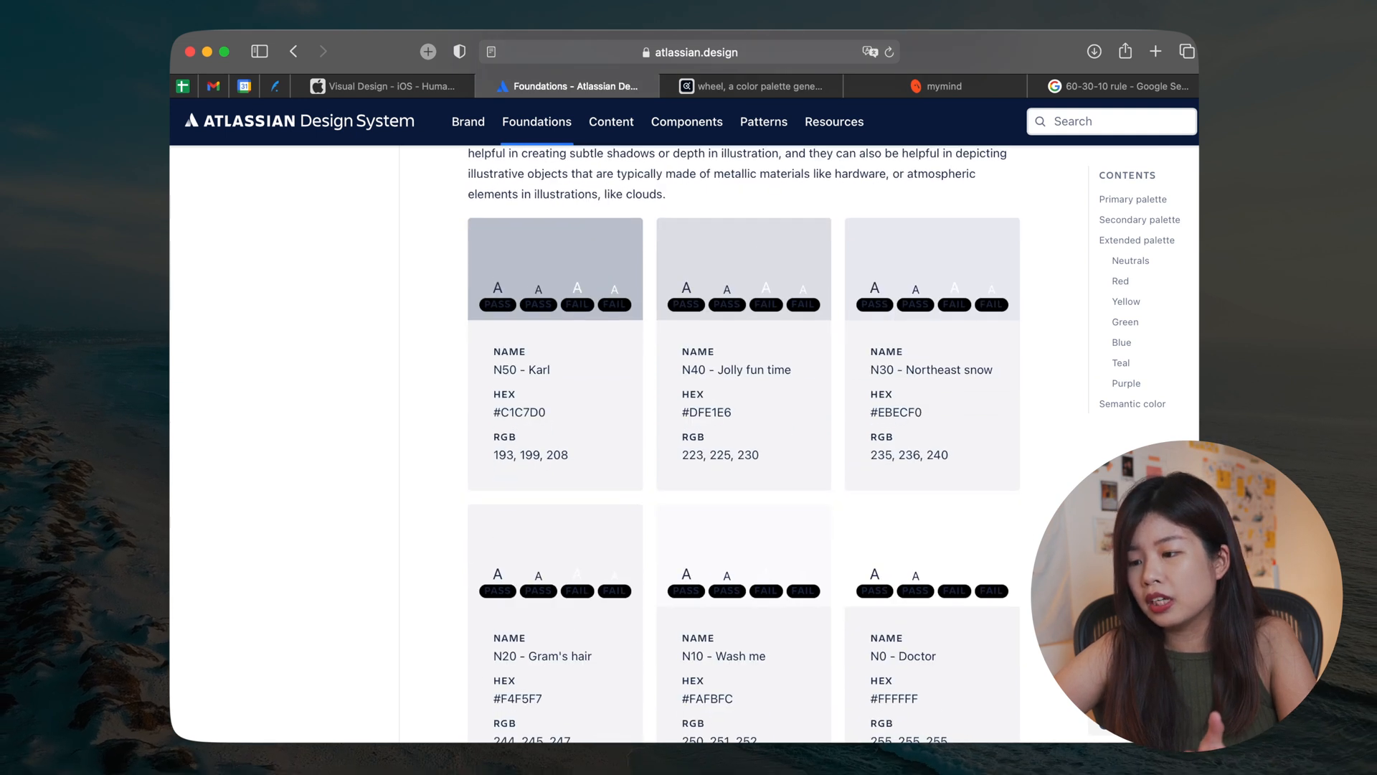
scroll(up, 3)
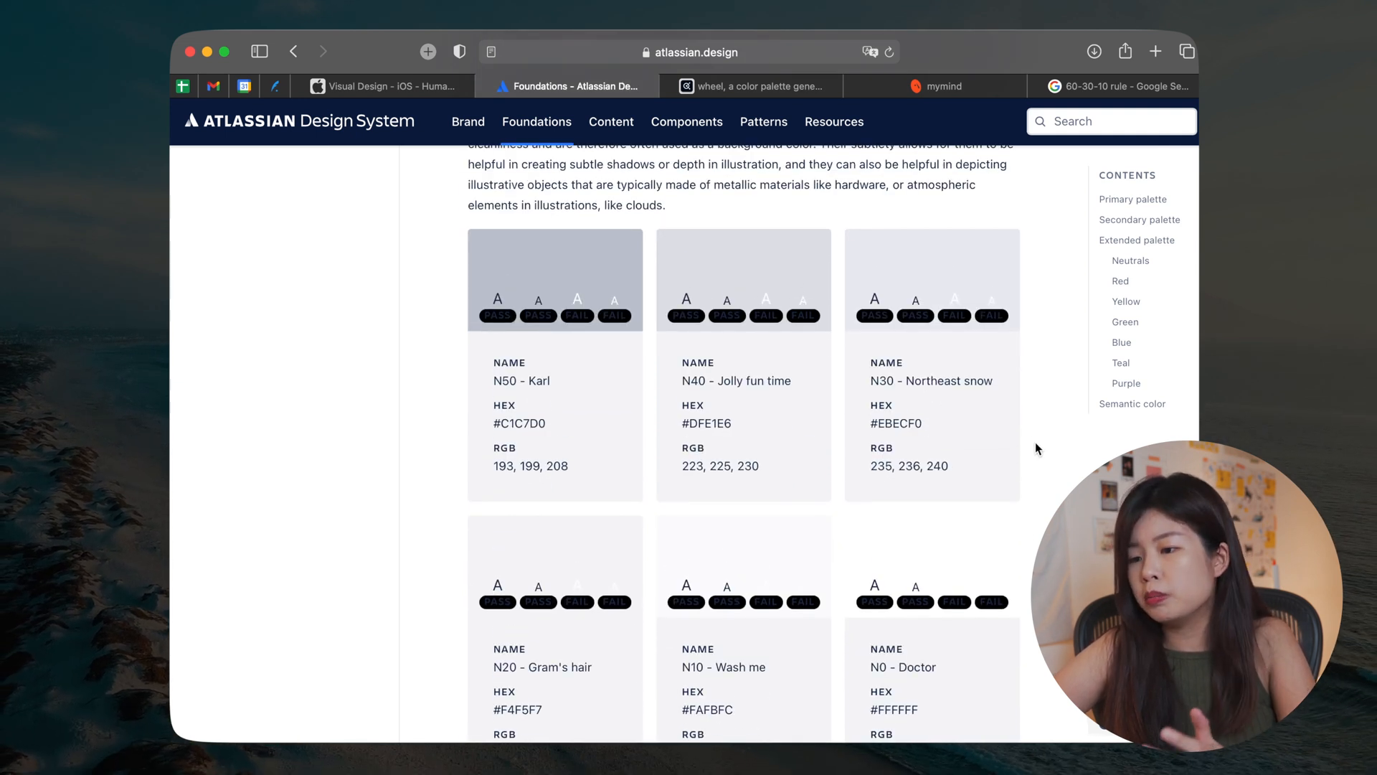
mouse_move(1027, 433)
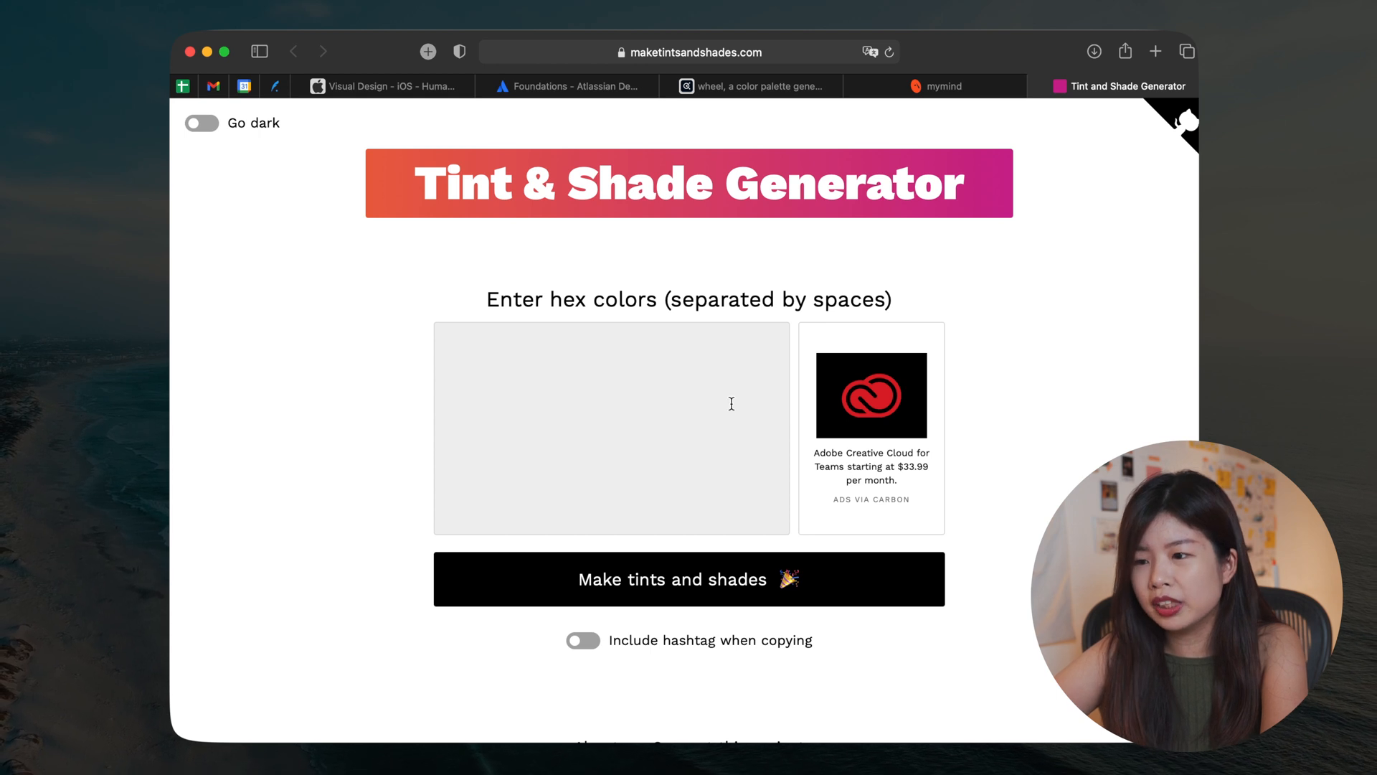
mouse_move(738, 446)
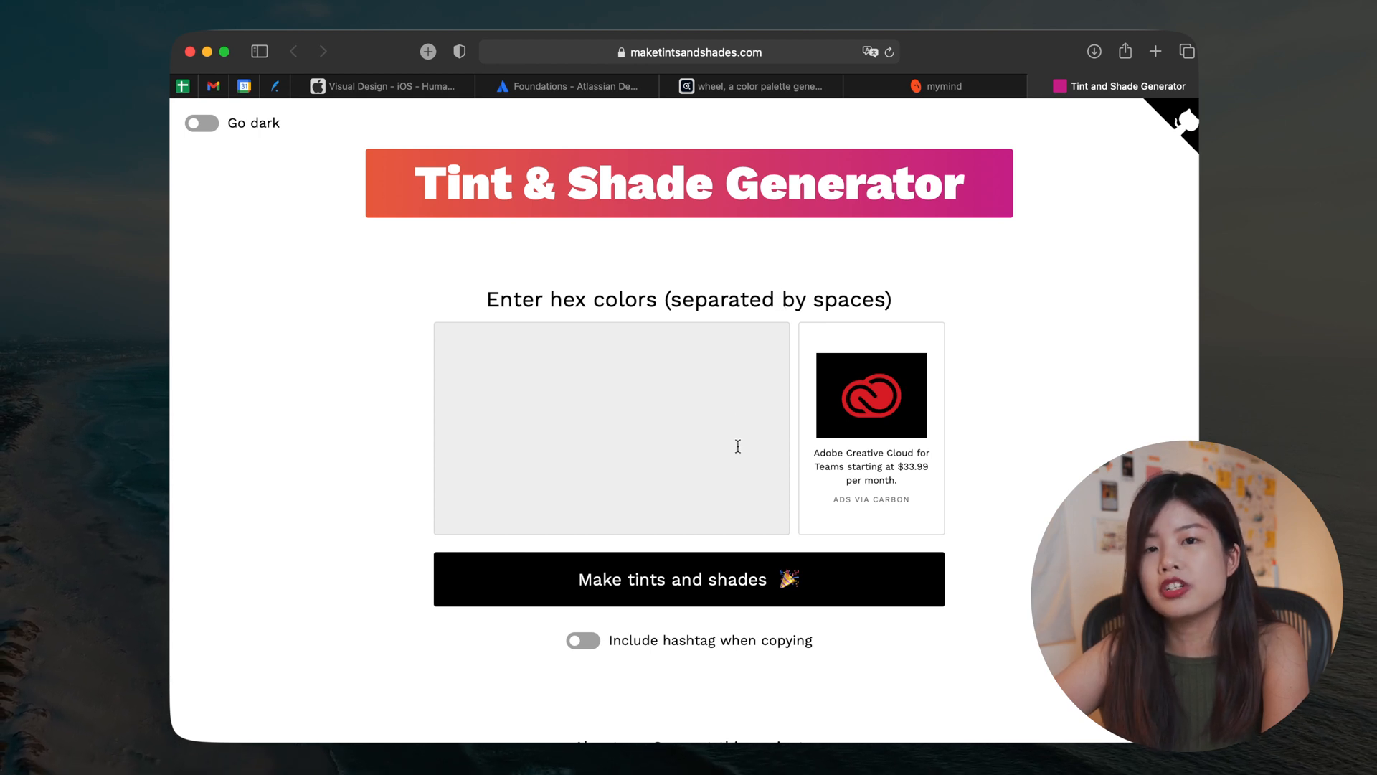
Step: Generate tints and shades for the navy hex #091E42
text(#091E42)
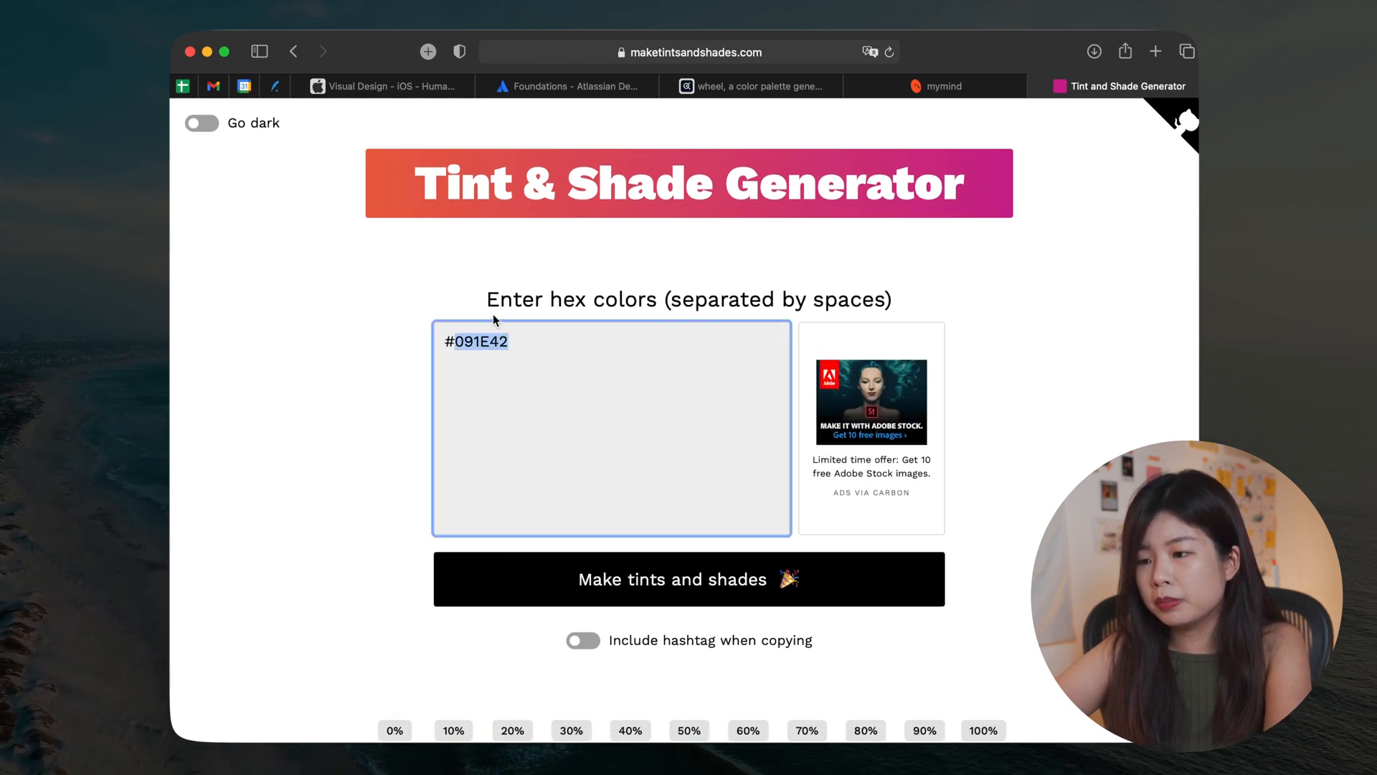
click(688, 578)
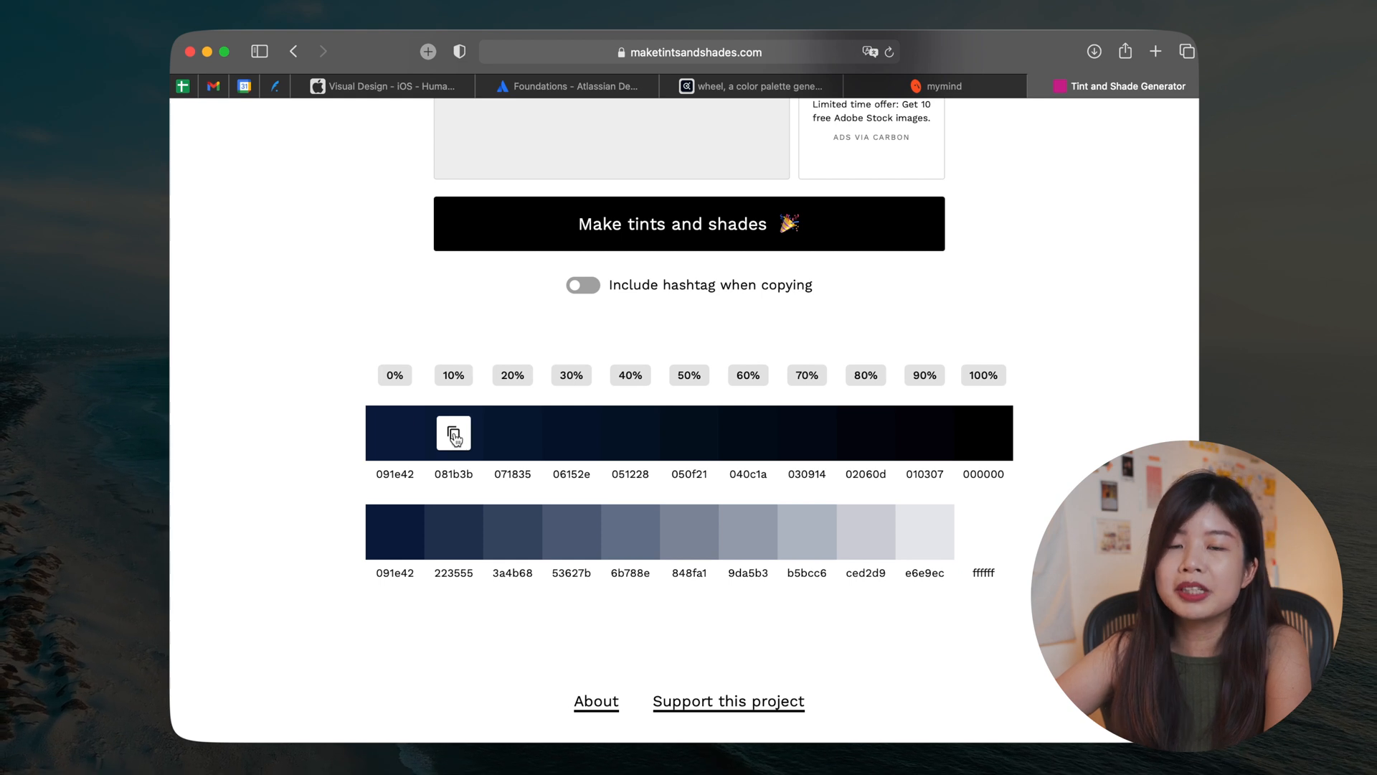
mouse_move(547, 376)
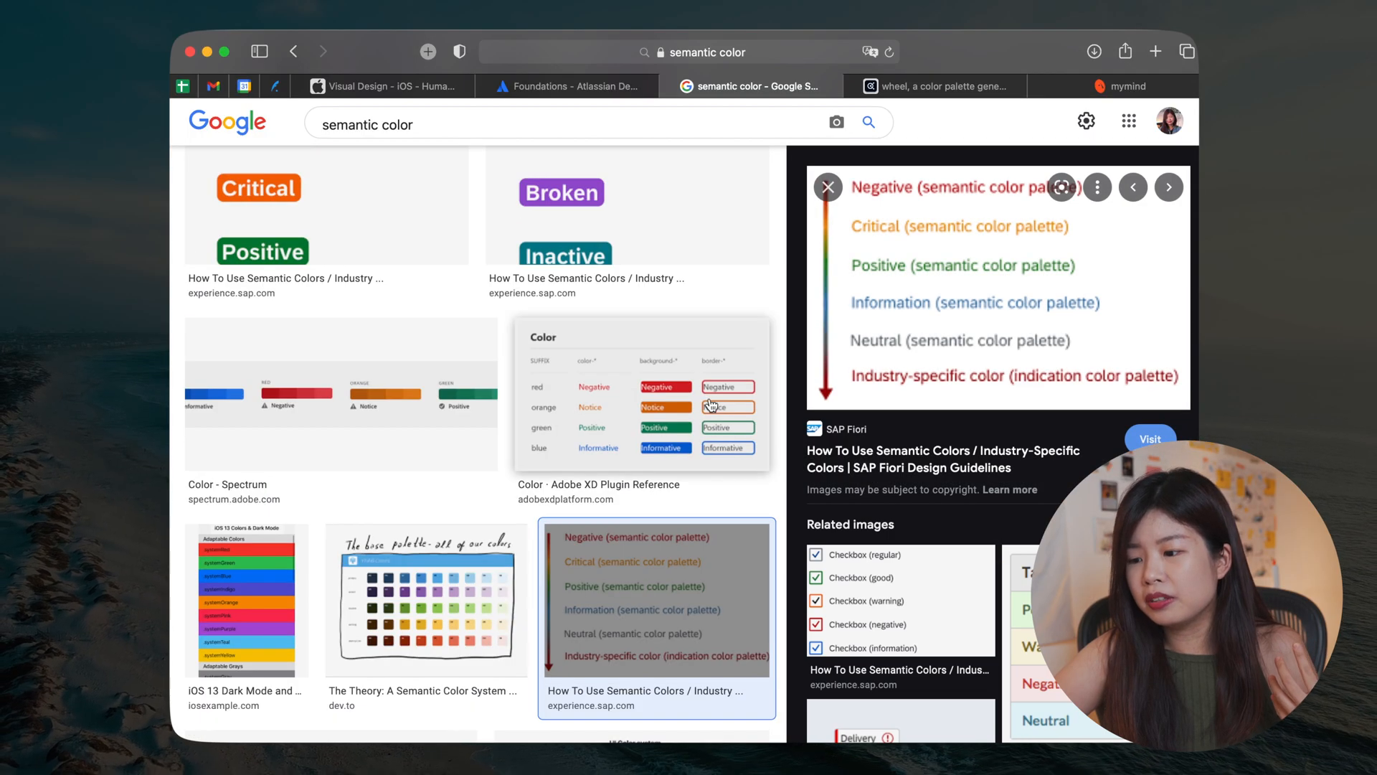
mouse_move(367, 479)
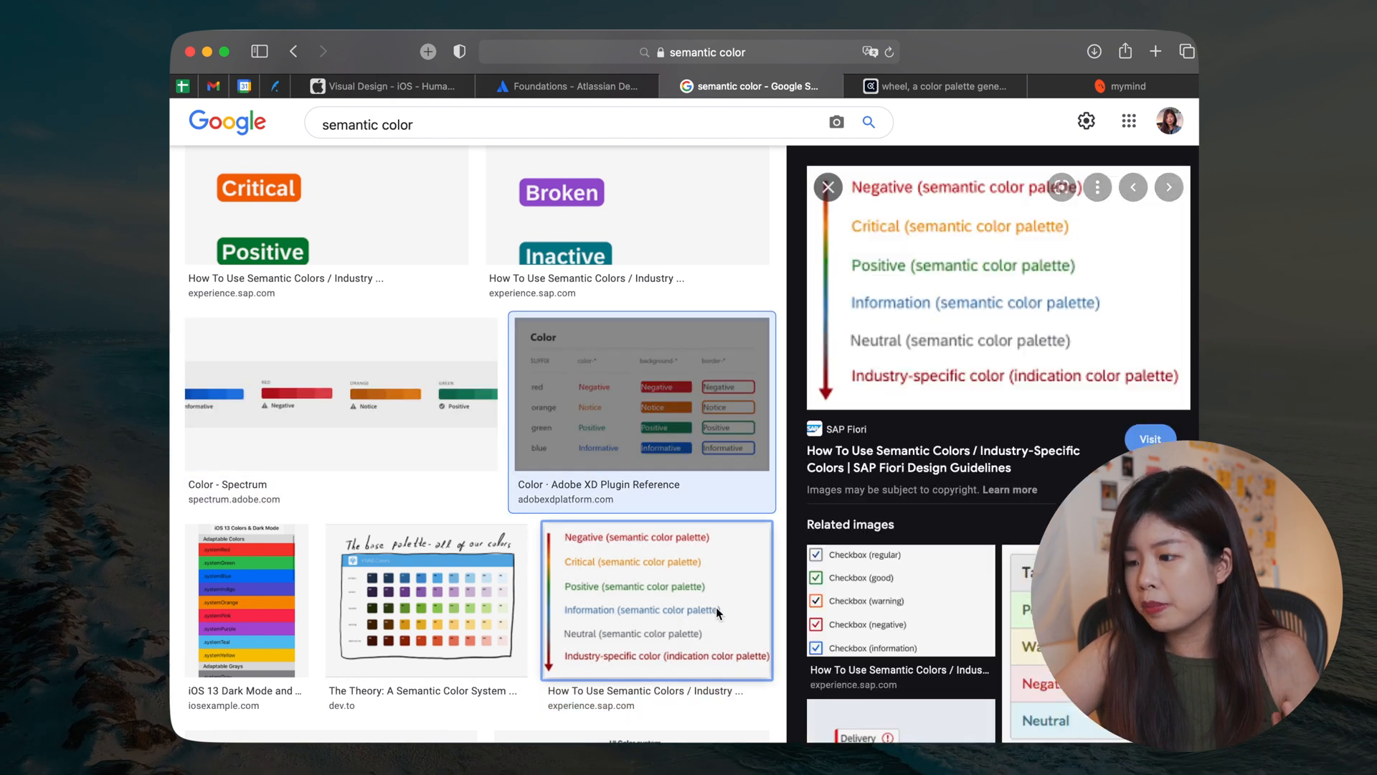
Step: Close the enlarged image preview and select the SAP semantic color palette thumbnail
scroll(down, 3)
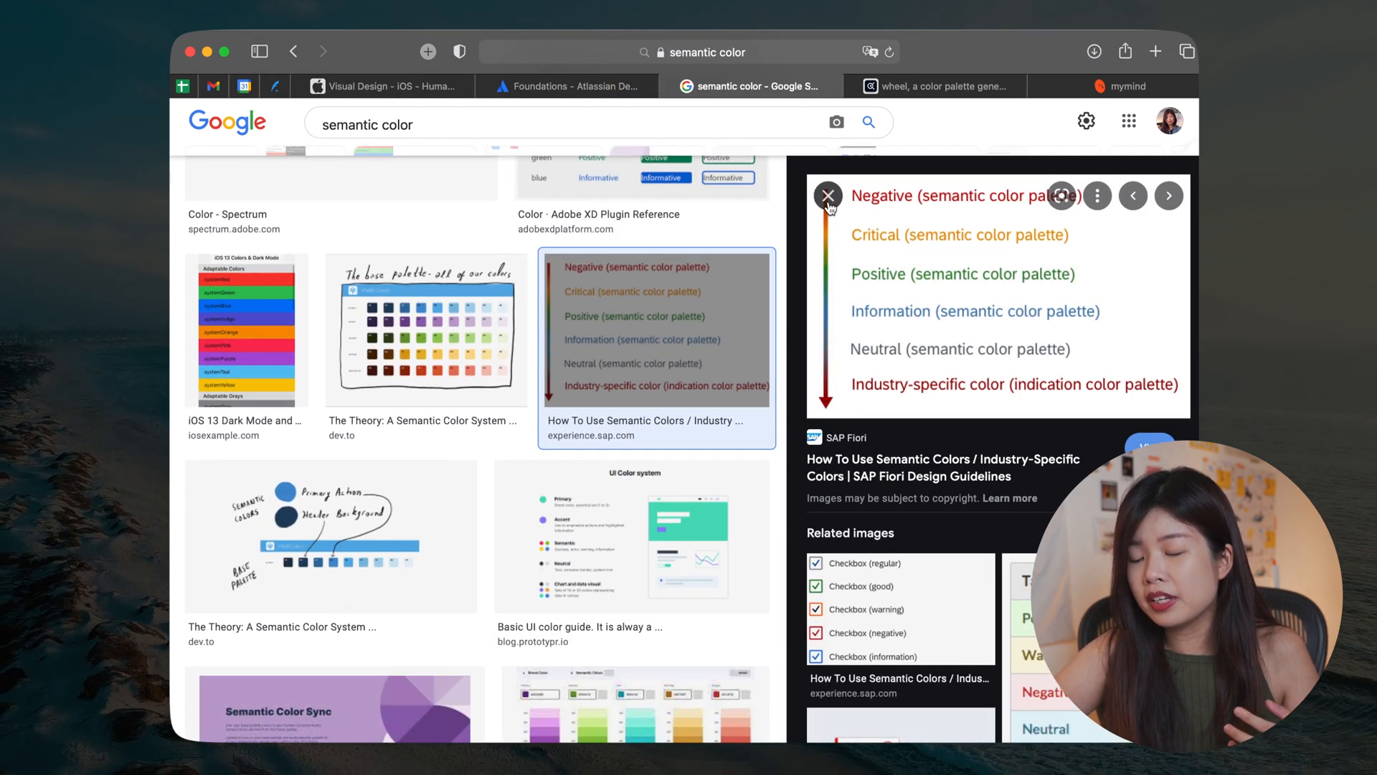
click(827, 195)
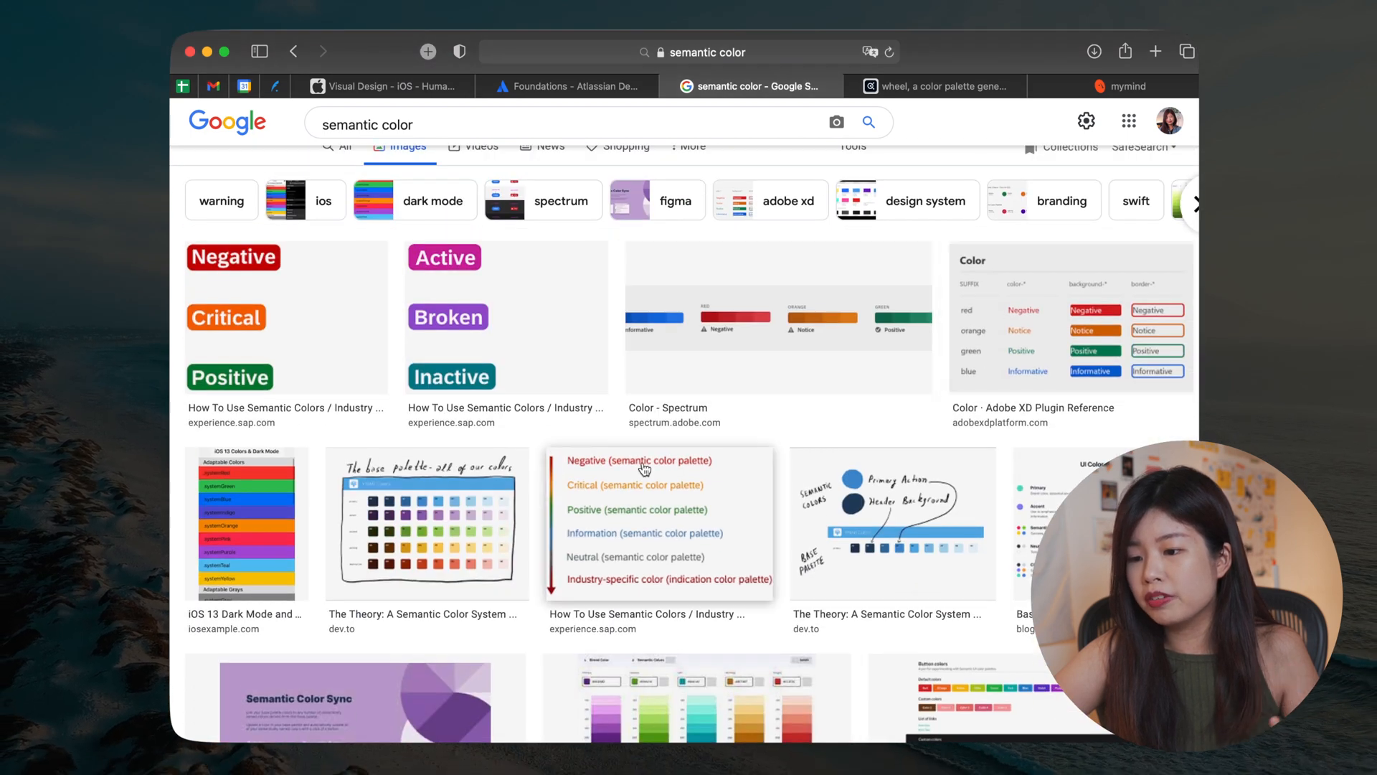
click(567, 86)
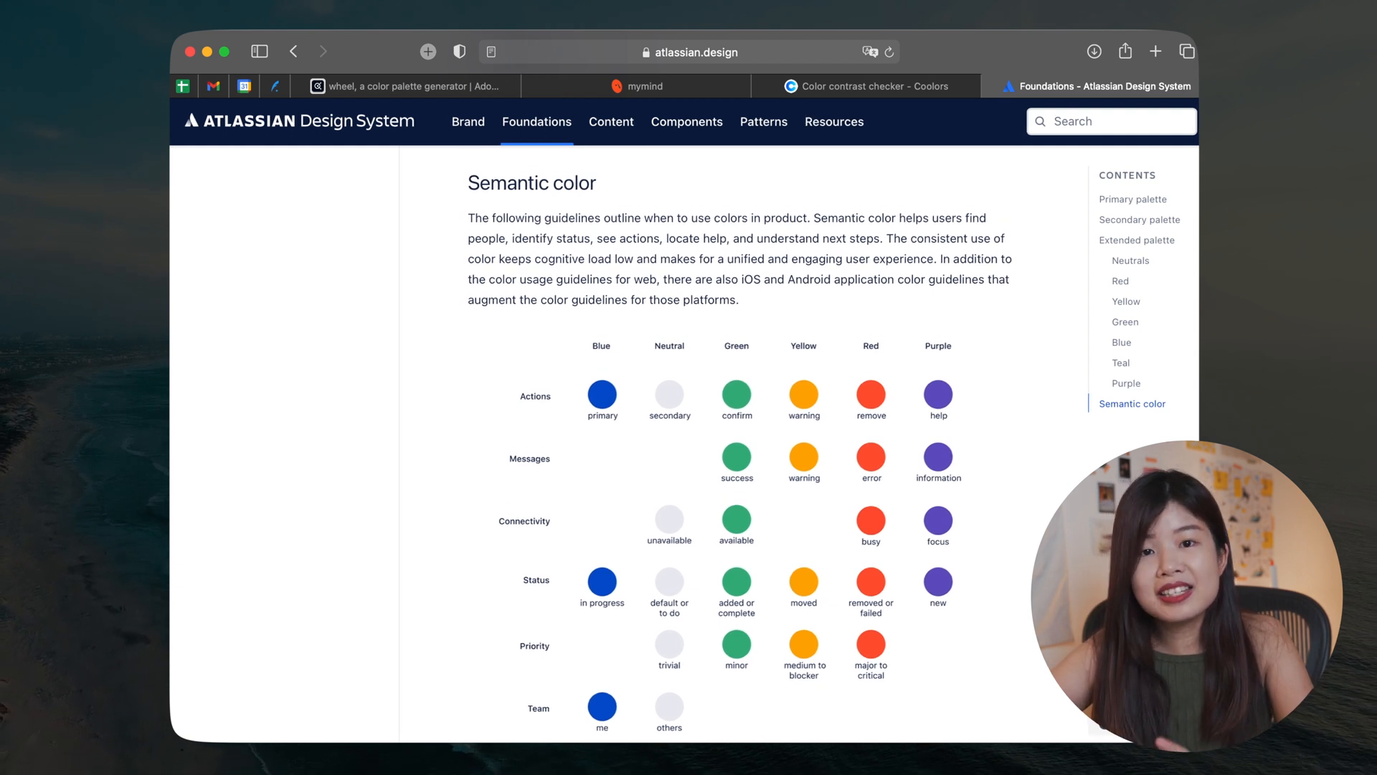
Step: Scroll the Atlassian Foundations page to the Semantic color and blue palette sections
scroll(down, 3)
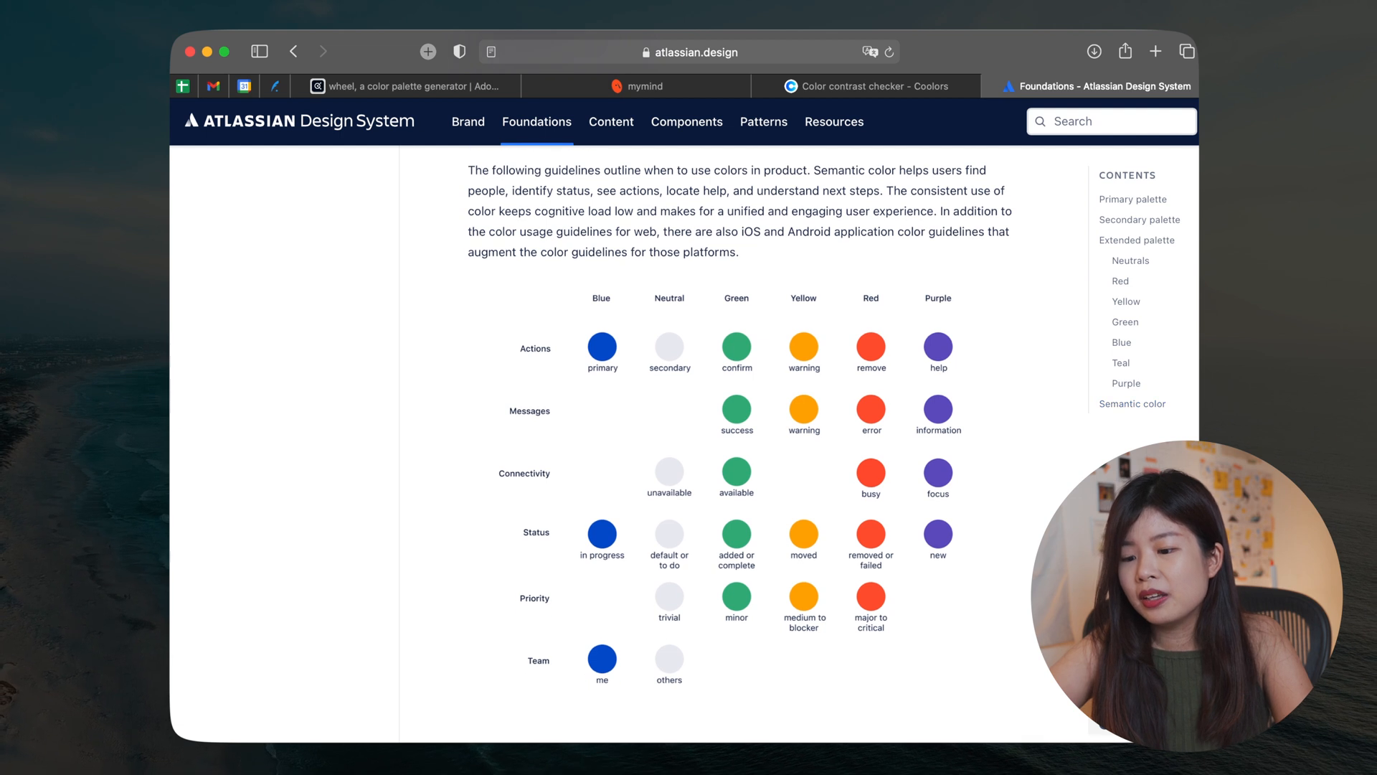
mouse_move(685, 349)
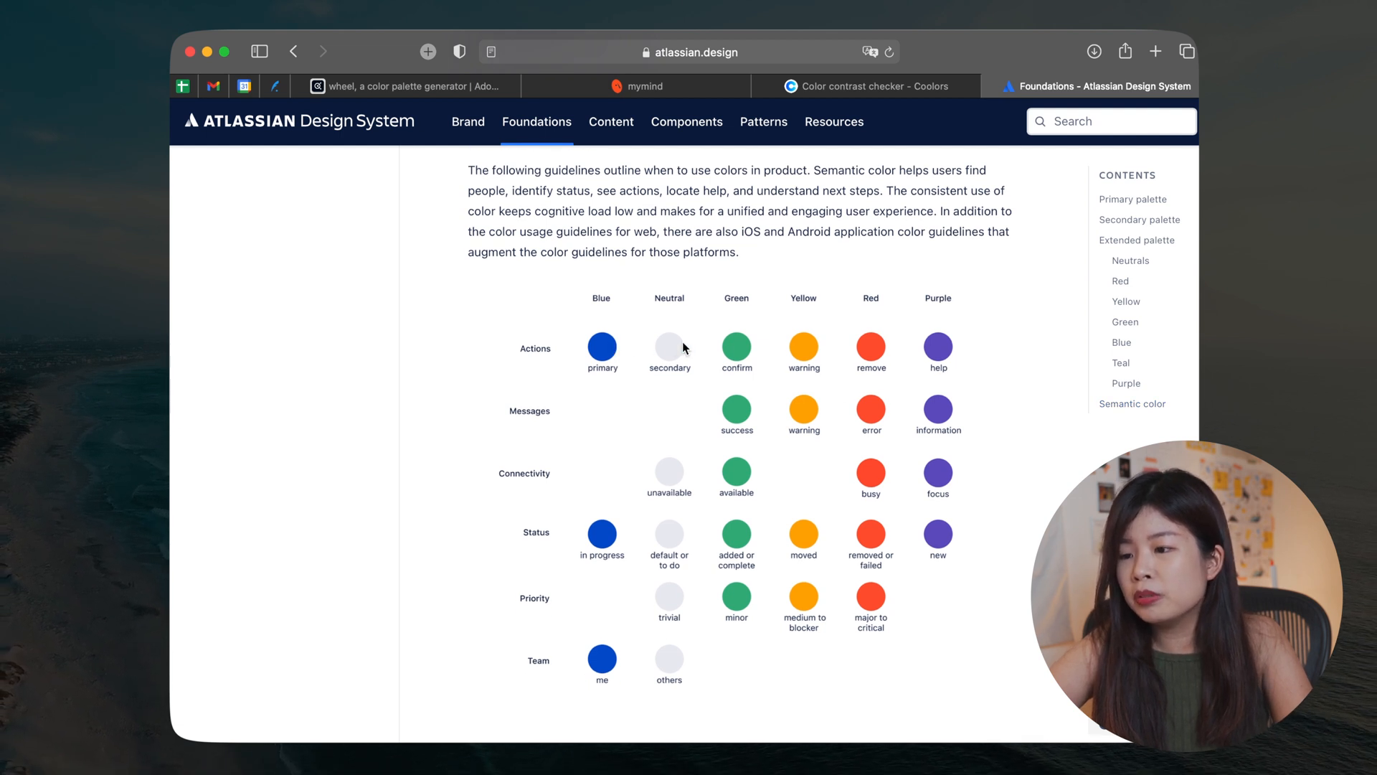
mouse_move(921, 346)
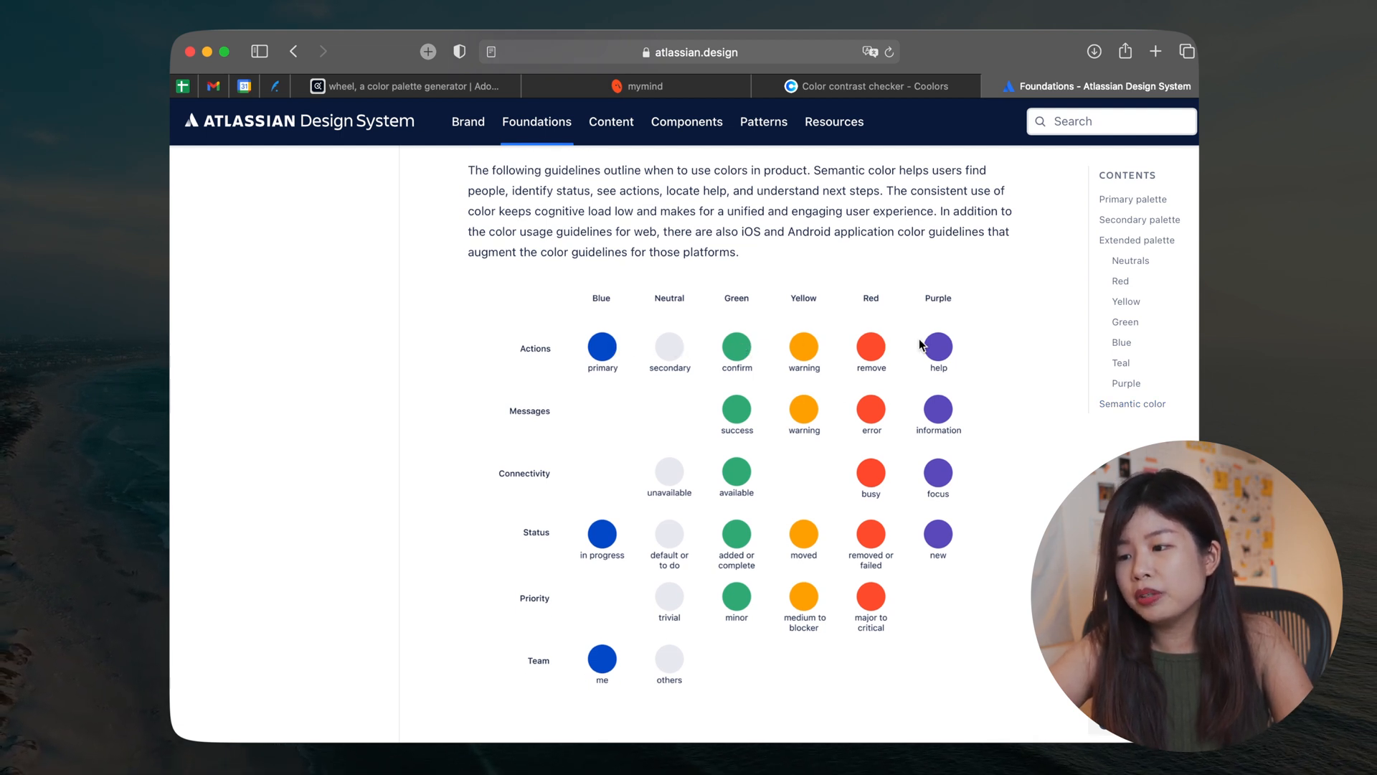
mouse_move(921, 396)
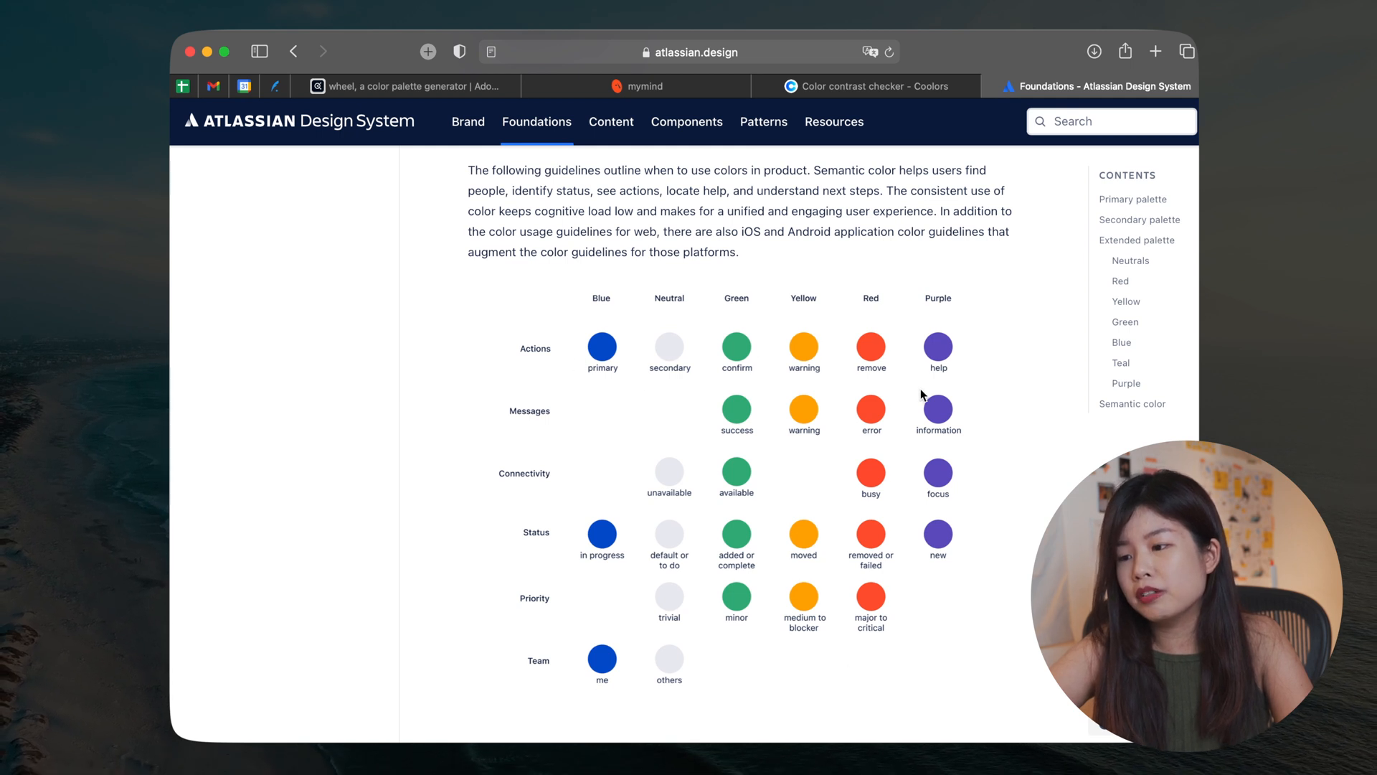
scroll(down, 3)
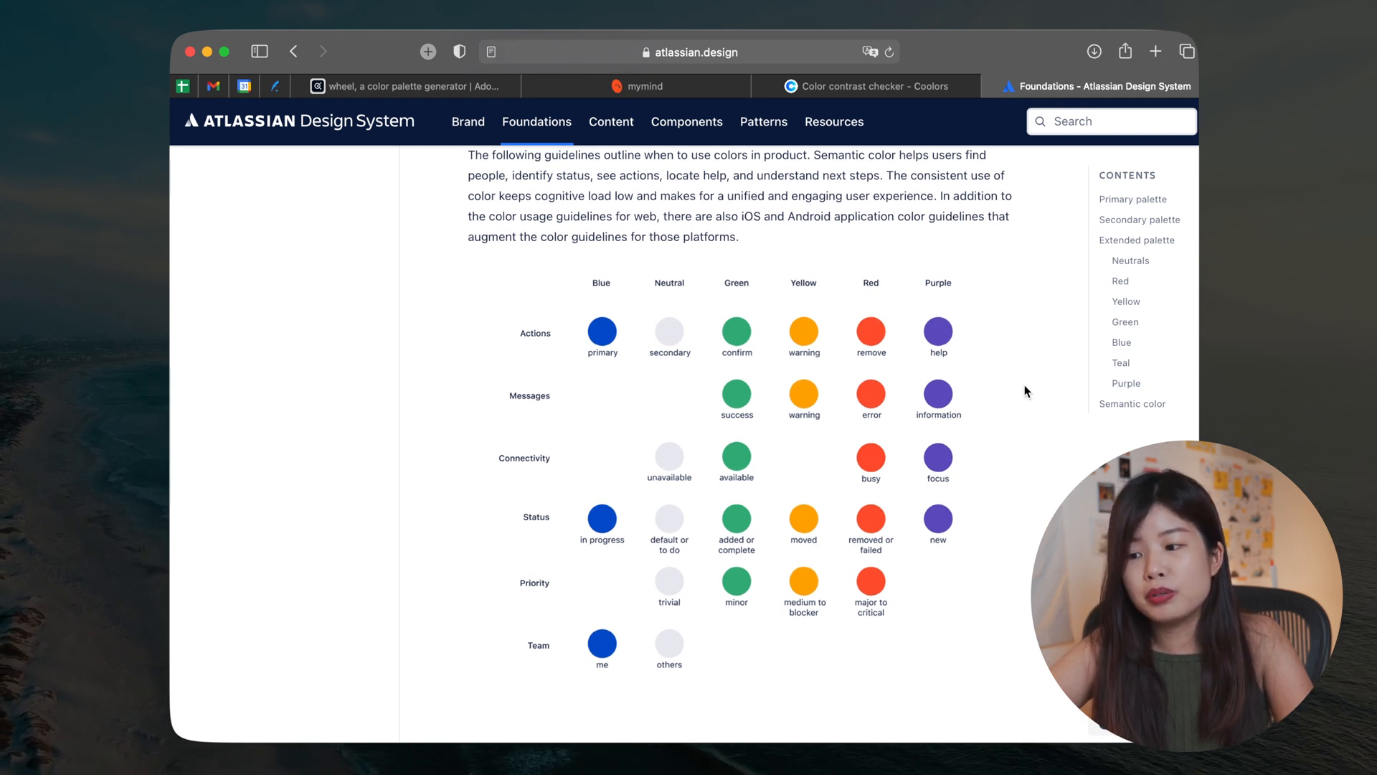
scroll(up, 3)
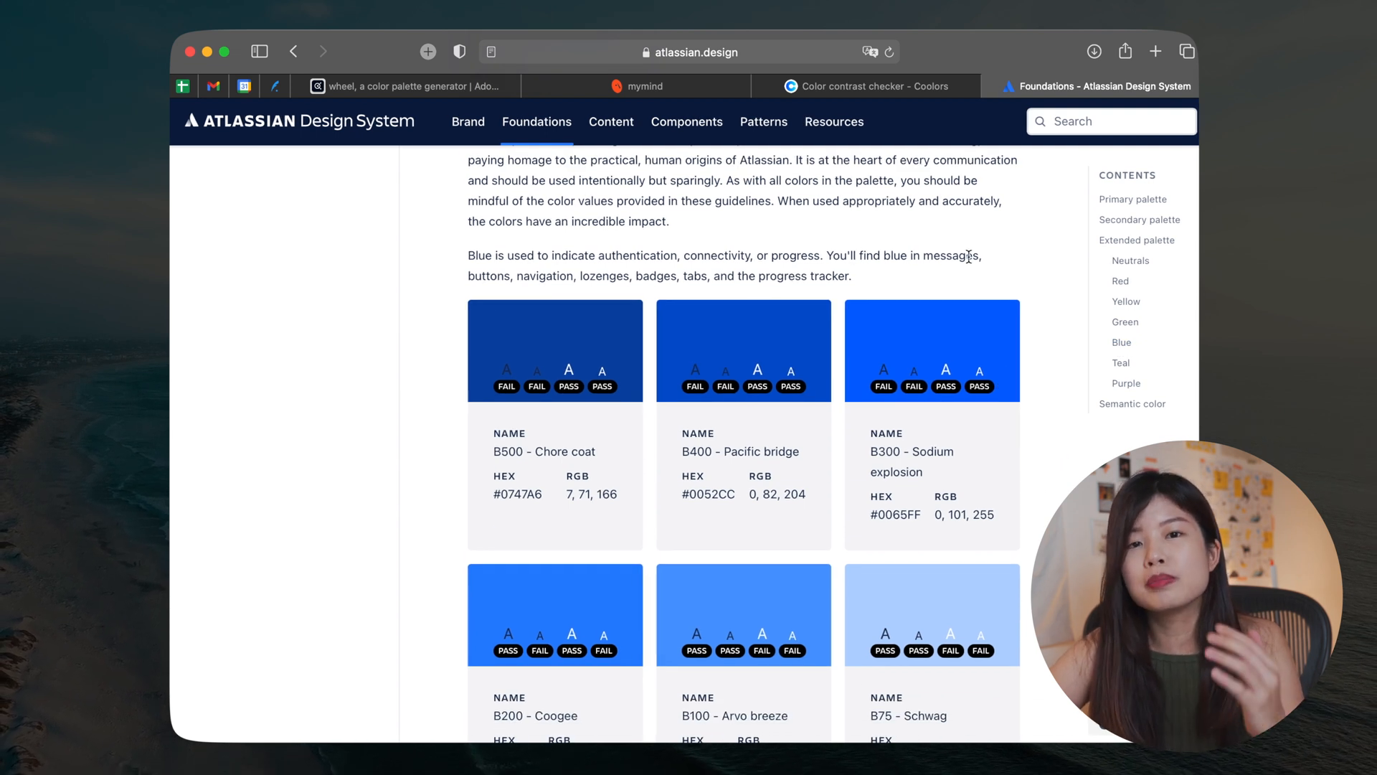
mouse_move(969, 228)
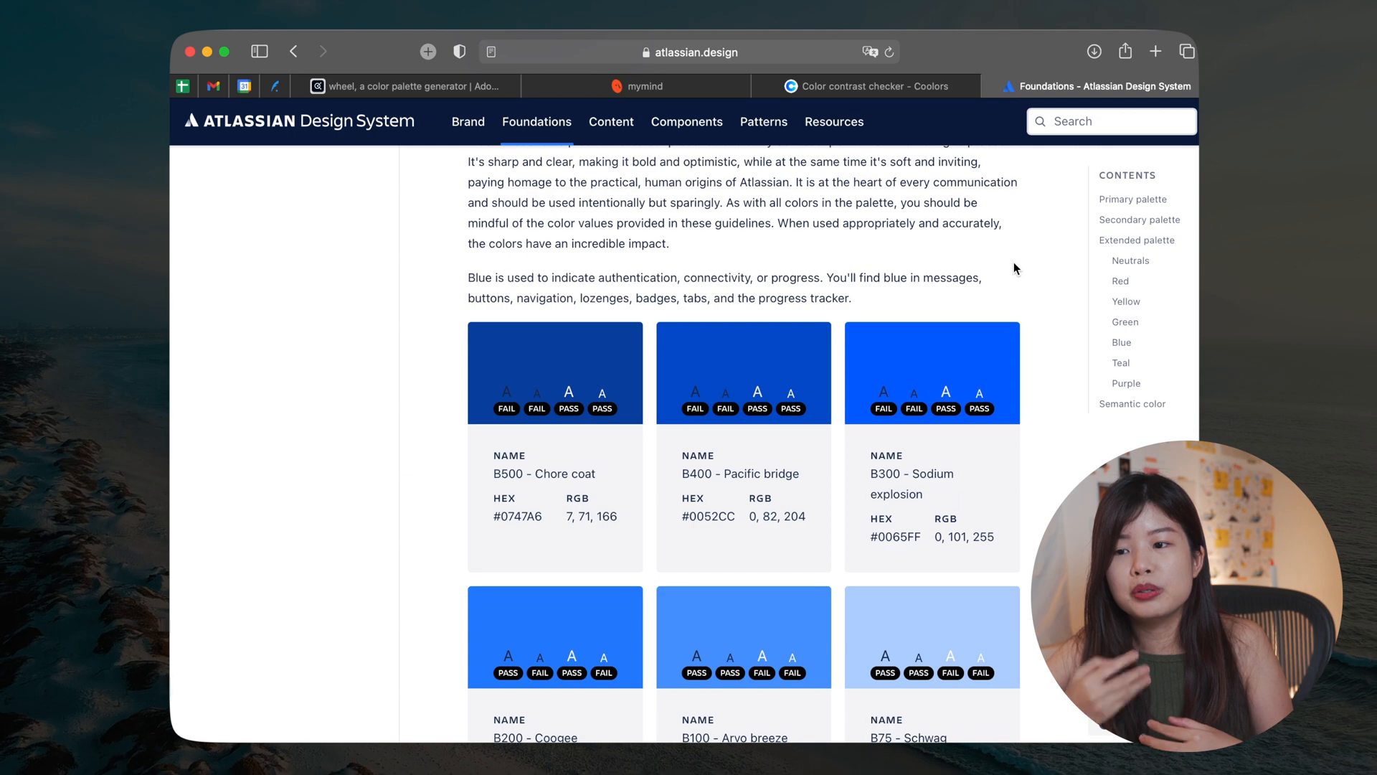
click(866, 86)
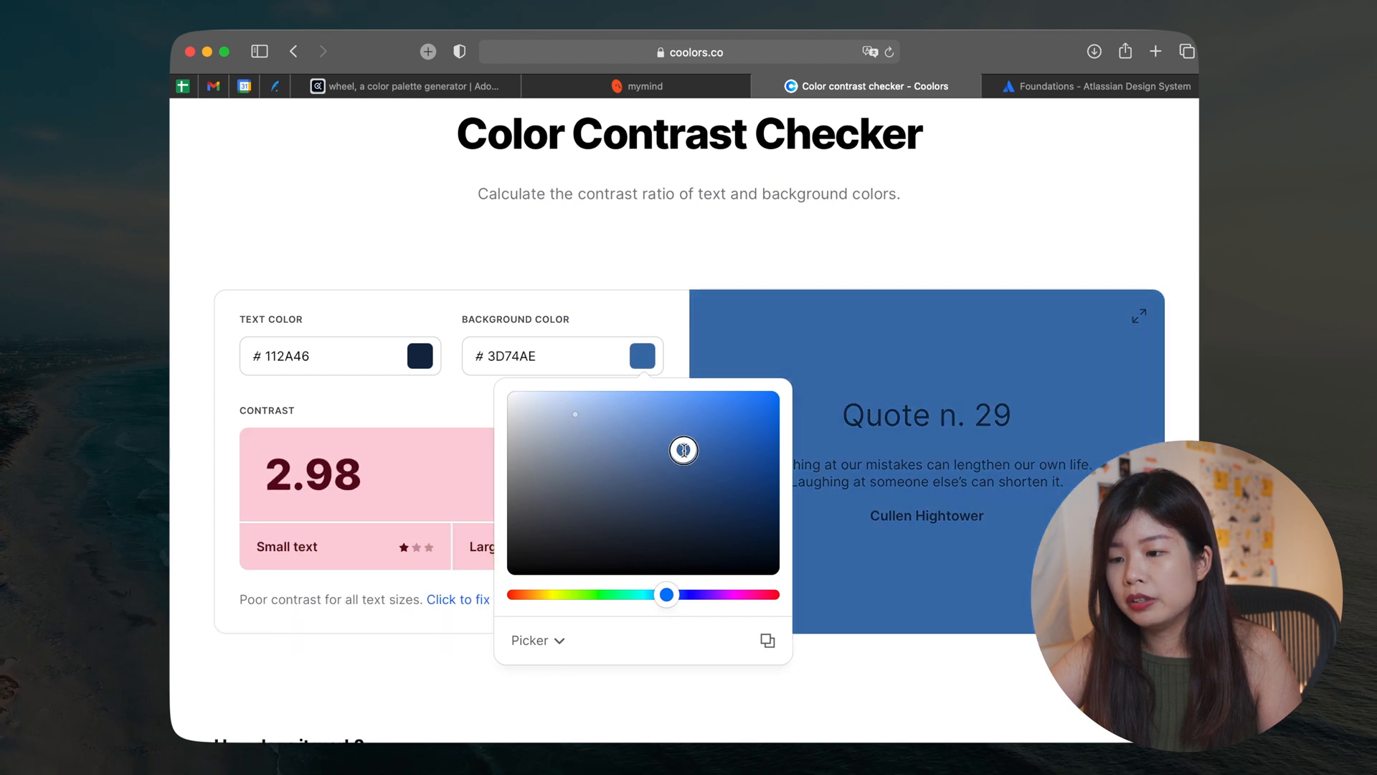
Step: Set the contrast checker background to lighter blue #89BAED for a 7.14 ratio and show the WCAG explanation
click(817, 386)
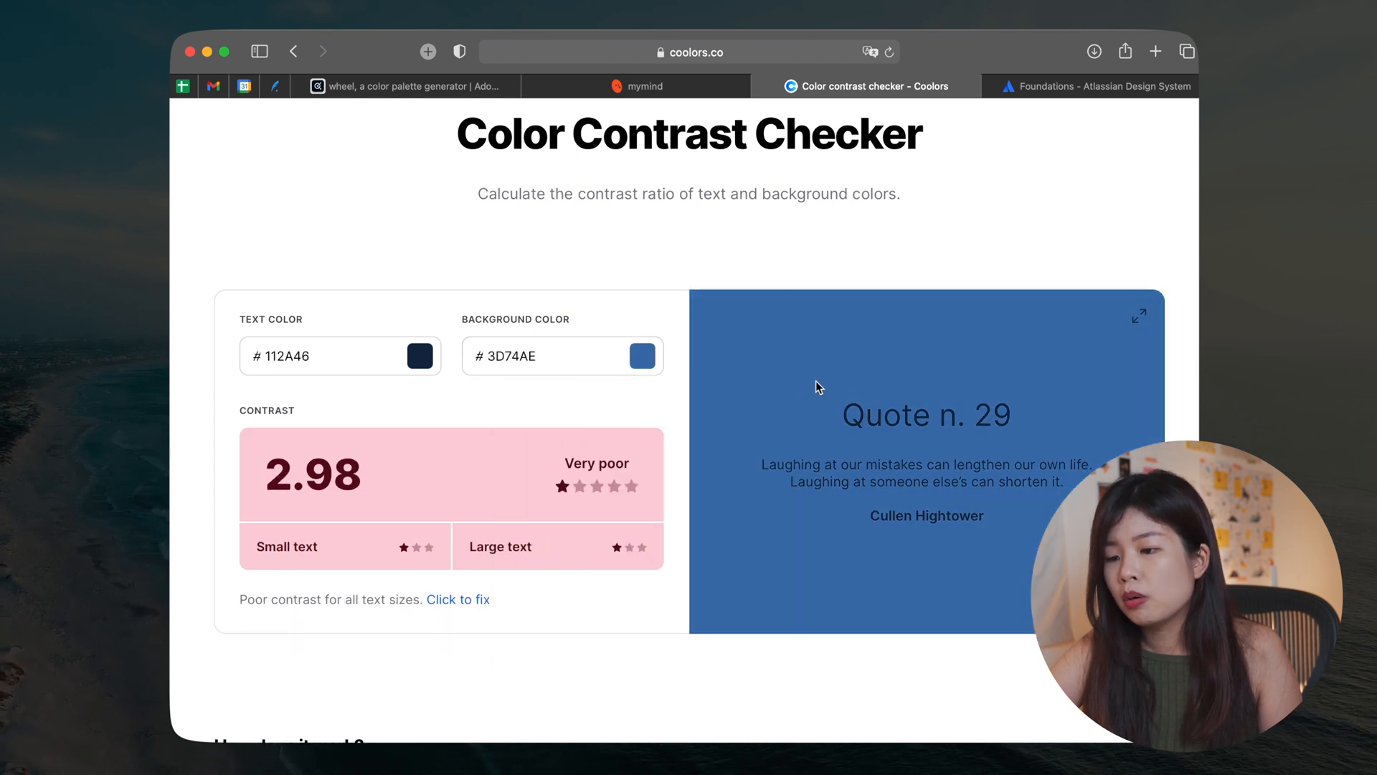
click(562, 356)
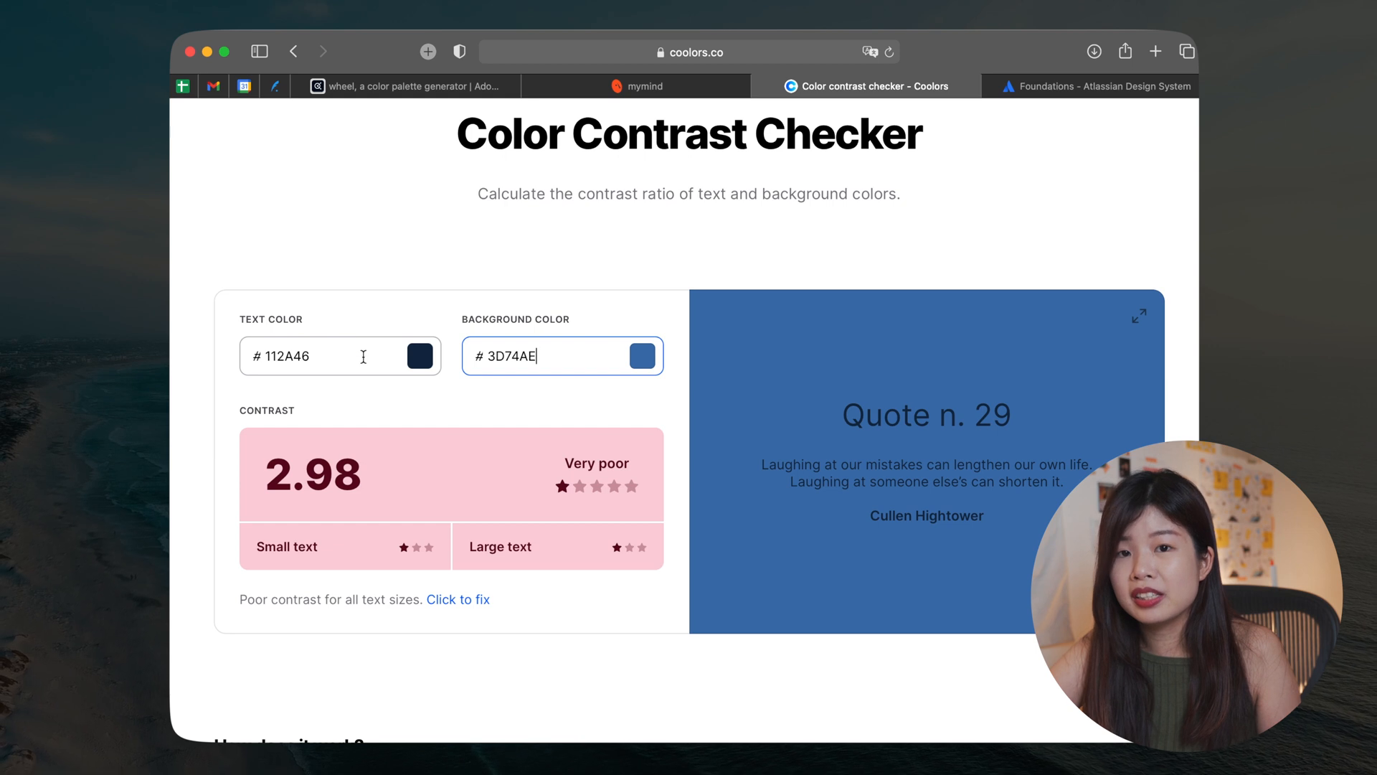
mouse_move(389, 504)
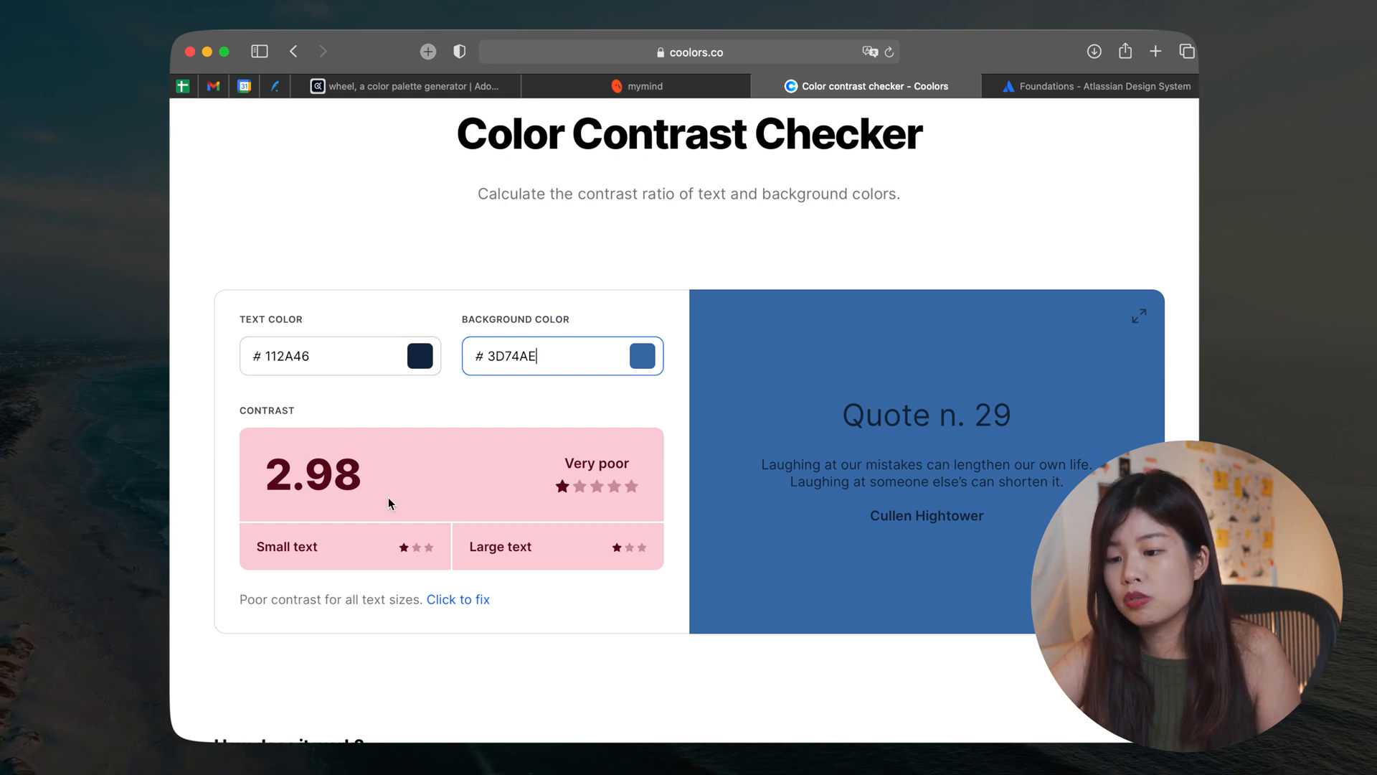
mouse_move(568, 436)
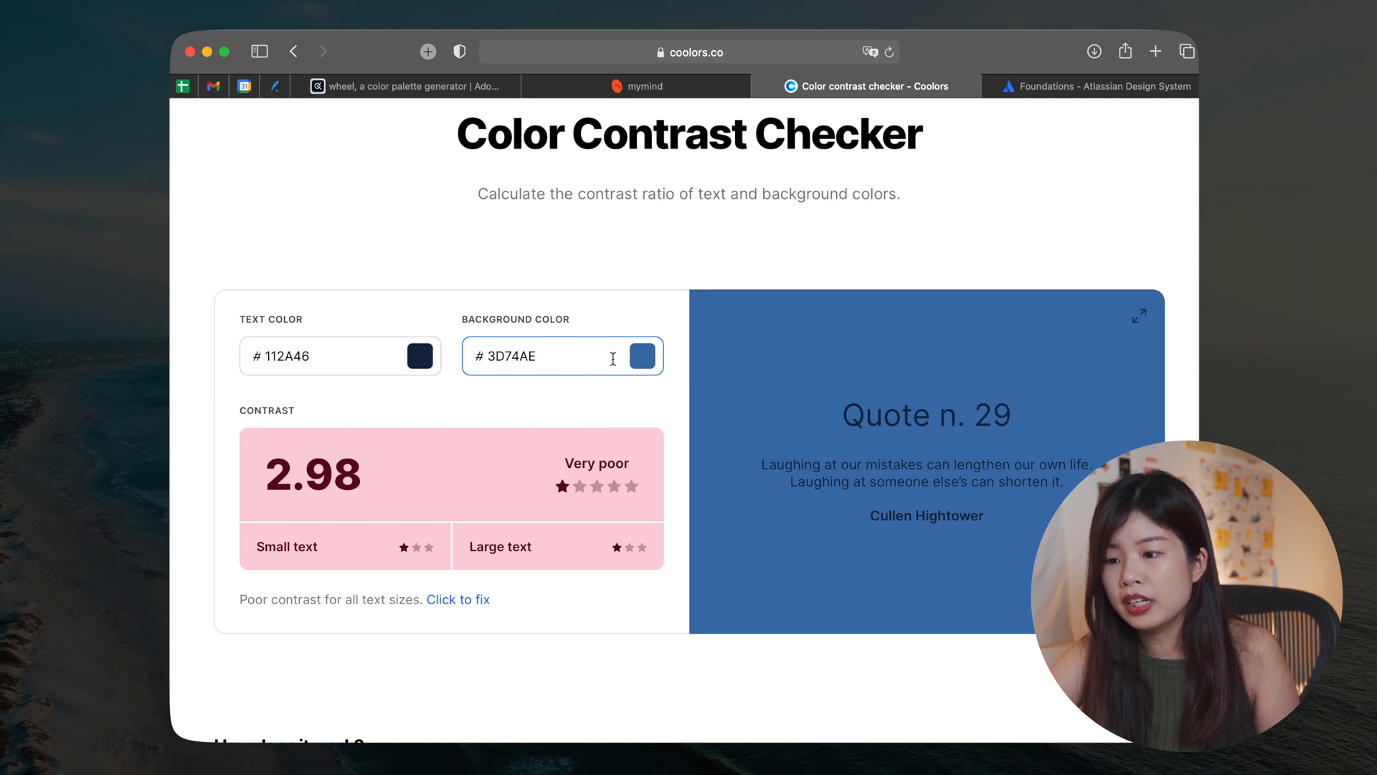
click(643, 356)
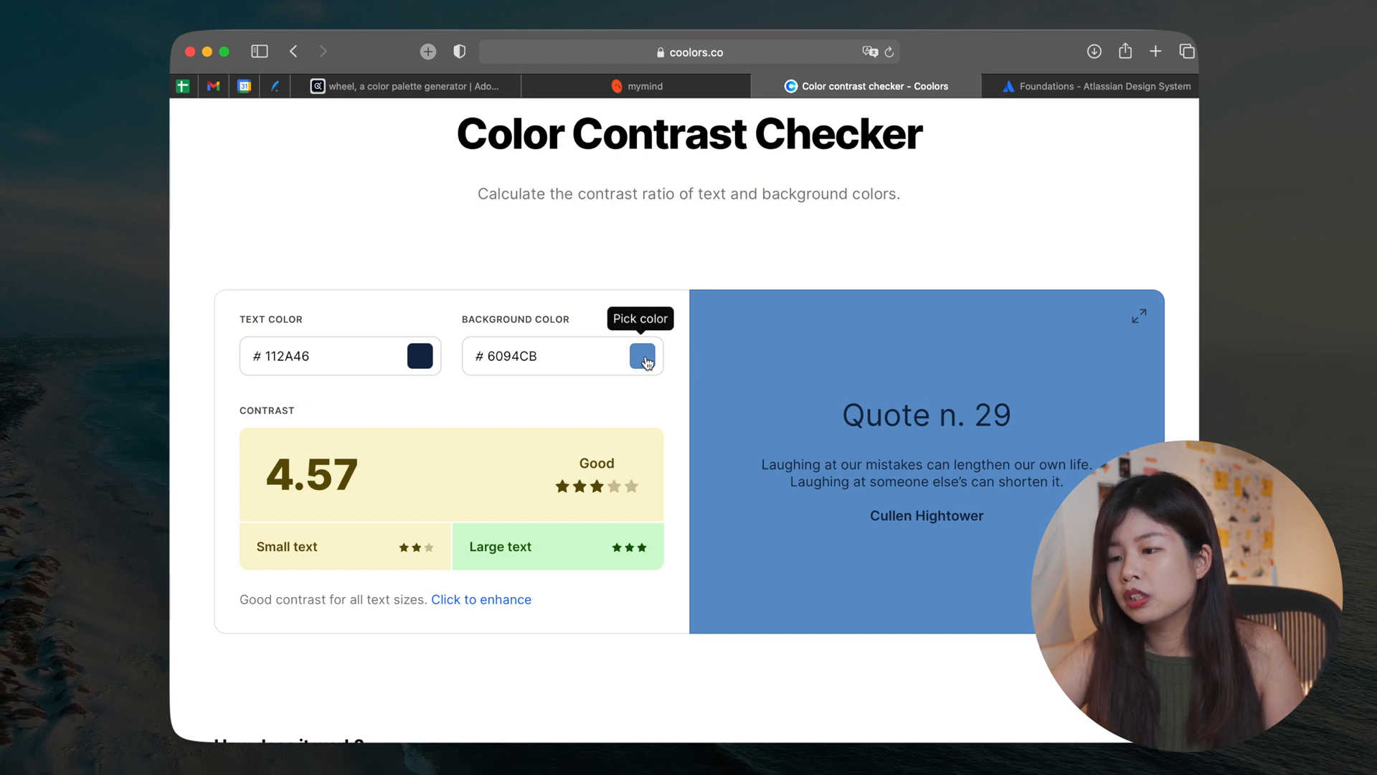
click(642, 356)
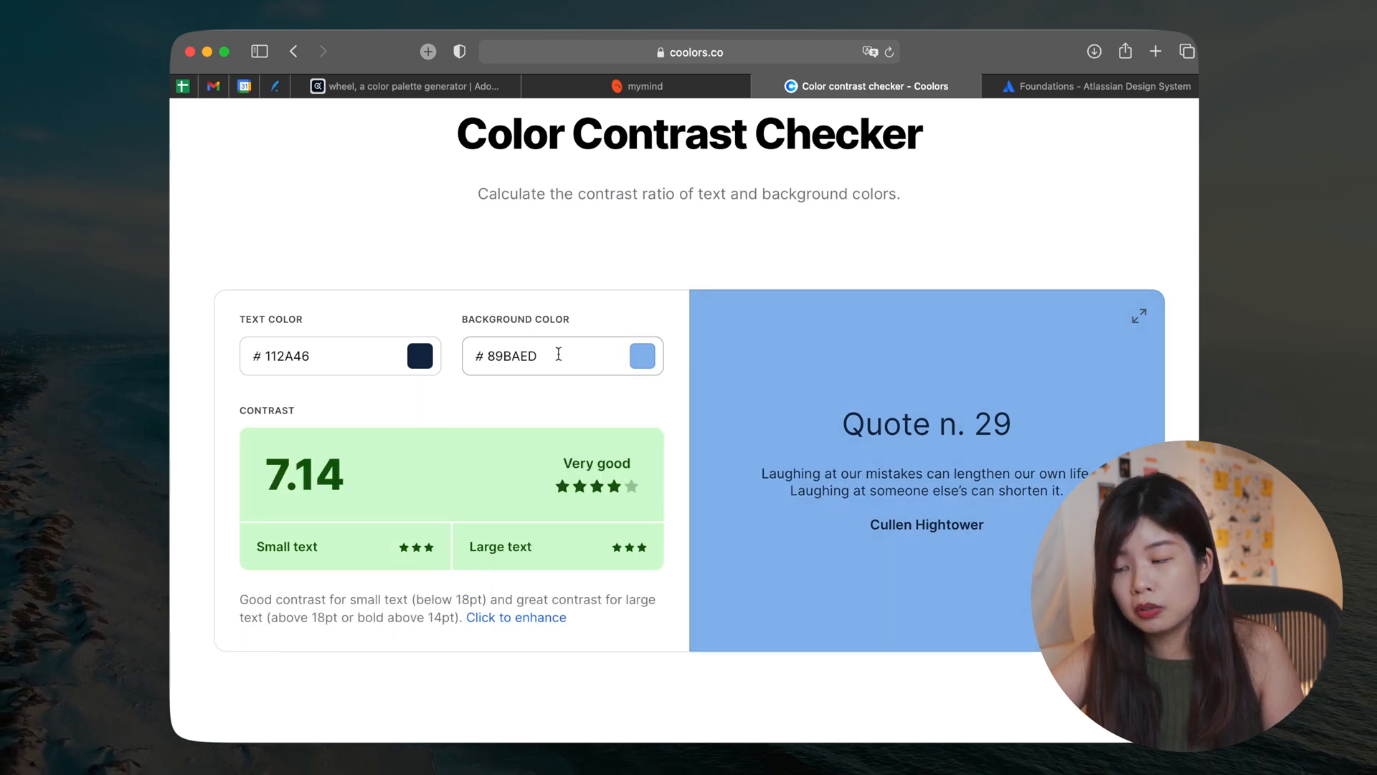
scroll(down, 3)
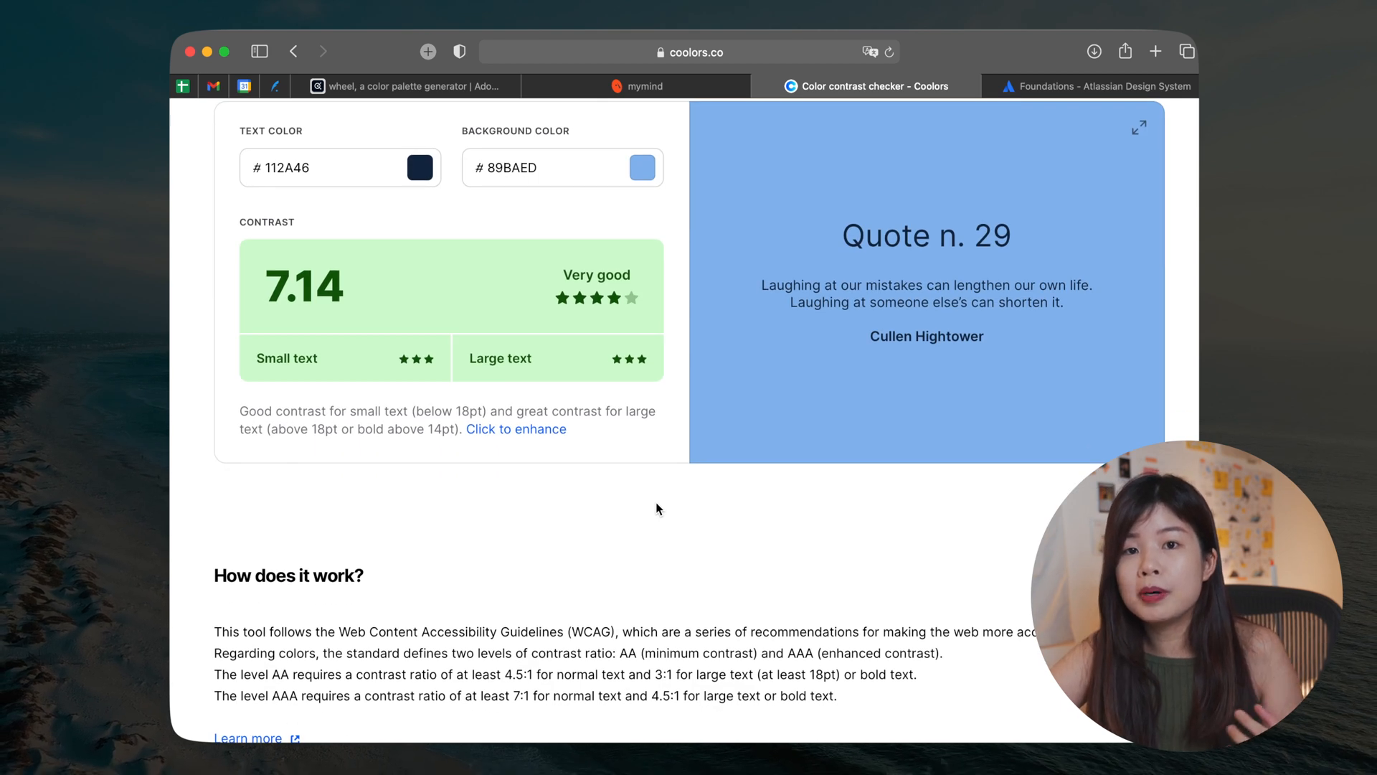
scroll(down, 3)
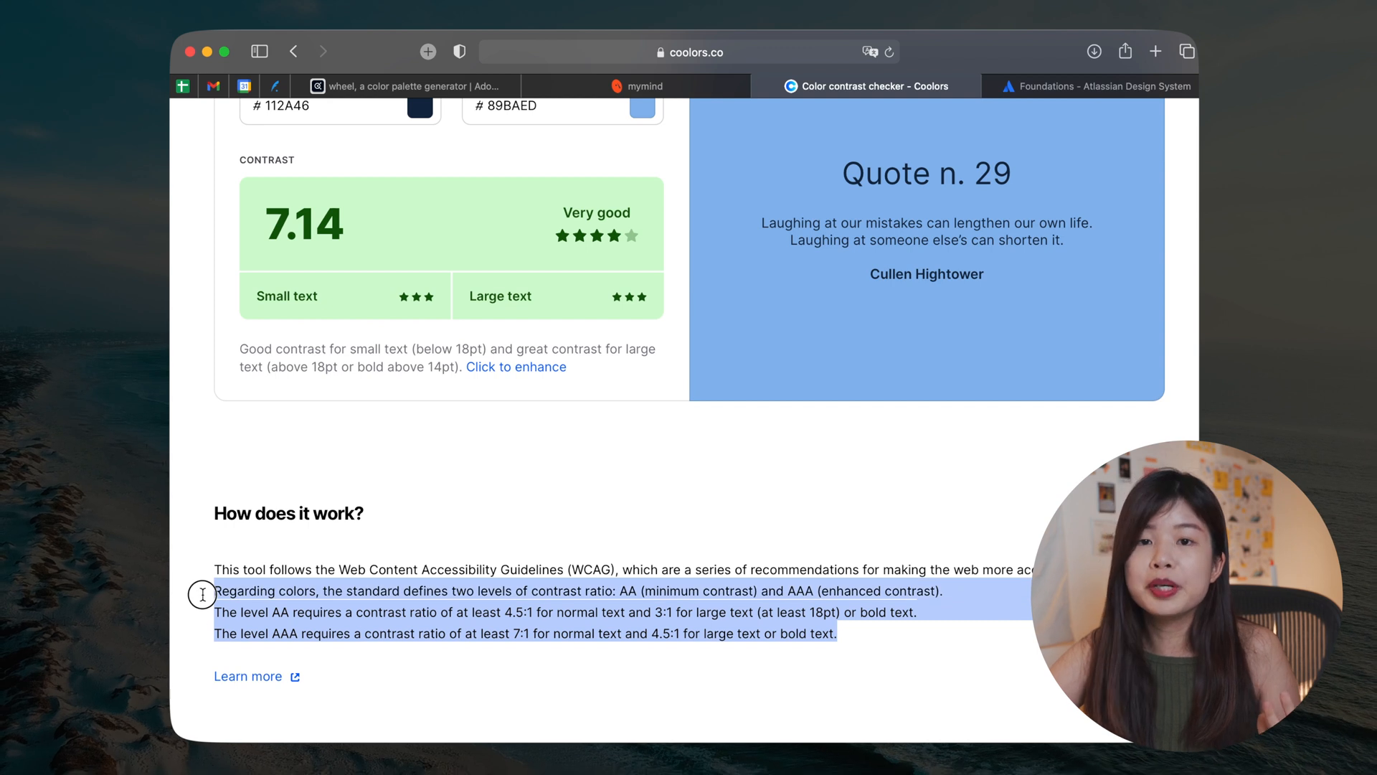
mouse_move(652, 530)
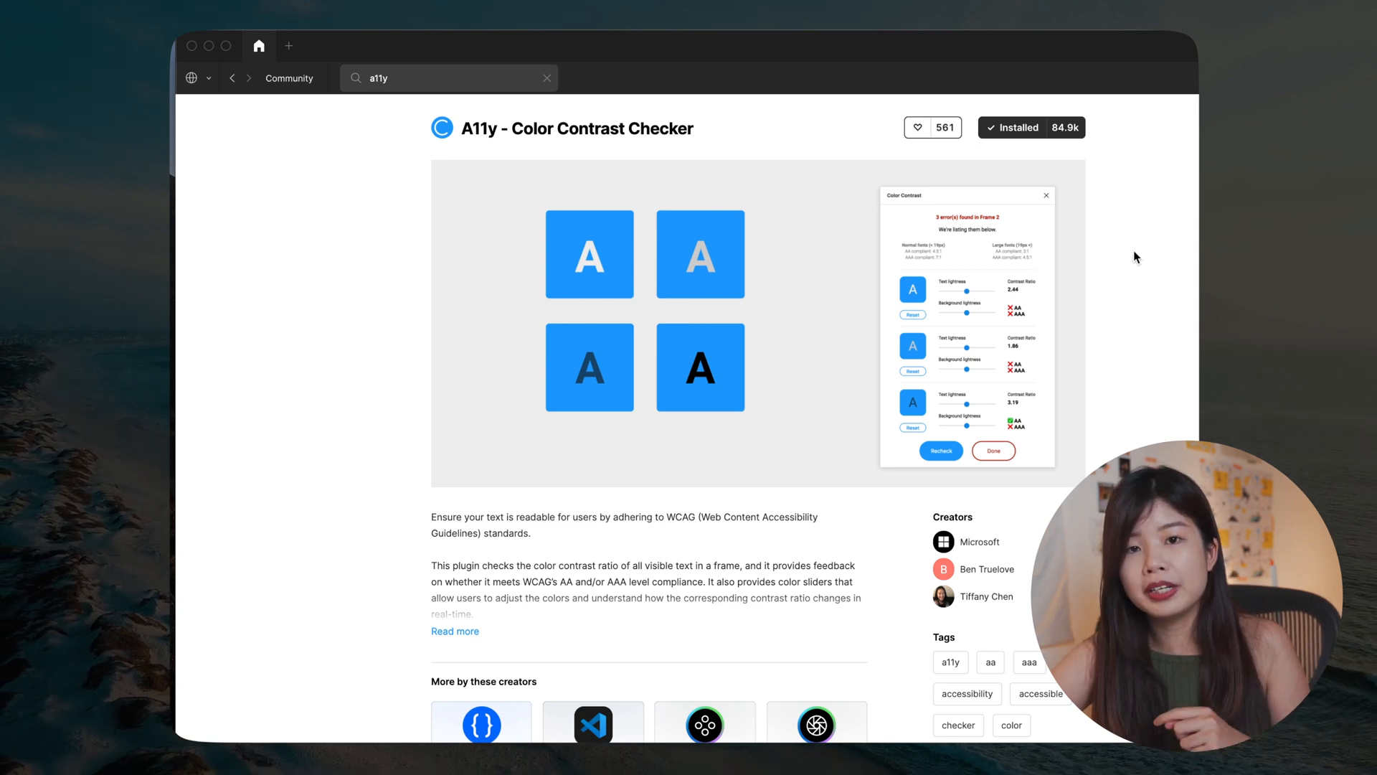
mouse_move(749, 135)
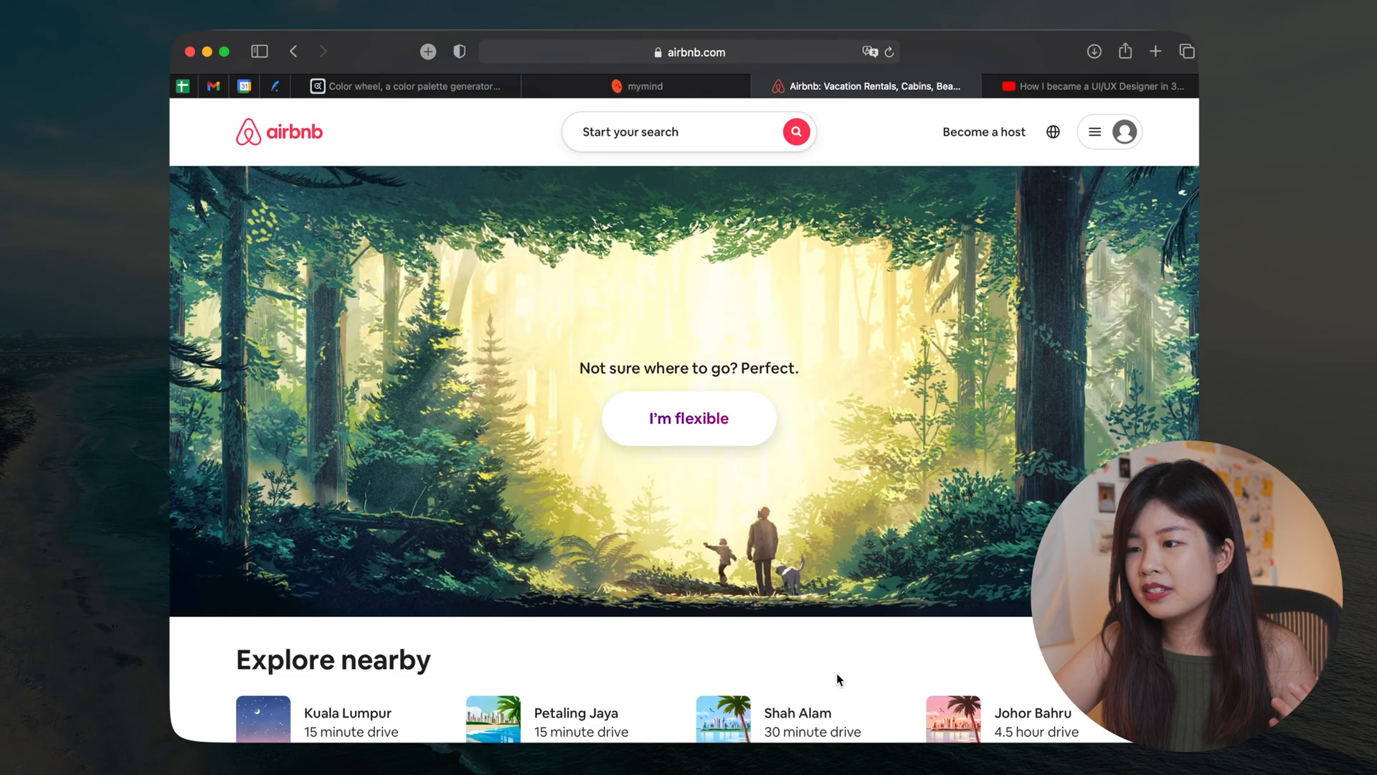
Step: Scroll the Airbnb home page and move on to the YouTube UI/UX designer video
scroll(down, 3)
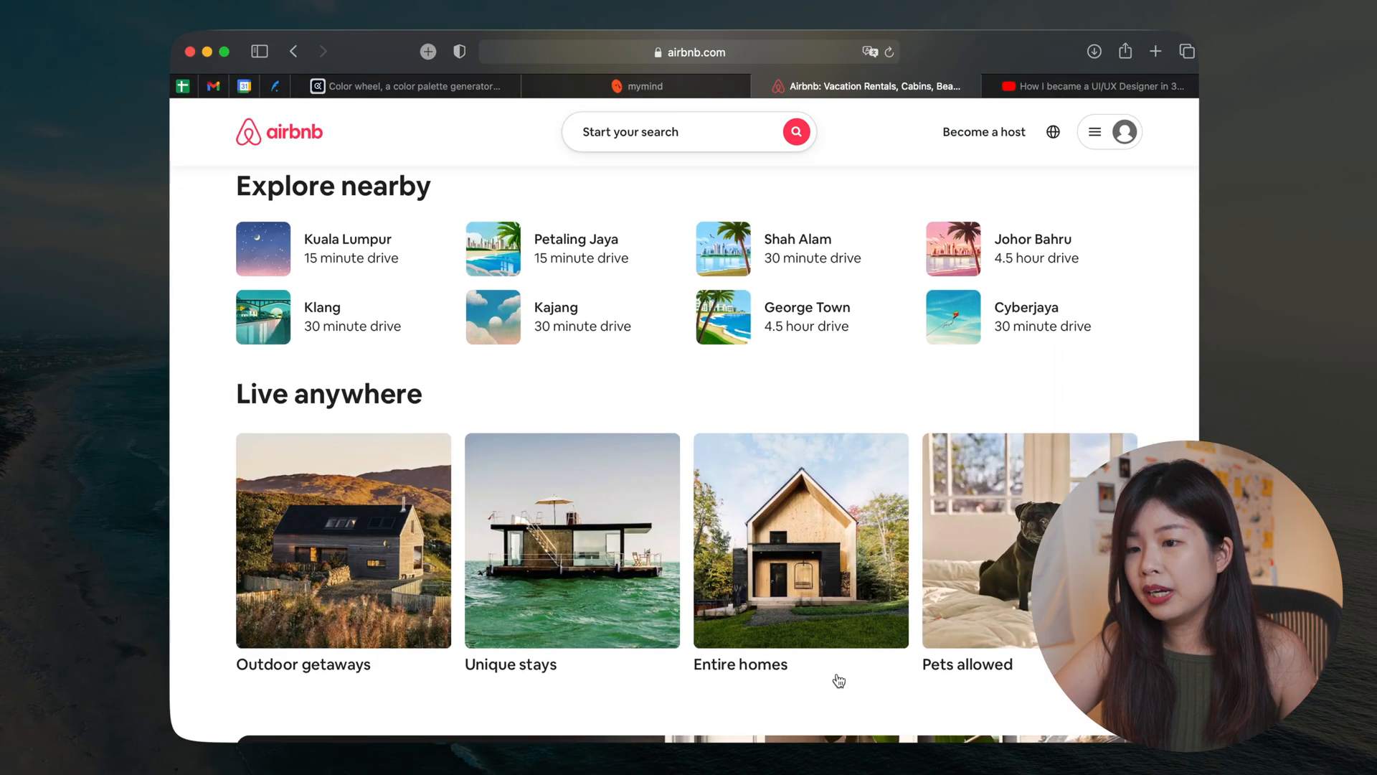
scroll(down, 3)
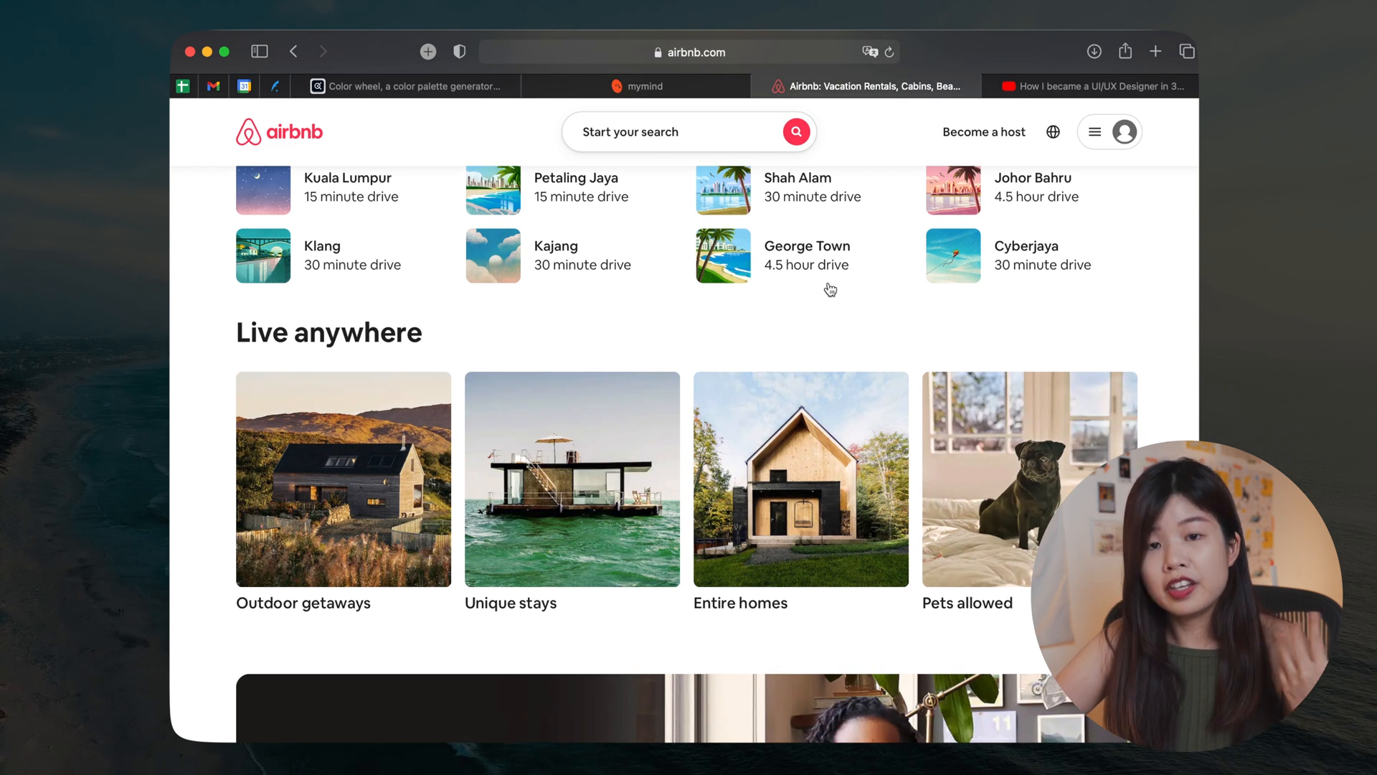
mouse_move(694, 171)
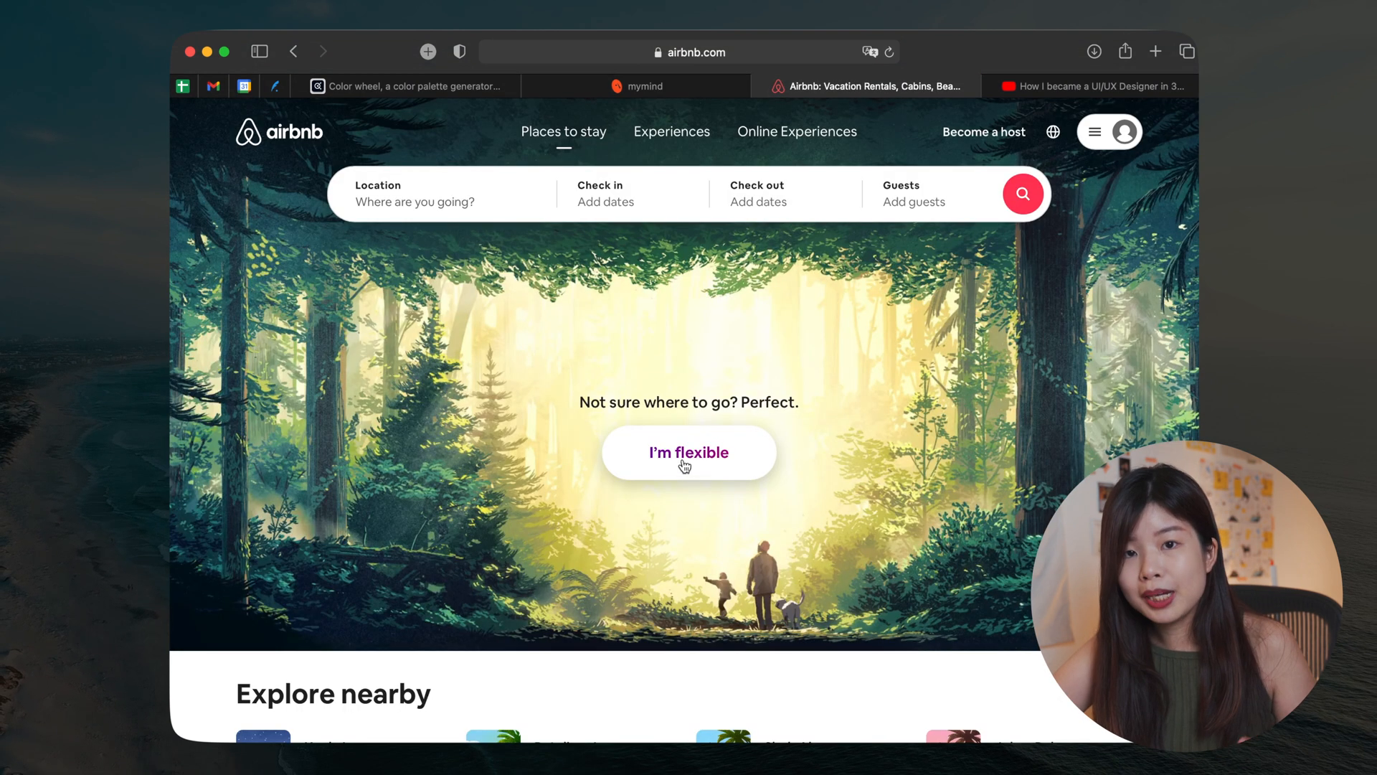
mouse_move(692, 472)
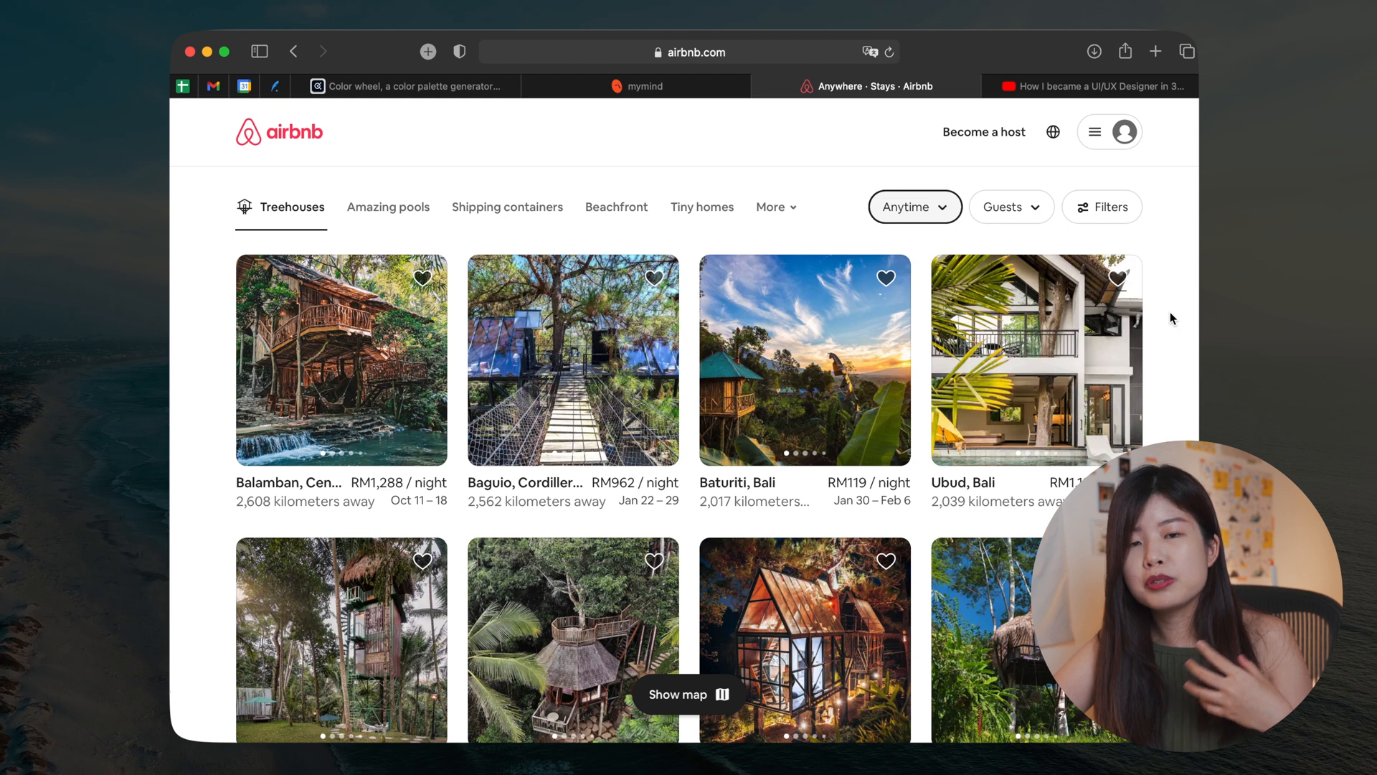
click(1093, 86)
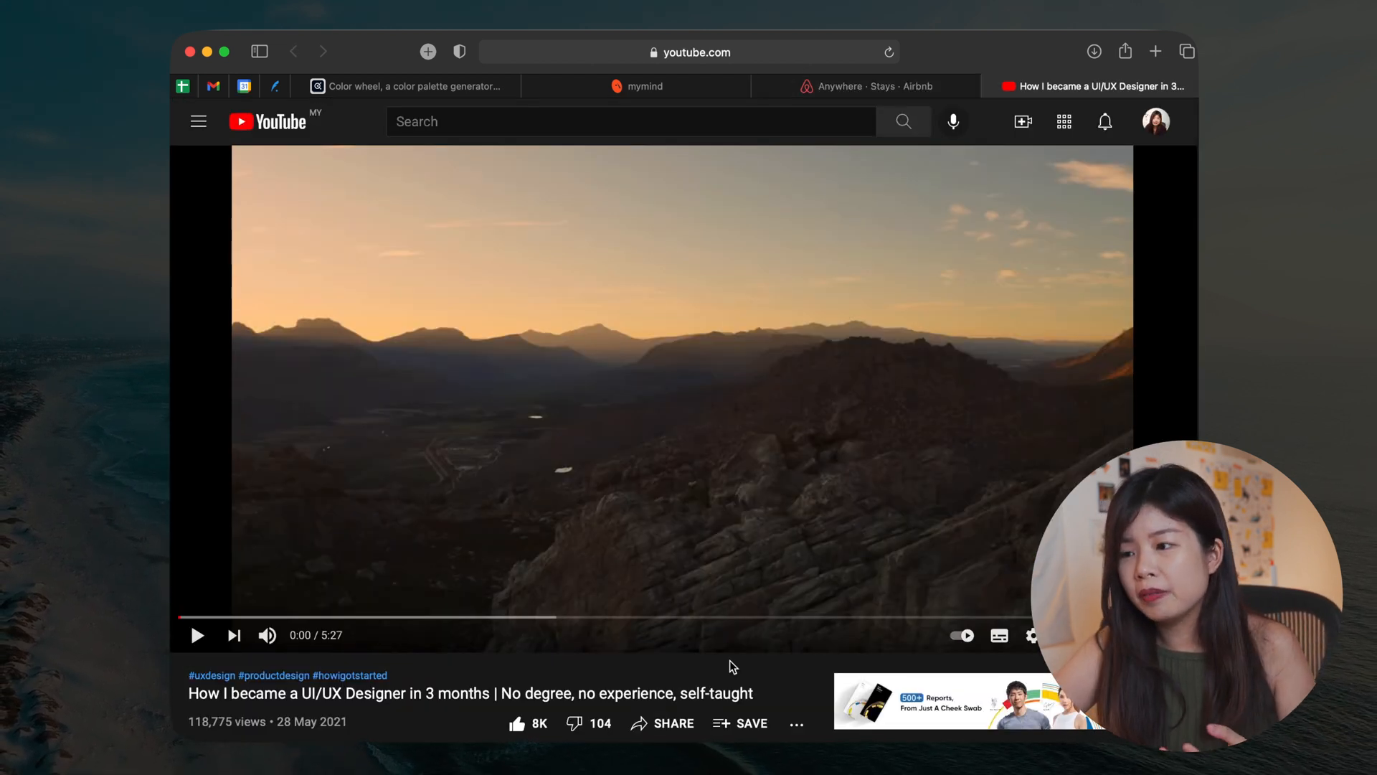
mouse_move(766, 680)
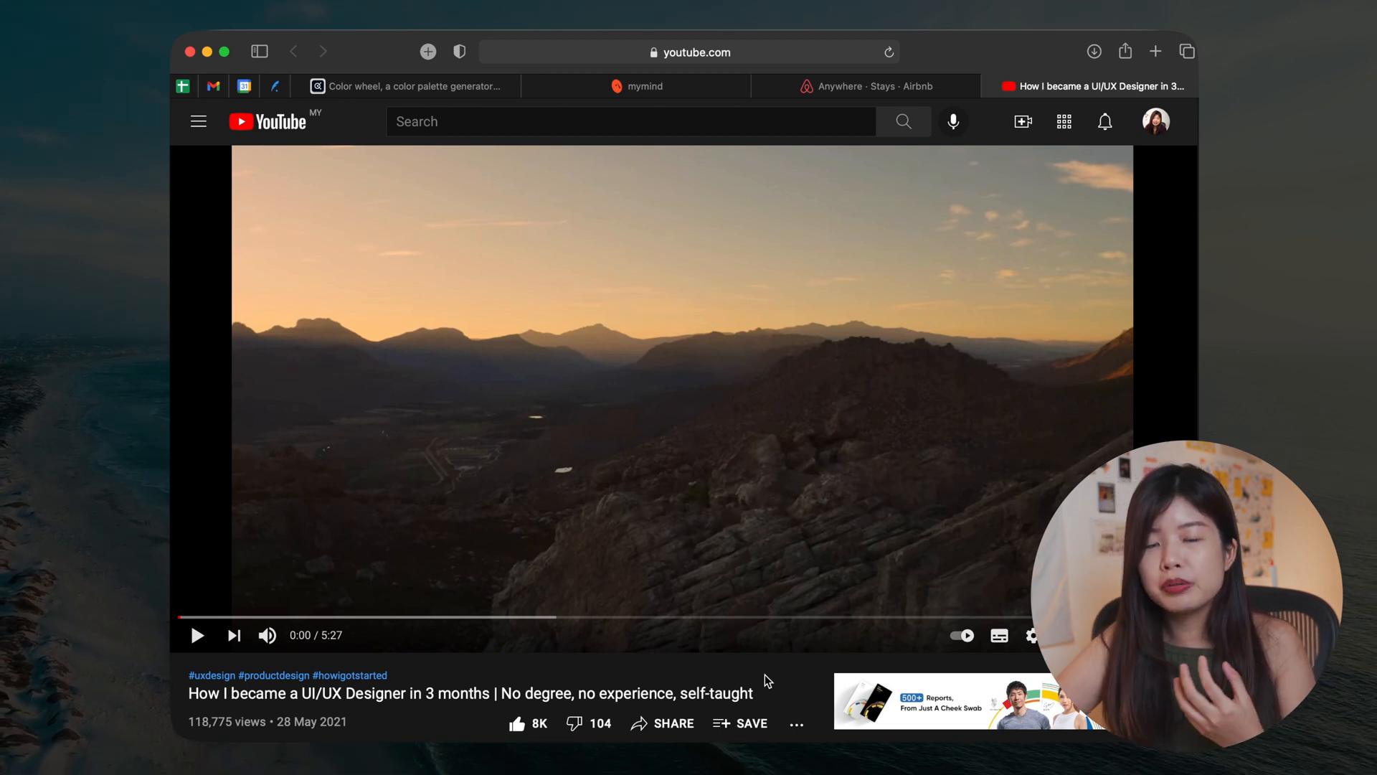
Step: Scroll the video page to its description and comments, then switch to the mymind palettes site
scroll(down, 3)
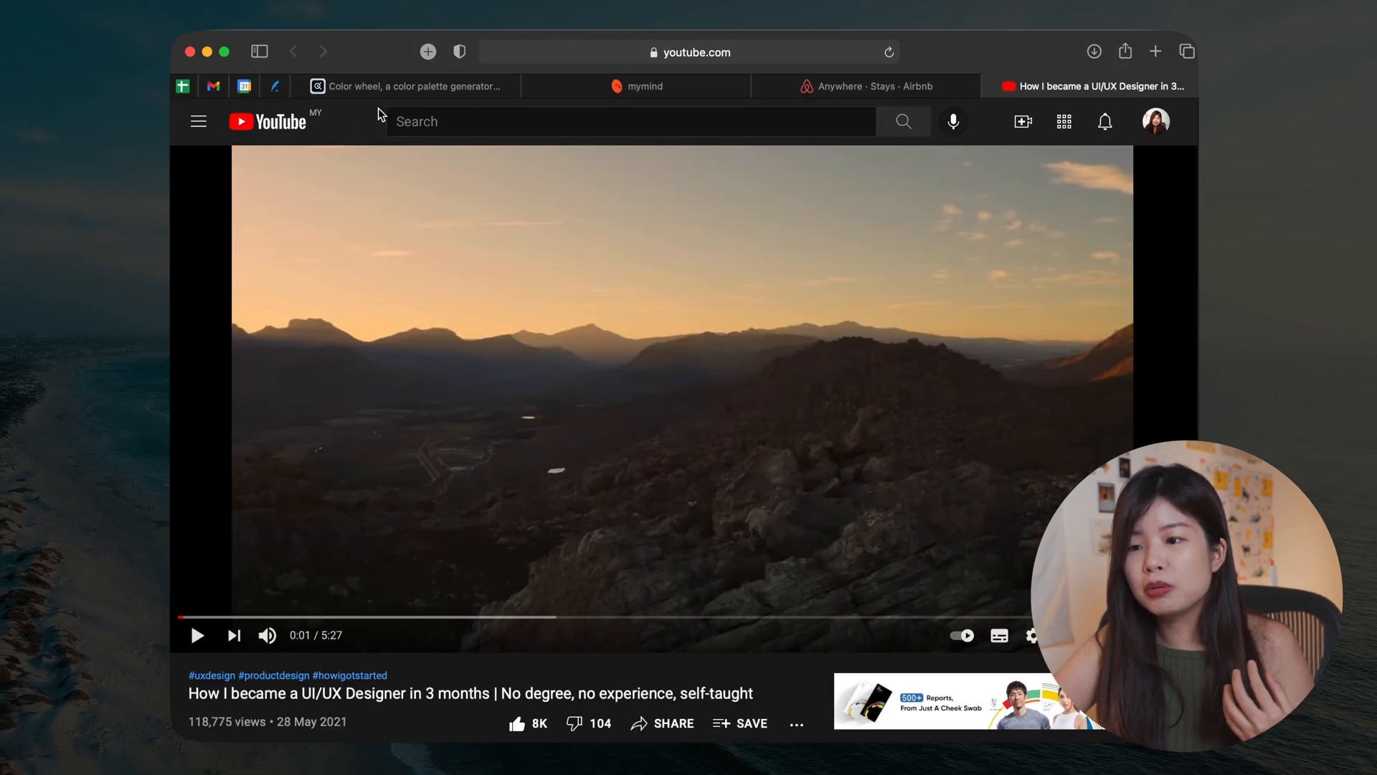
mouse_move(728, 111)
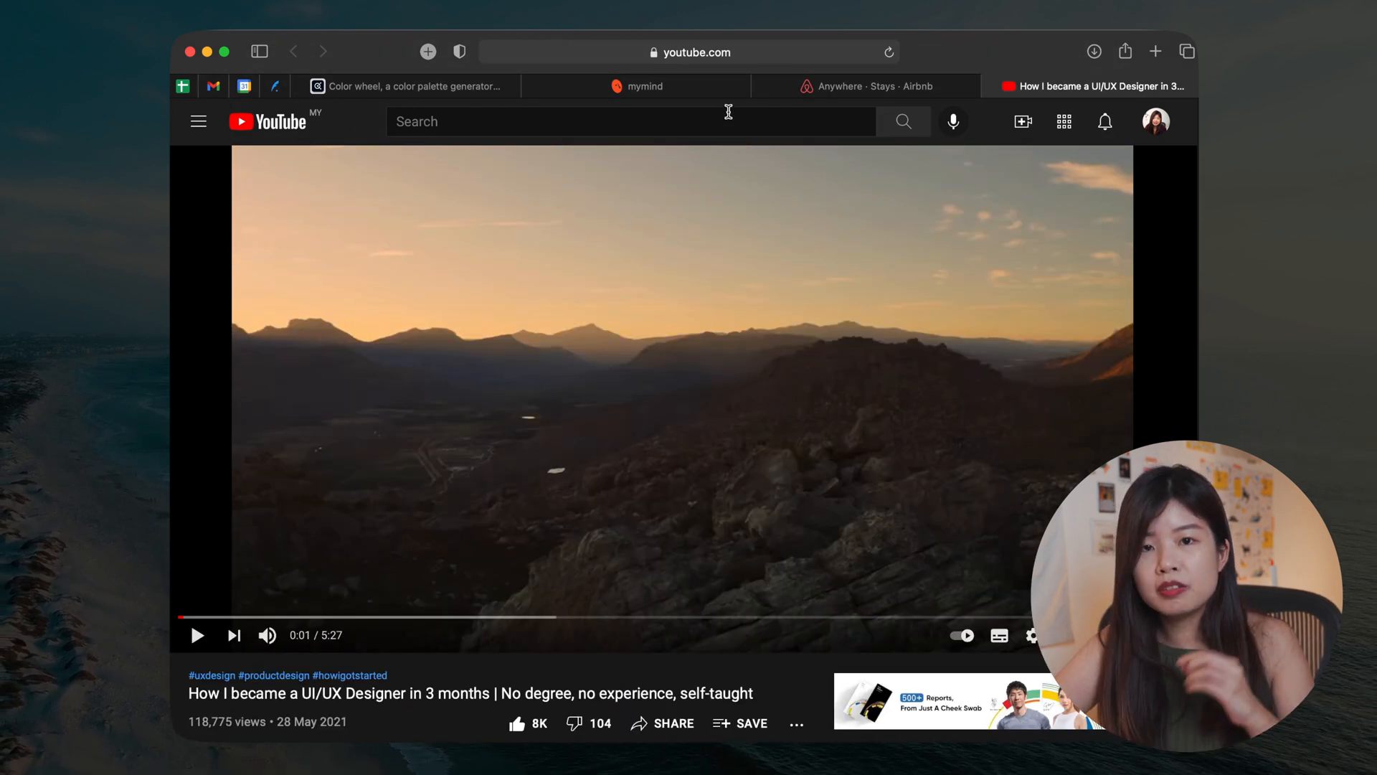
scroll(down, 3)
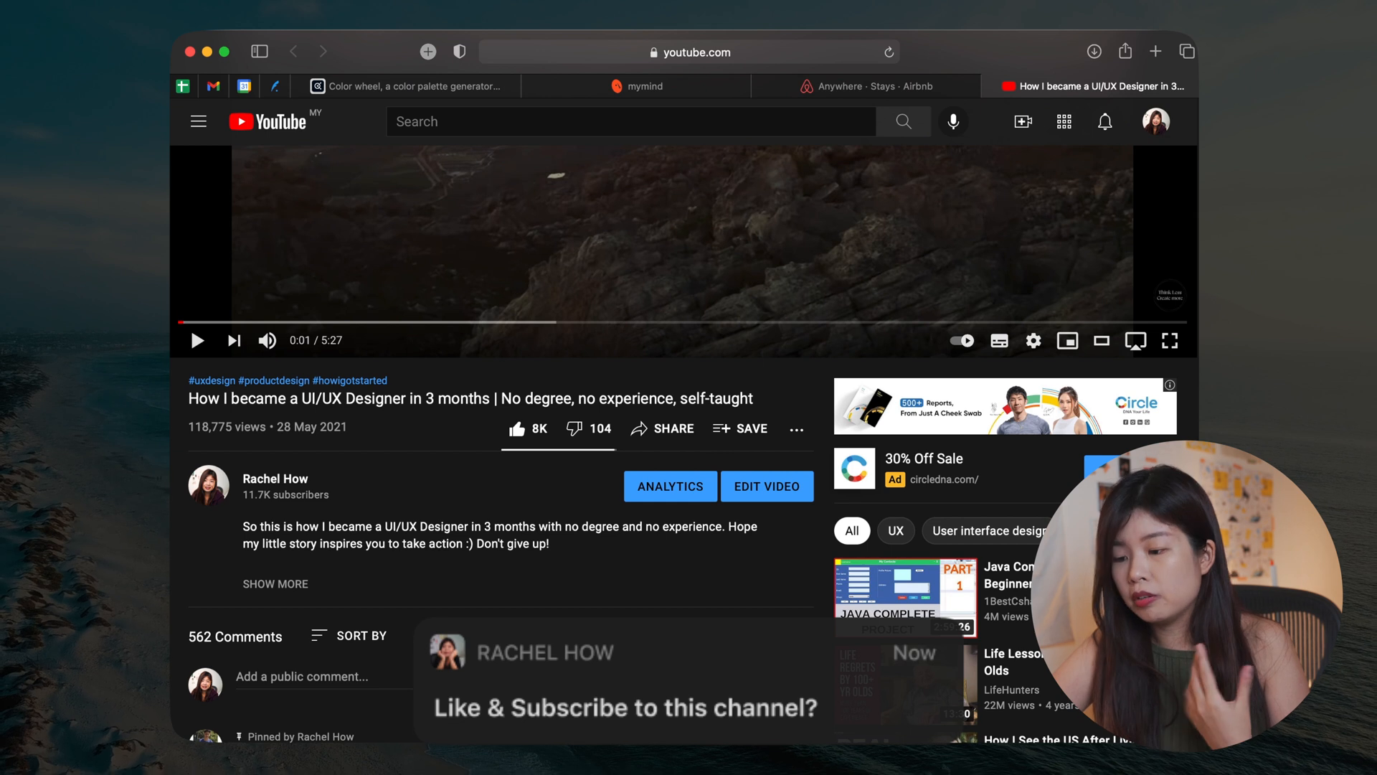
scroll(down, 3)
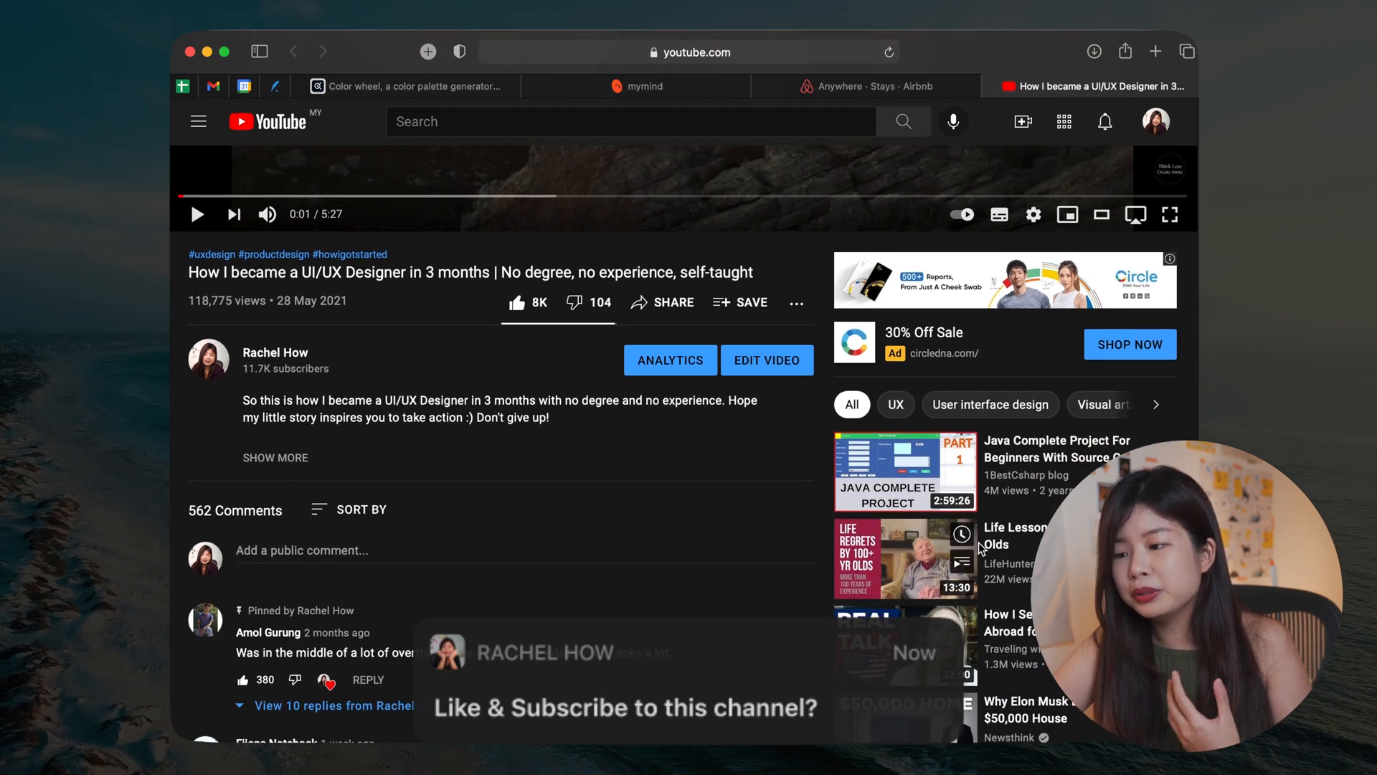
scroll(down, 3)
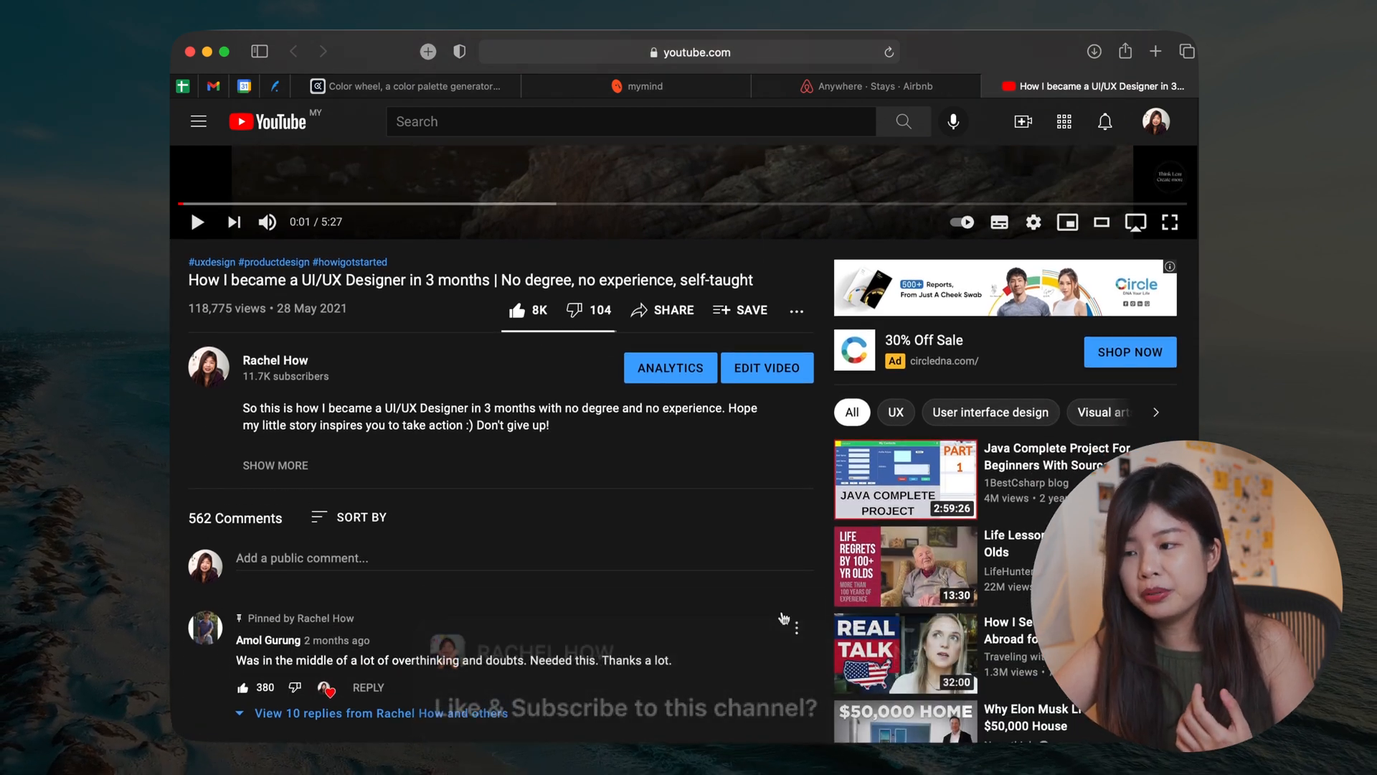
click(640, 86)
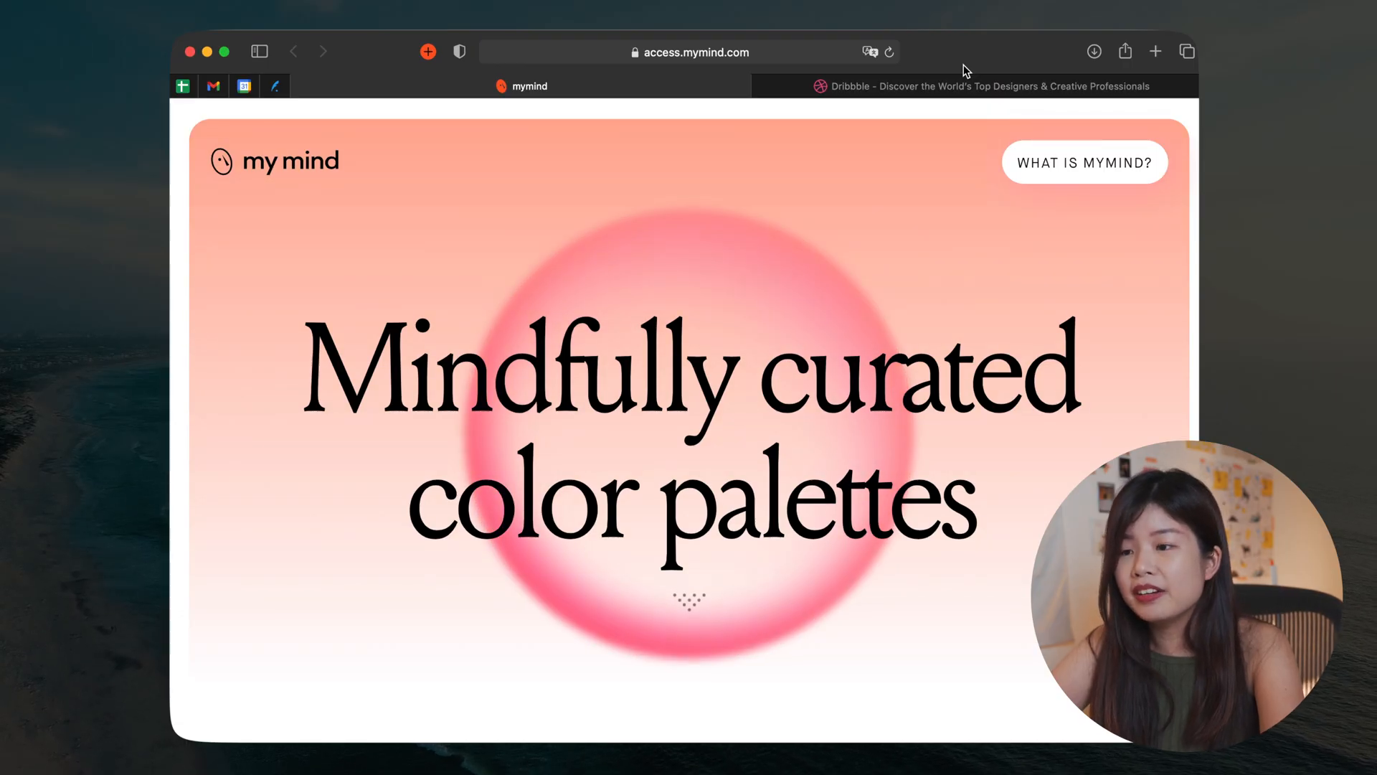
scroll(down, 3)
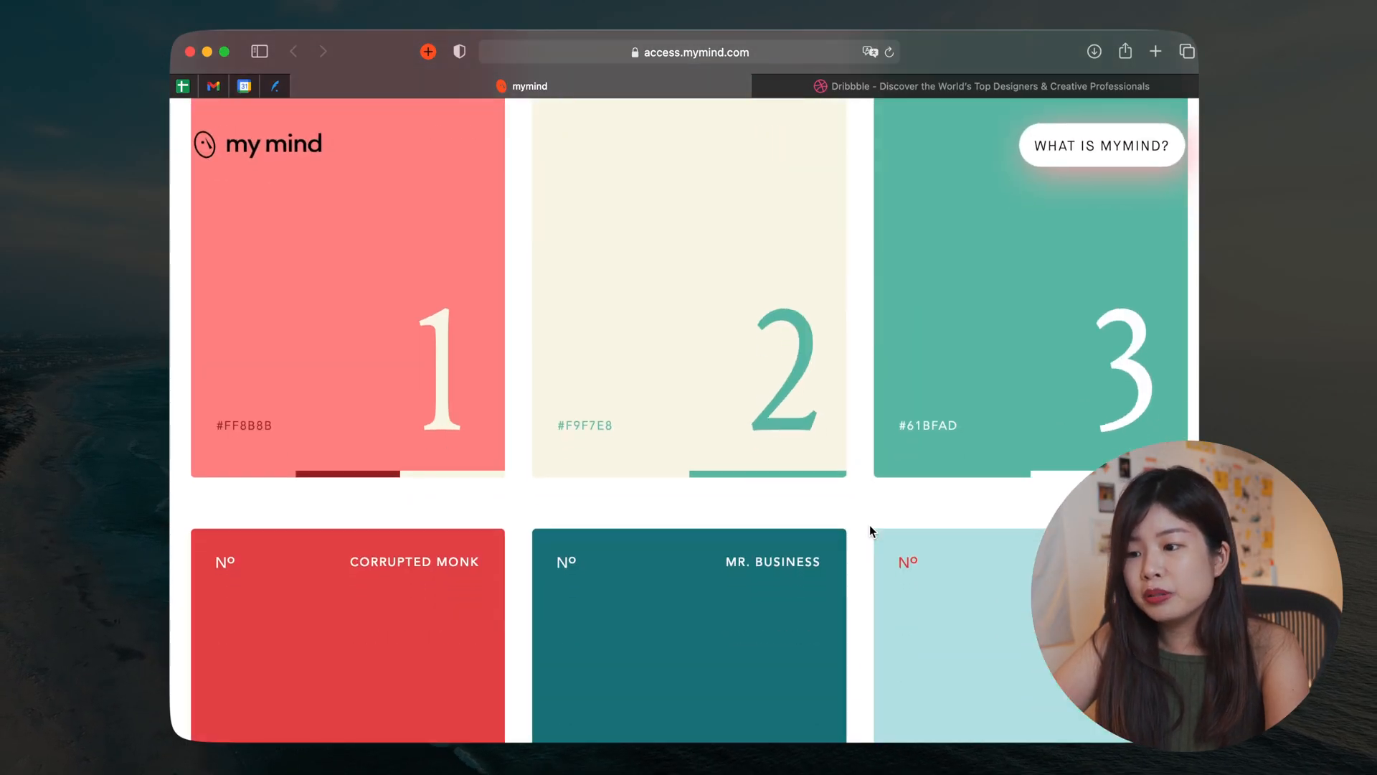
scroll(down, 3)
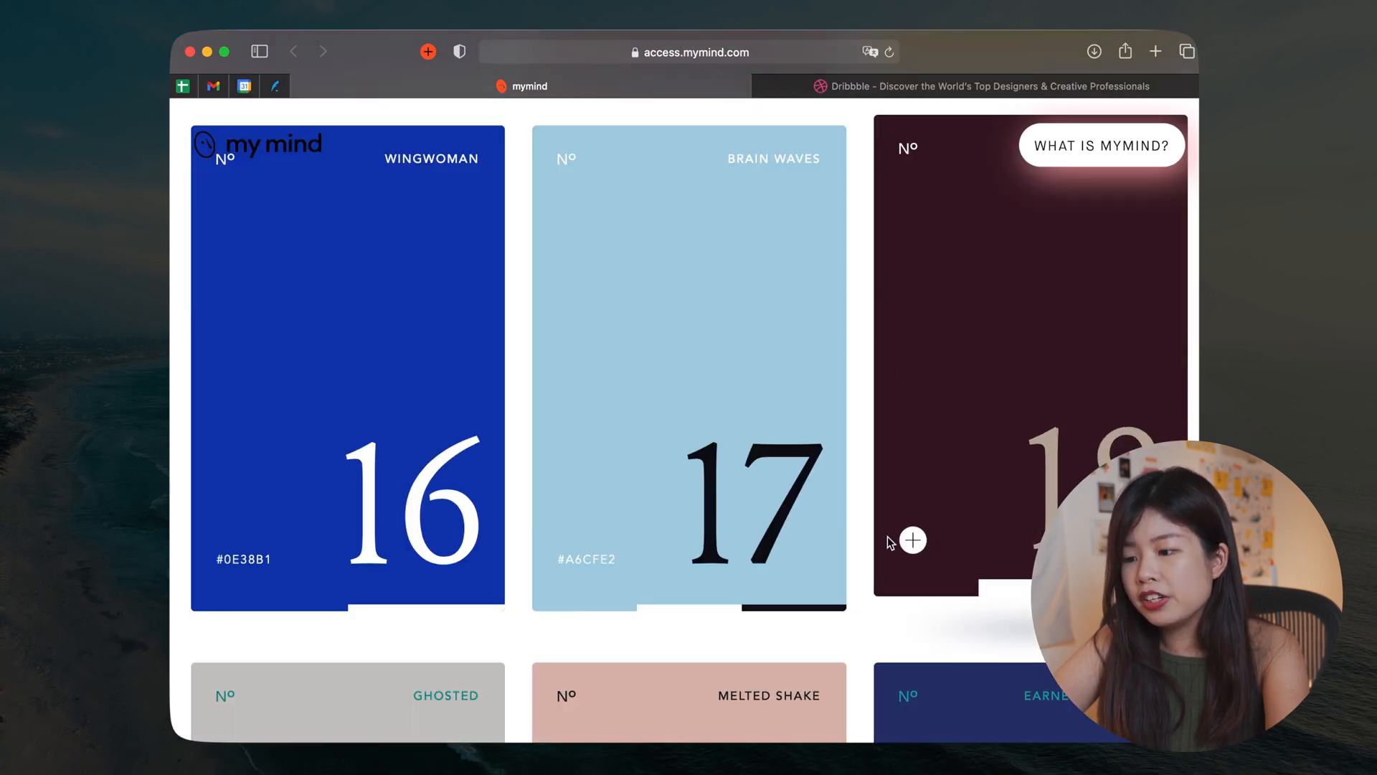
scroll(down, 3)
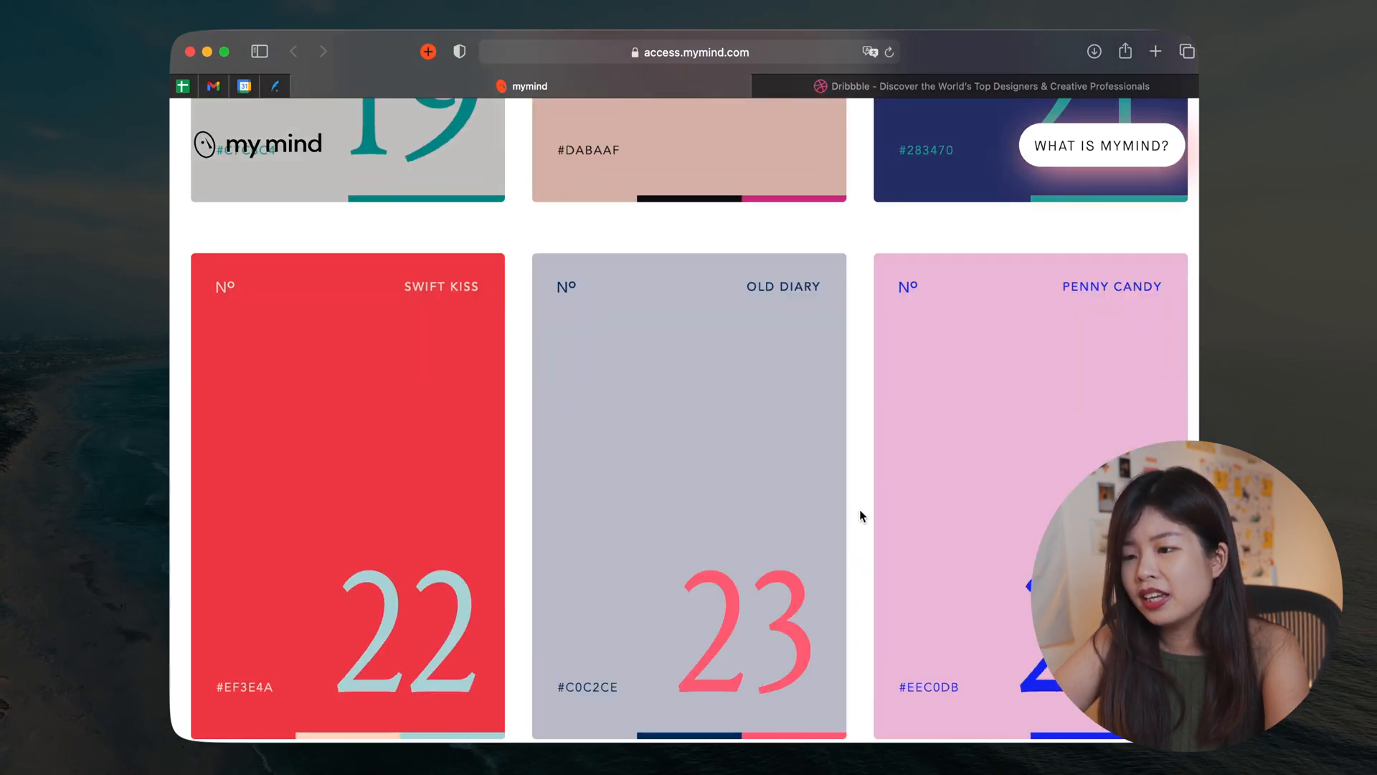
Step: Filter Dribbble shots by the colour #E83A30, browse them, then move to Adobe Color
click(976, 86)
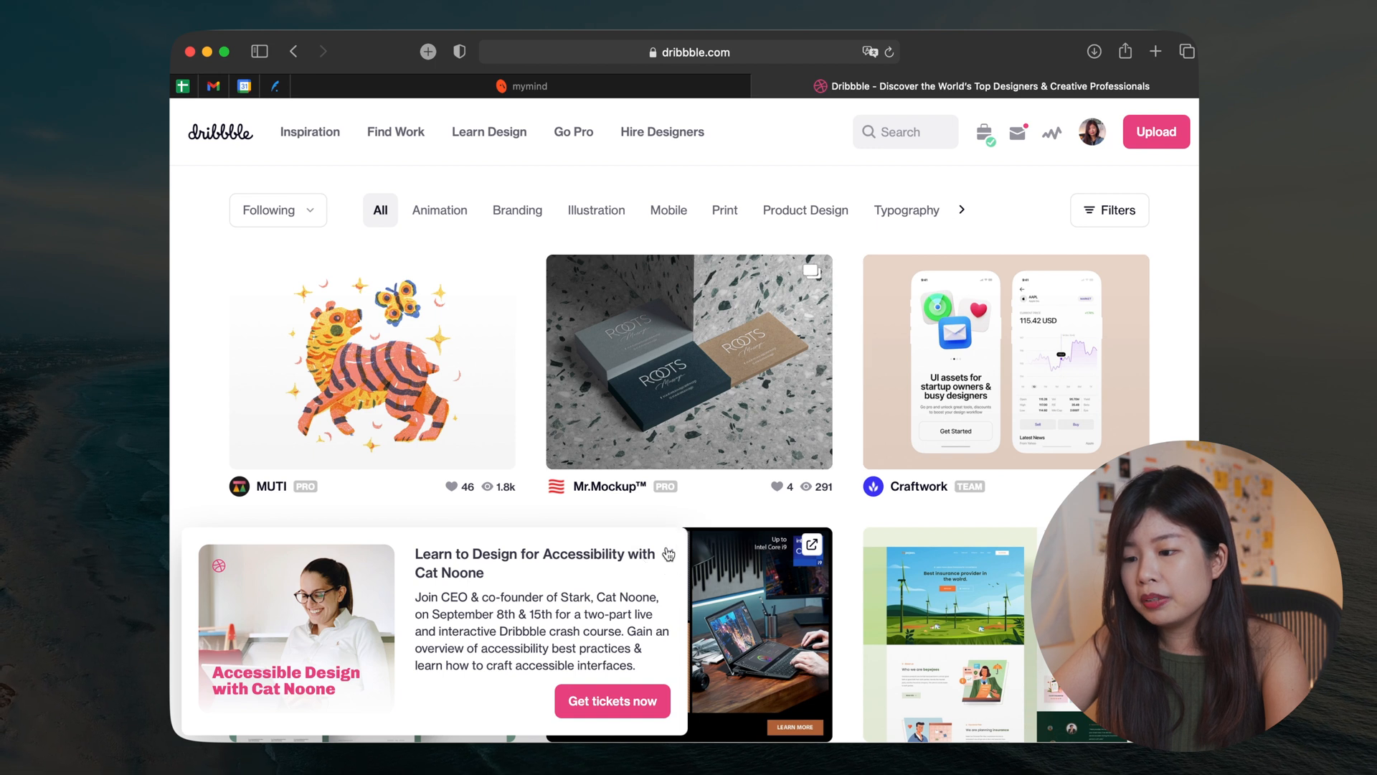
click(1109, 210)
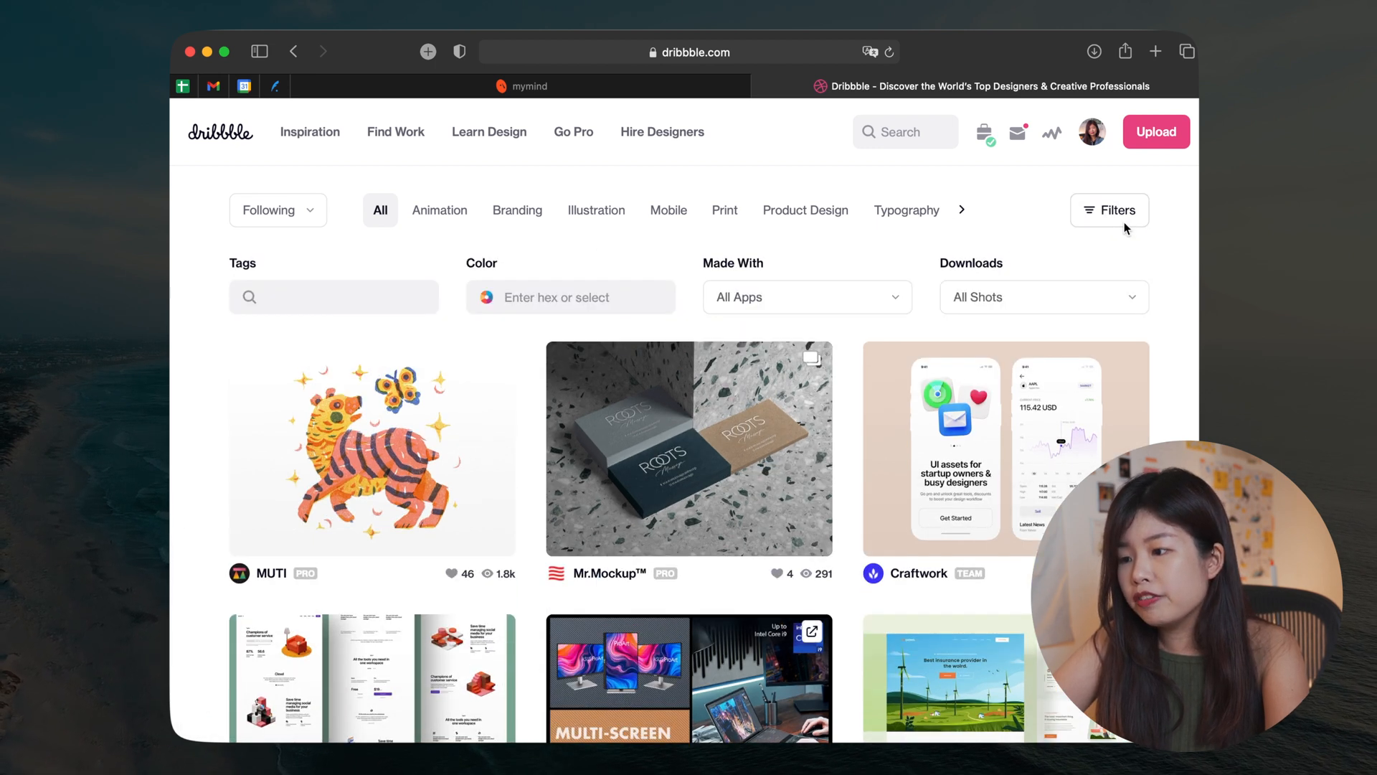
click(569, 297)
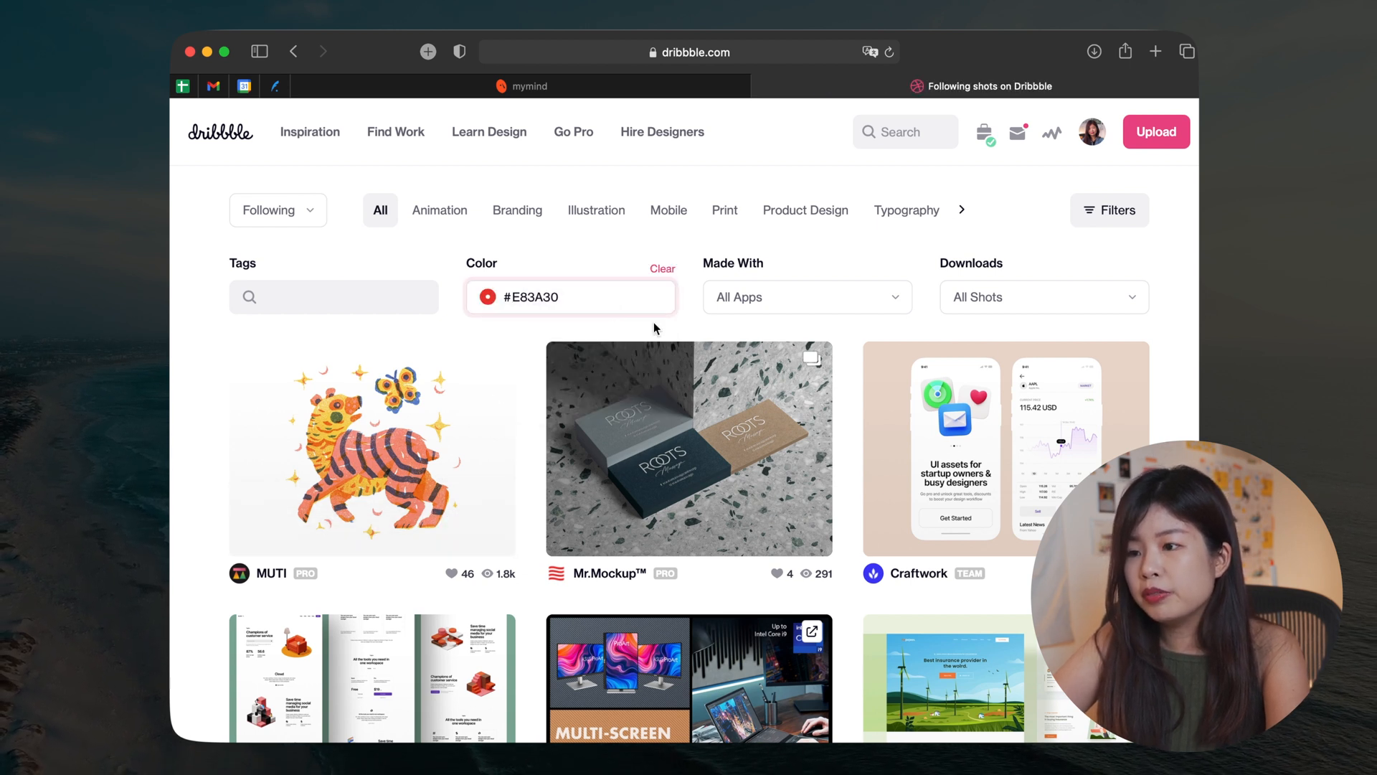
scroll(down, 3)
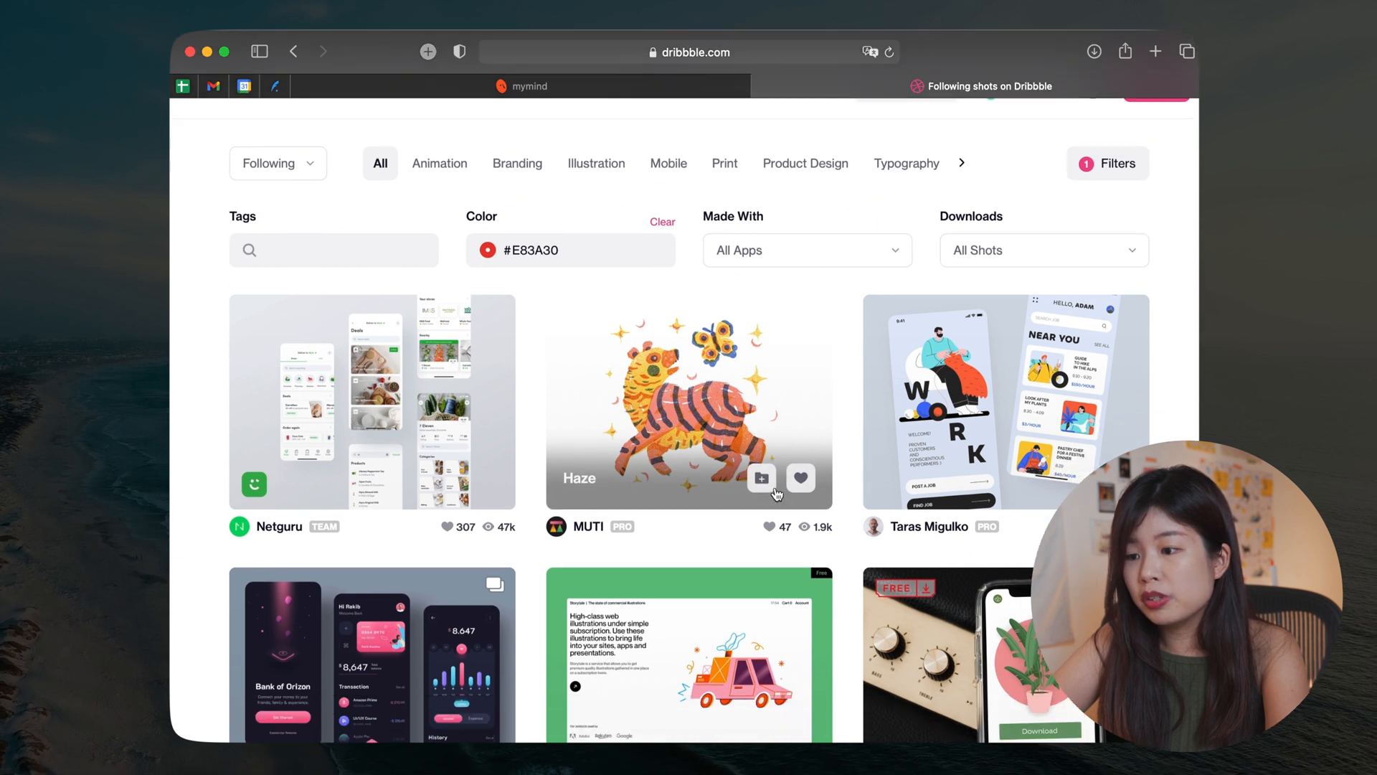
click(1116, 84)
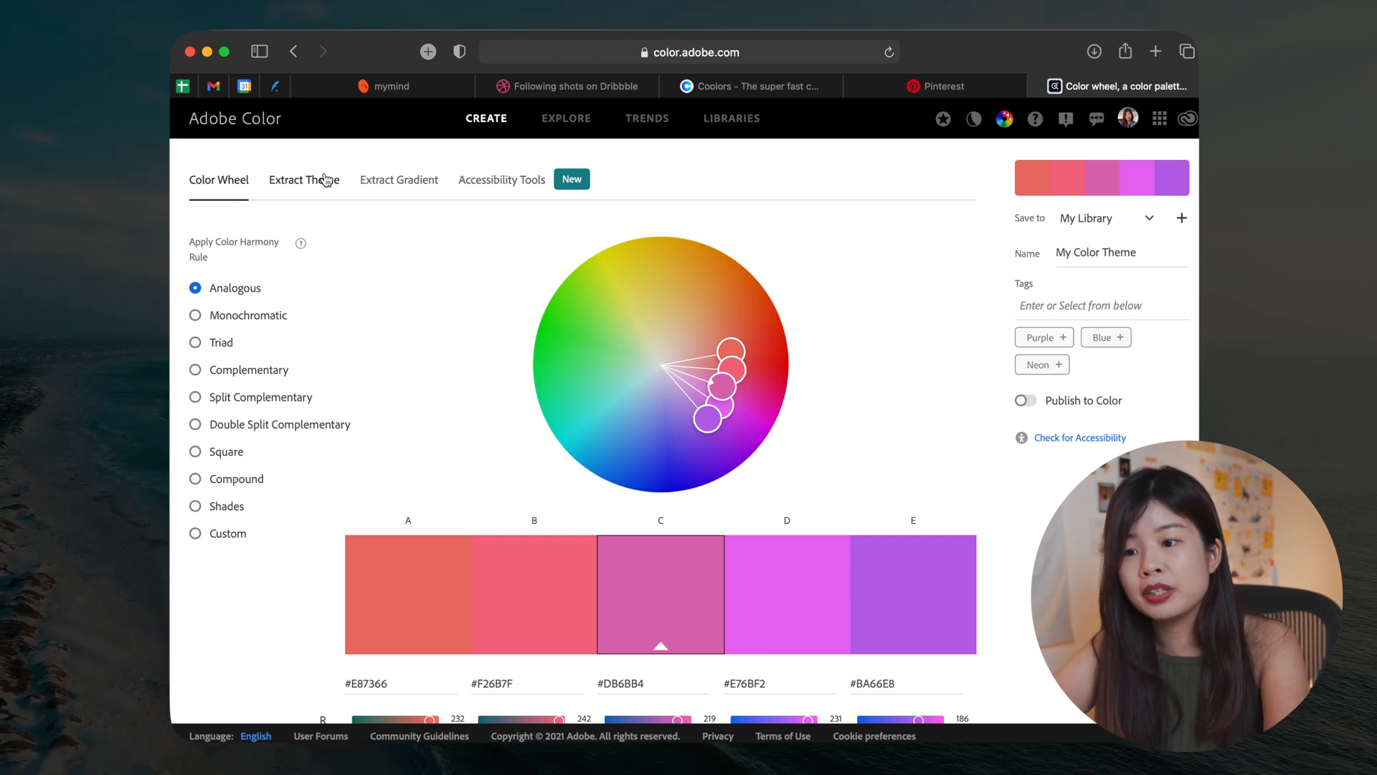
Step: Bring up Adobe Color's Extract Theme tool, browse Pinterest colour palette pins, then move to Coolors
click(303, 180)
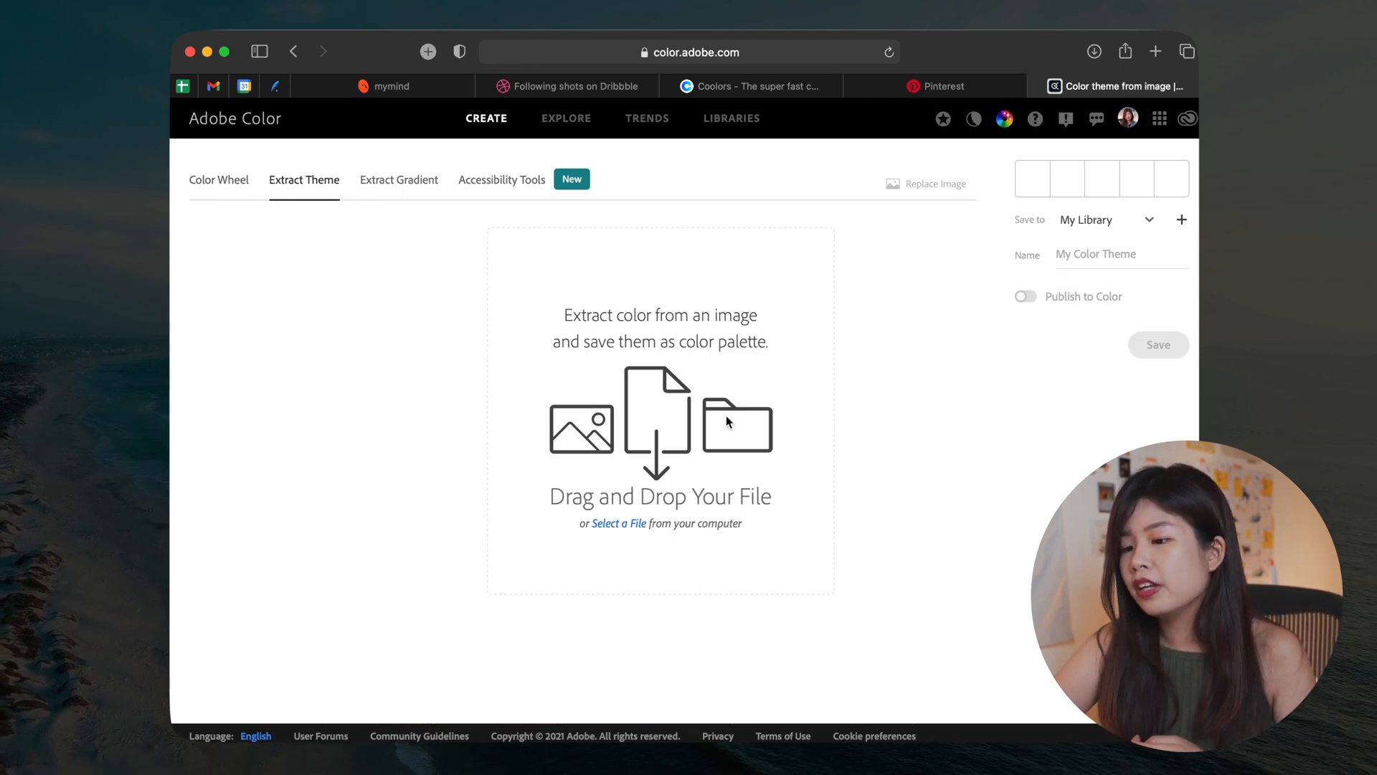
mouse_move(687, 320)
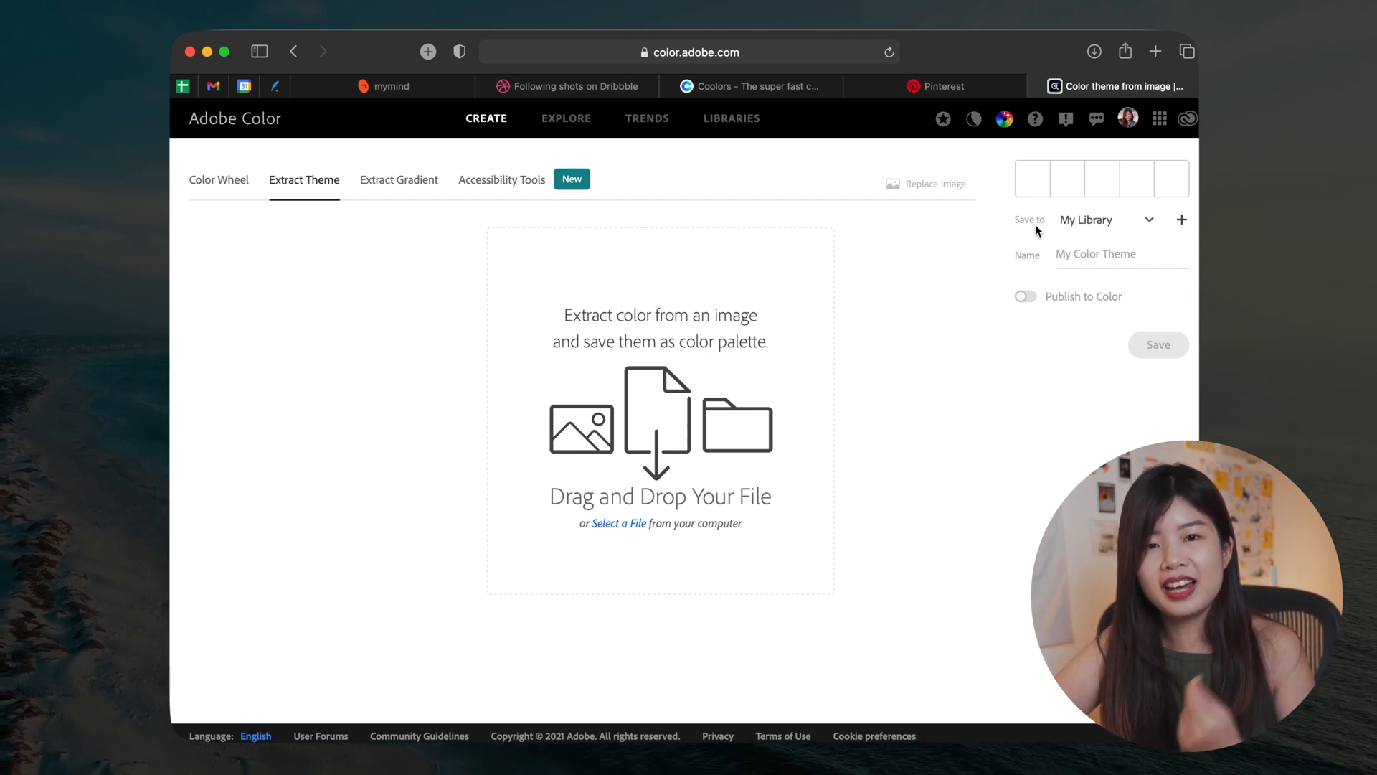
mouse_move(1020, 72)
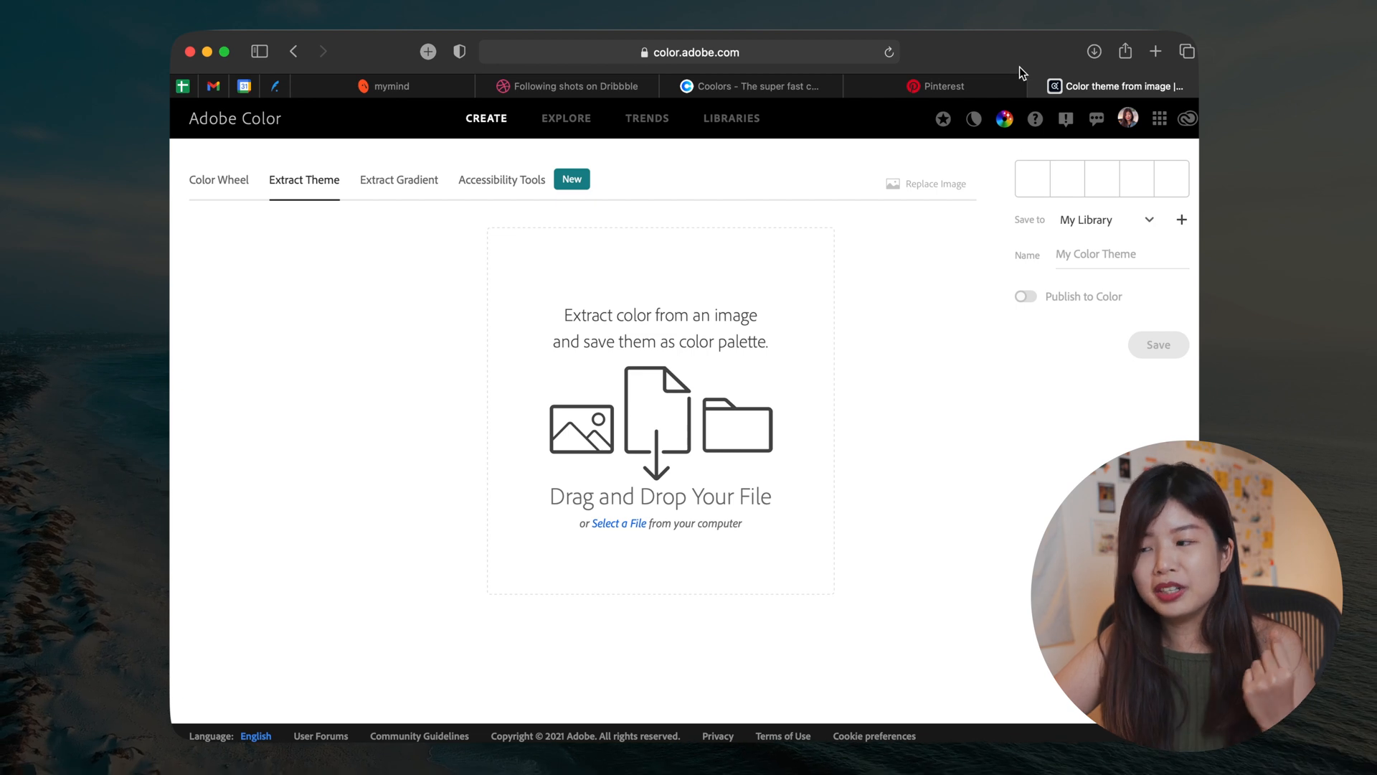
click(937, 86)
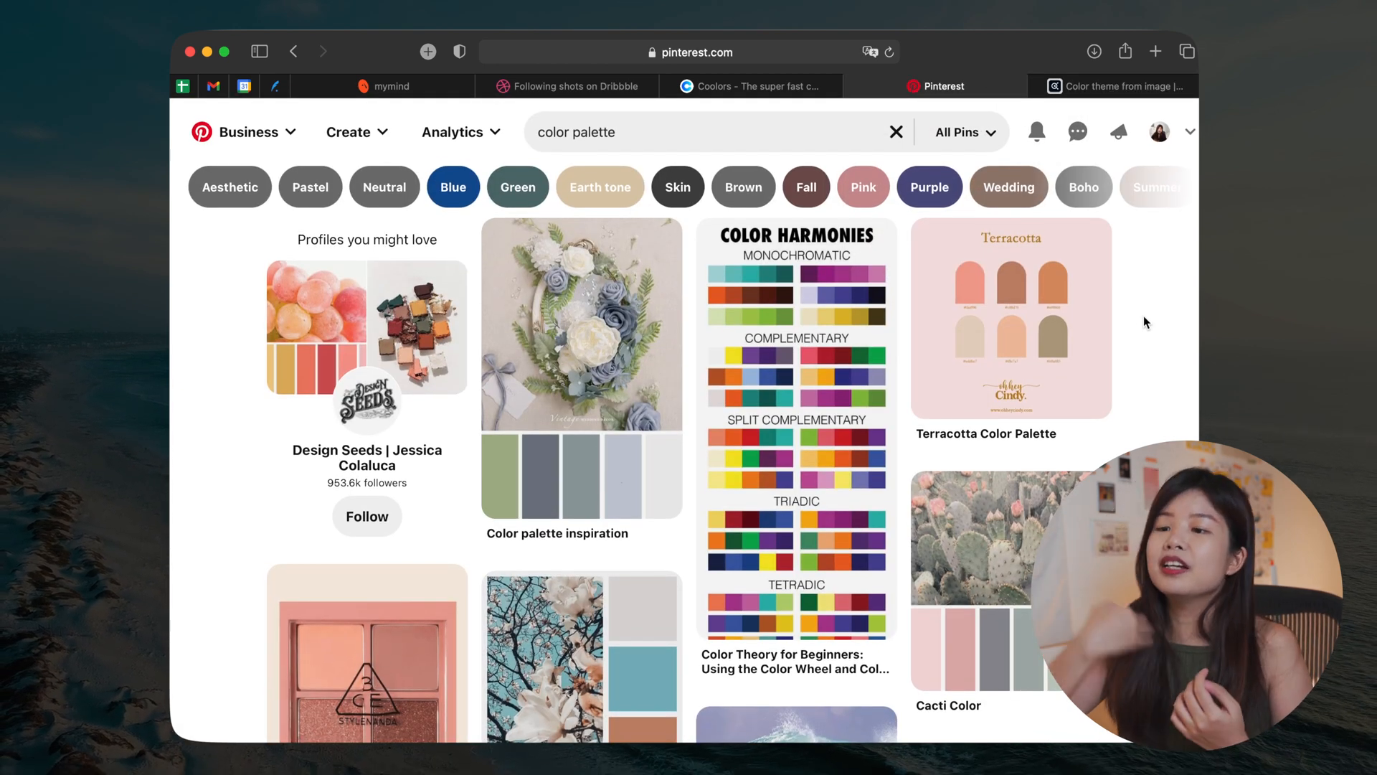
scroll(down, 3)
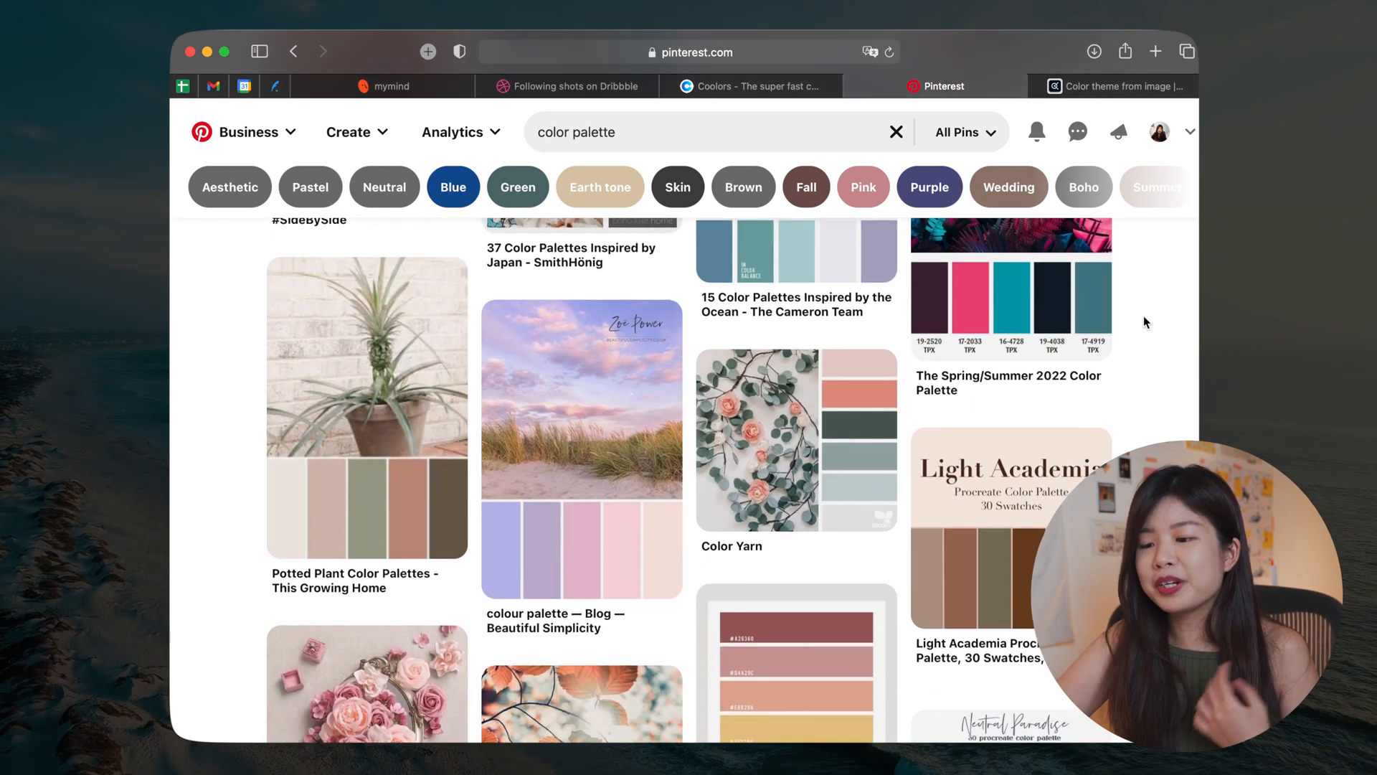
click(750, 86)
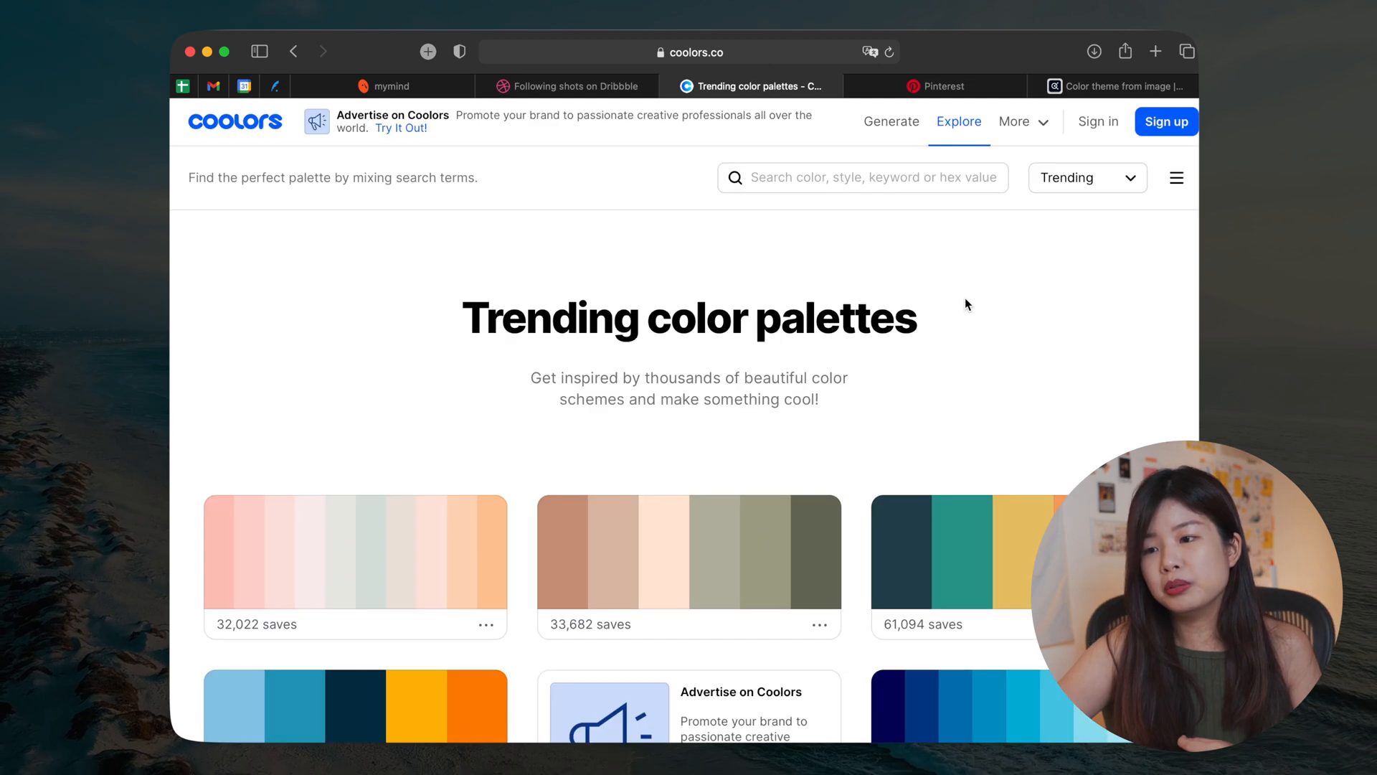
Step: Generate a random Coolors palette and preview it under the Tritanopia colour-blindness simulation
scroll(down, 3)
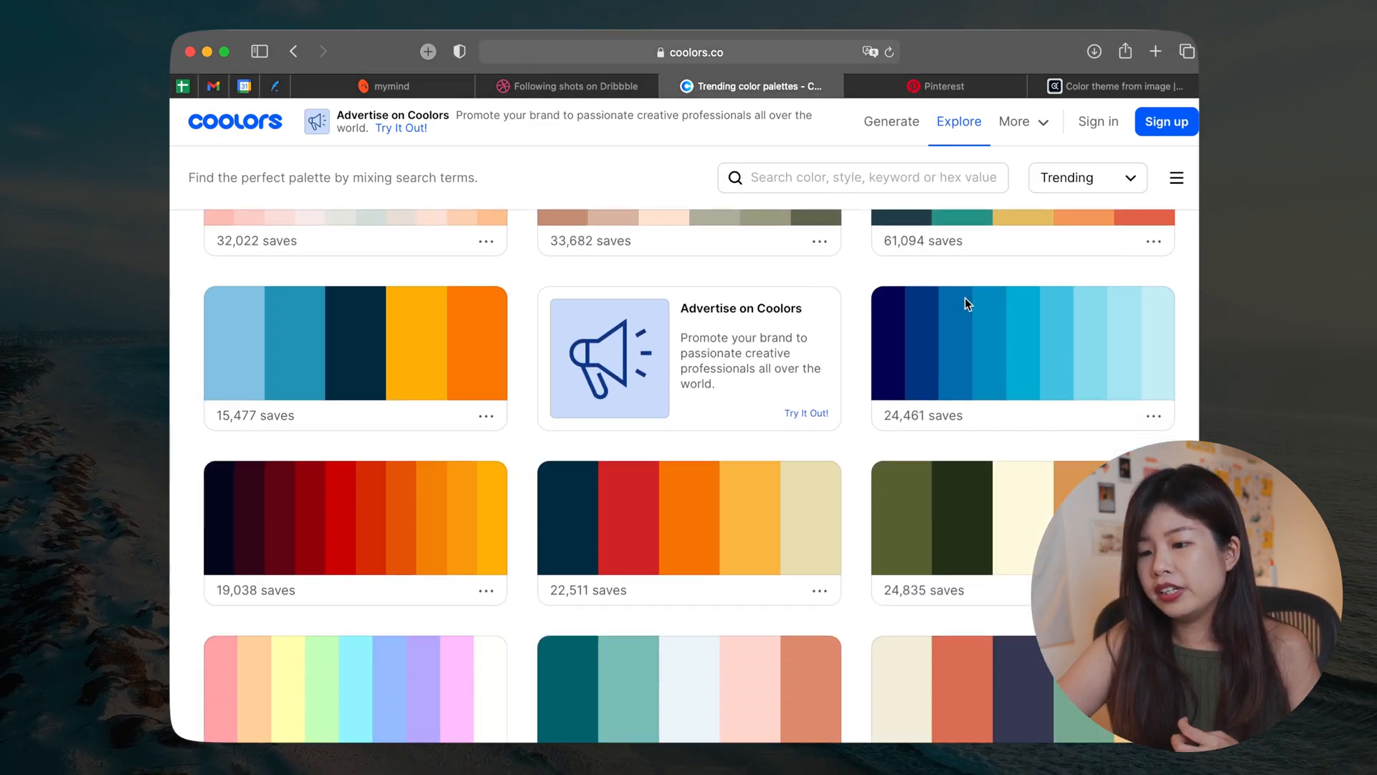
scroll(down, 3)
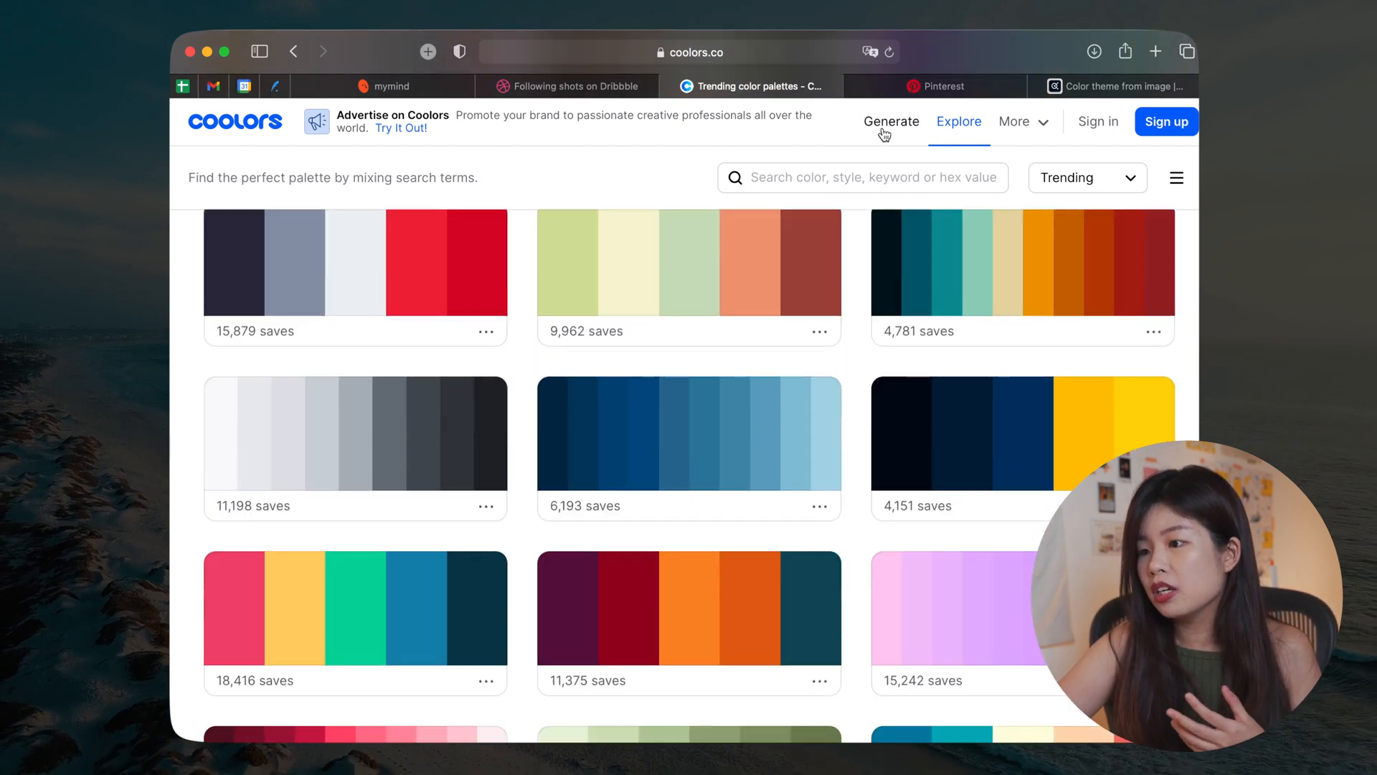
click(891, 120)
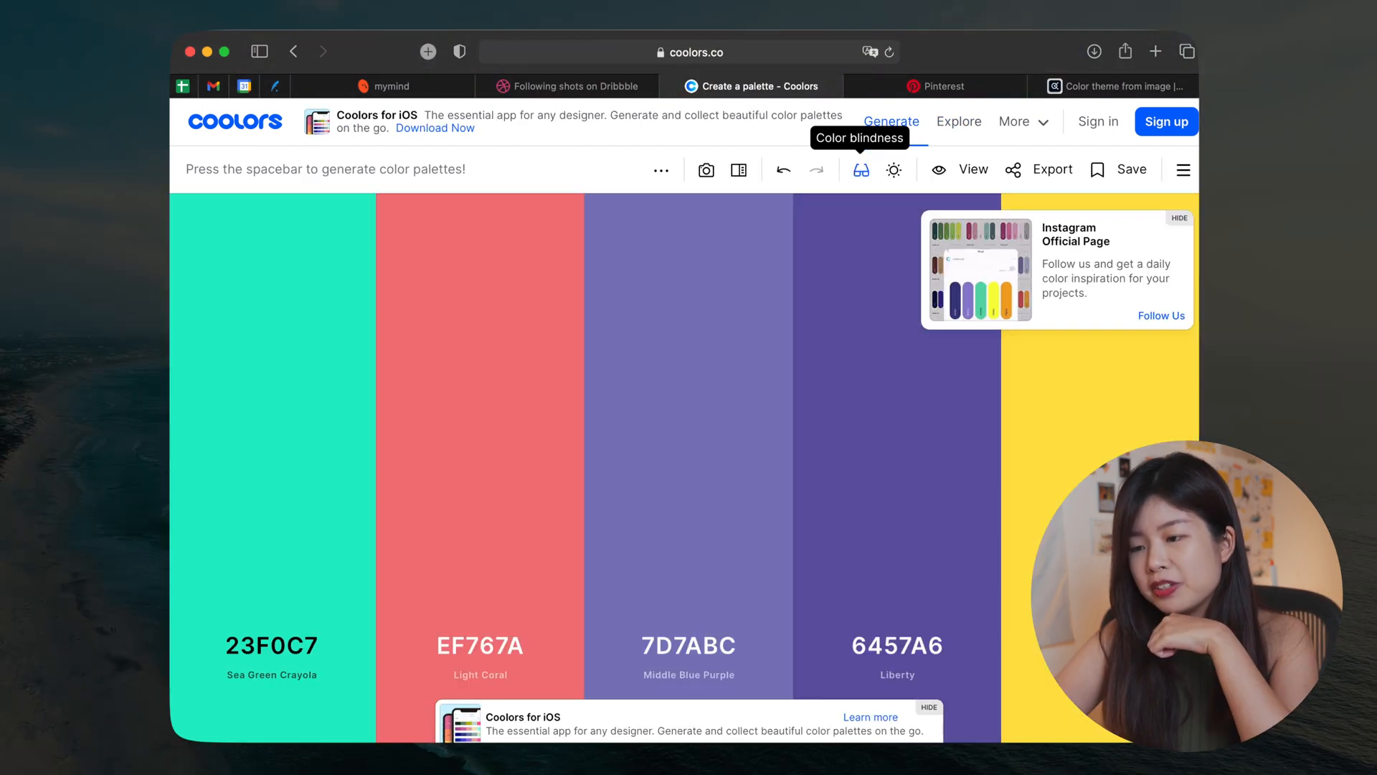
key(space)
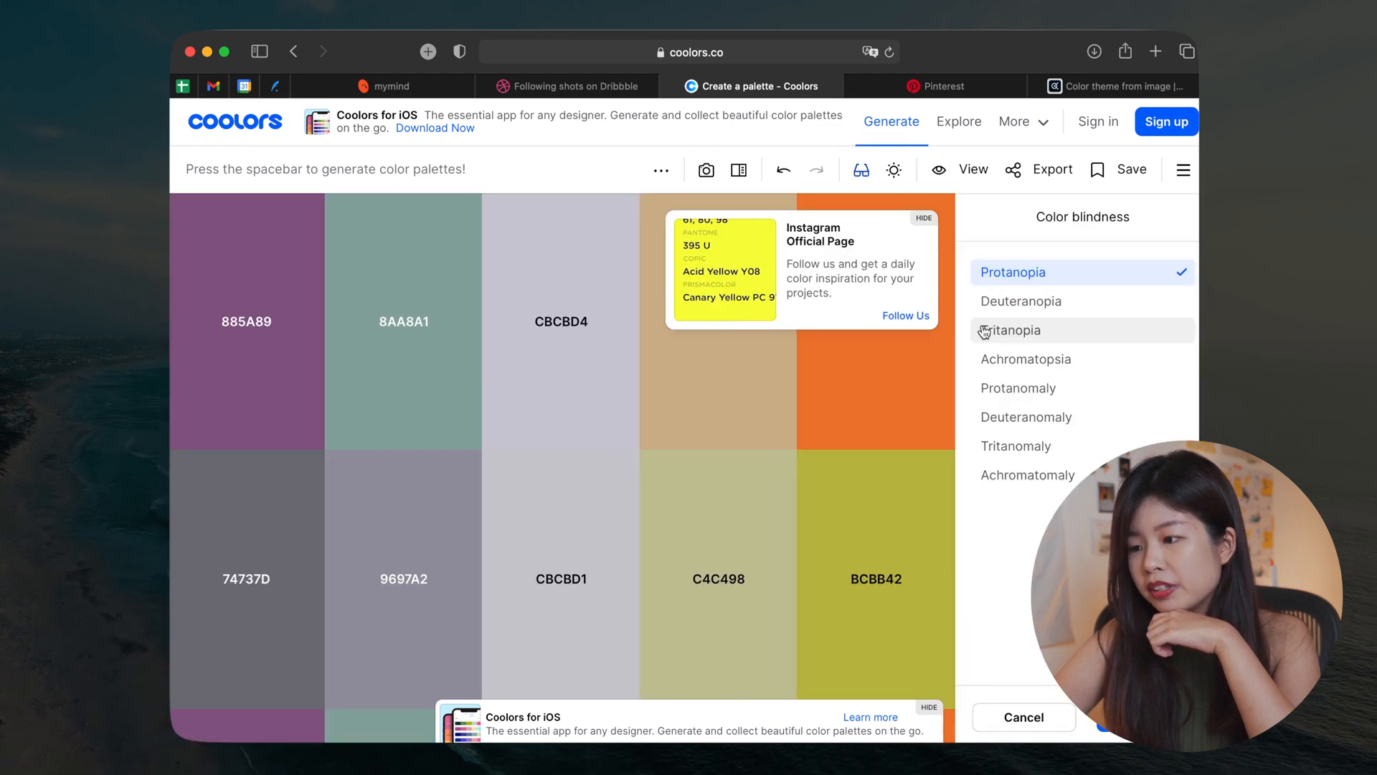
click(826, 87)
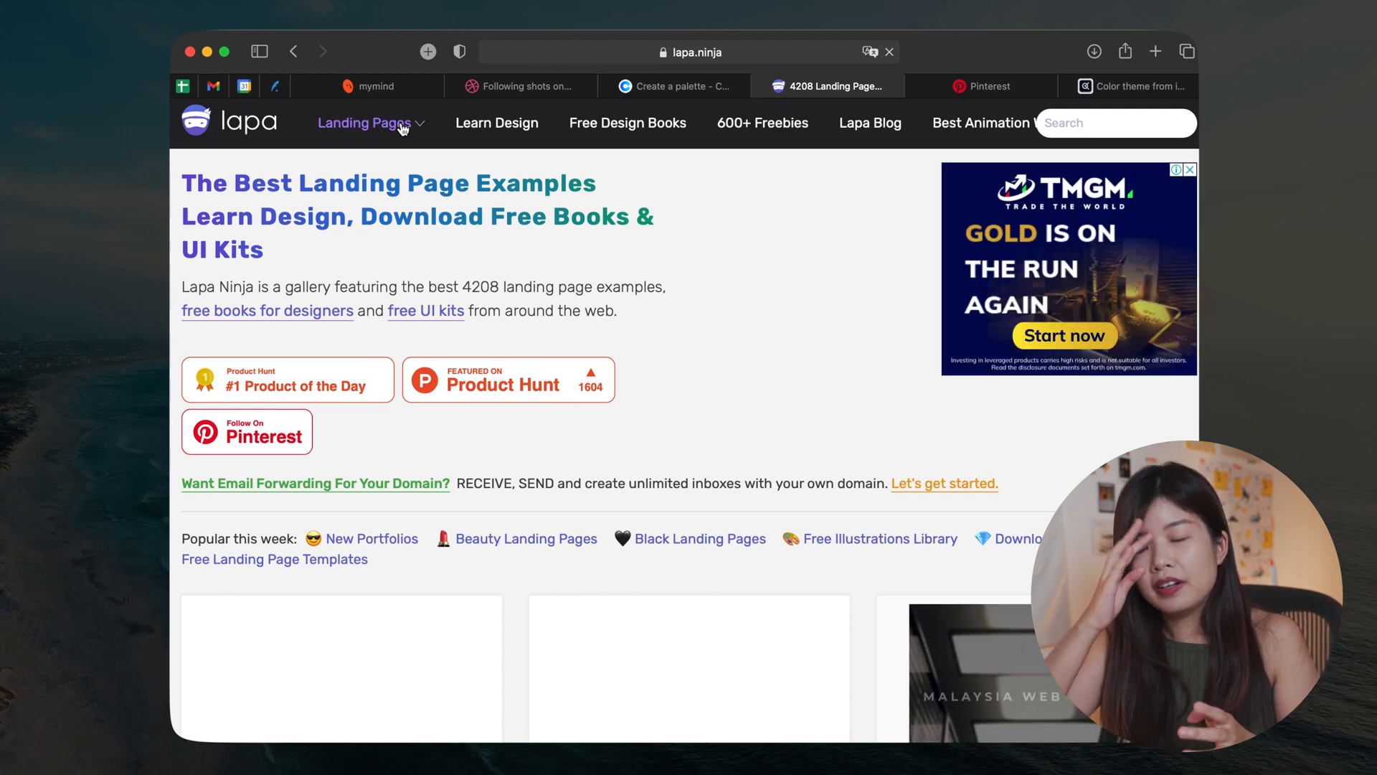
Step: Filter Lapa Ninja landing pages to the Red colour category and browse the results
click(363, 122)
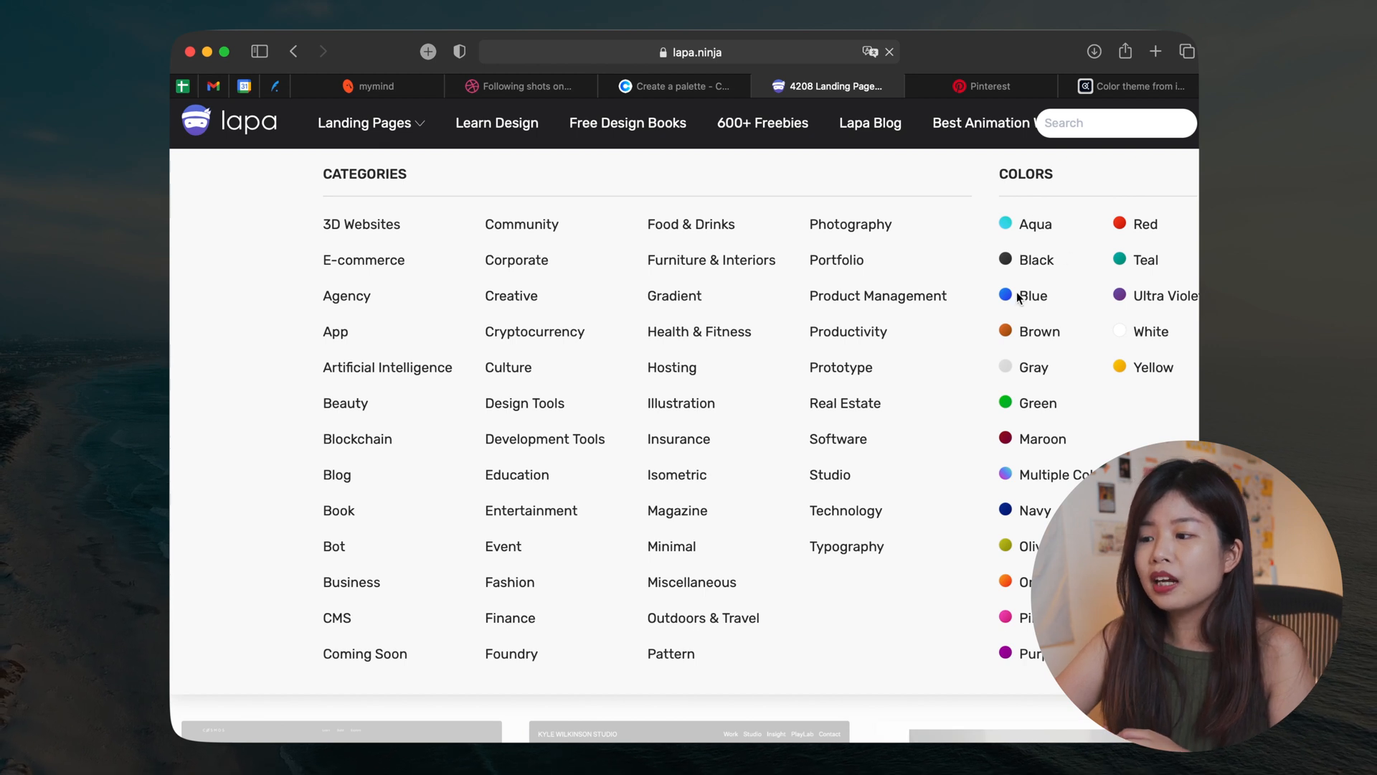
click(1145, 224)
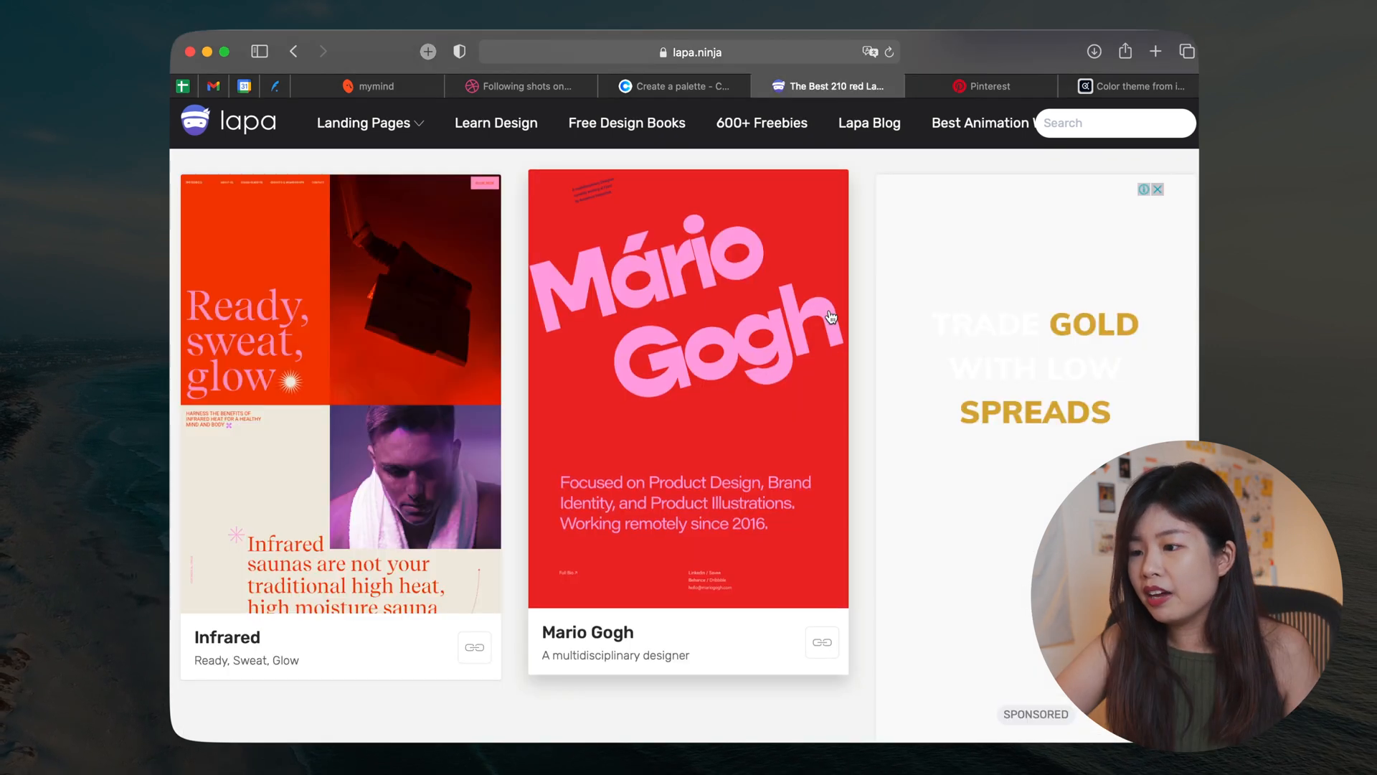
scroll(down, 3)
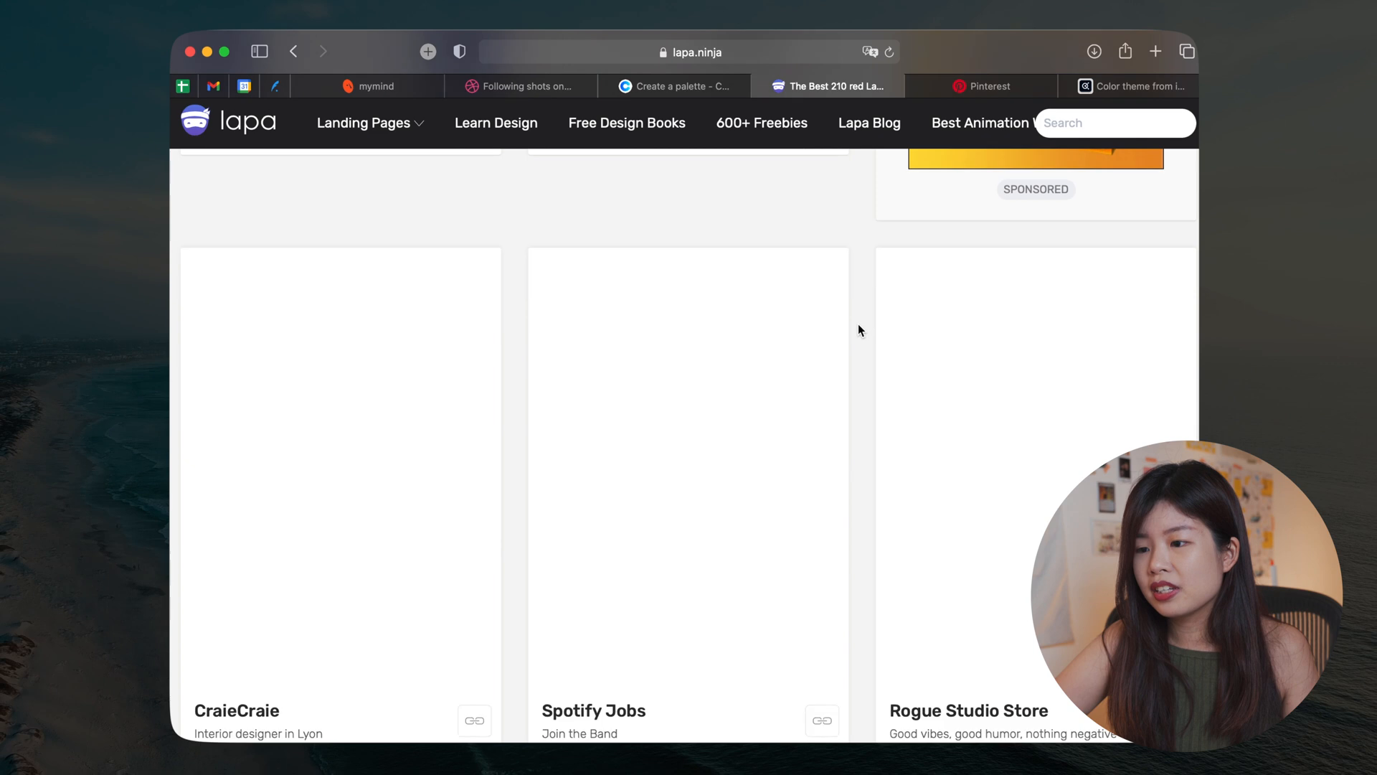
scroll(down, 3)
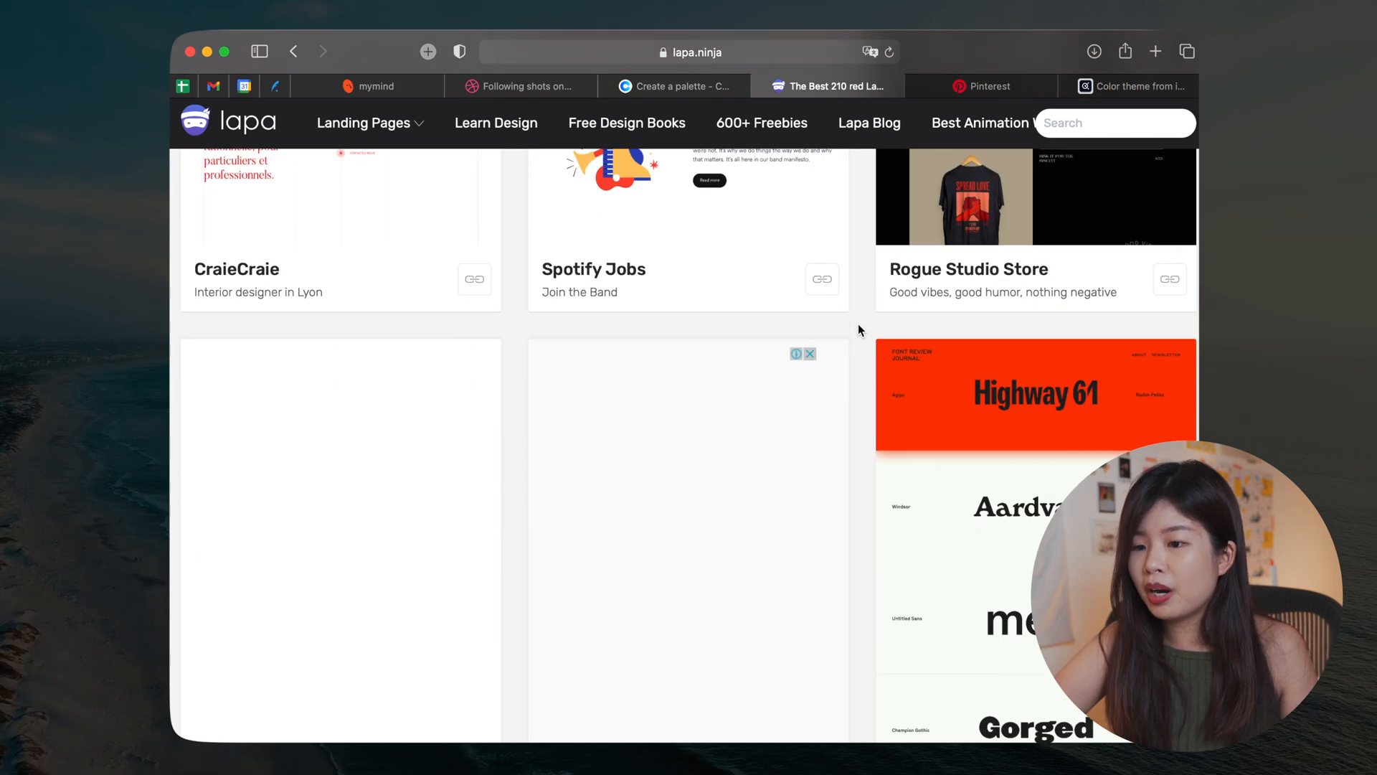
scroll(down, 3)
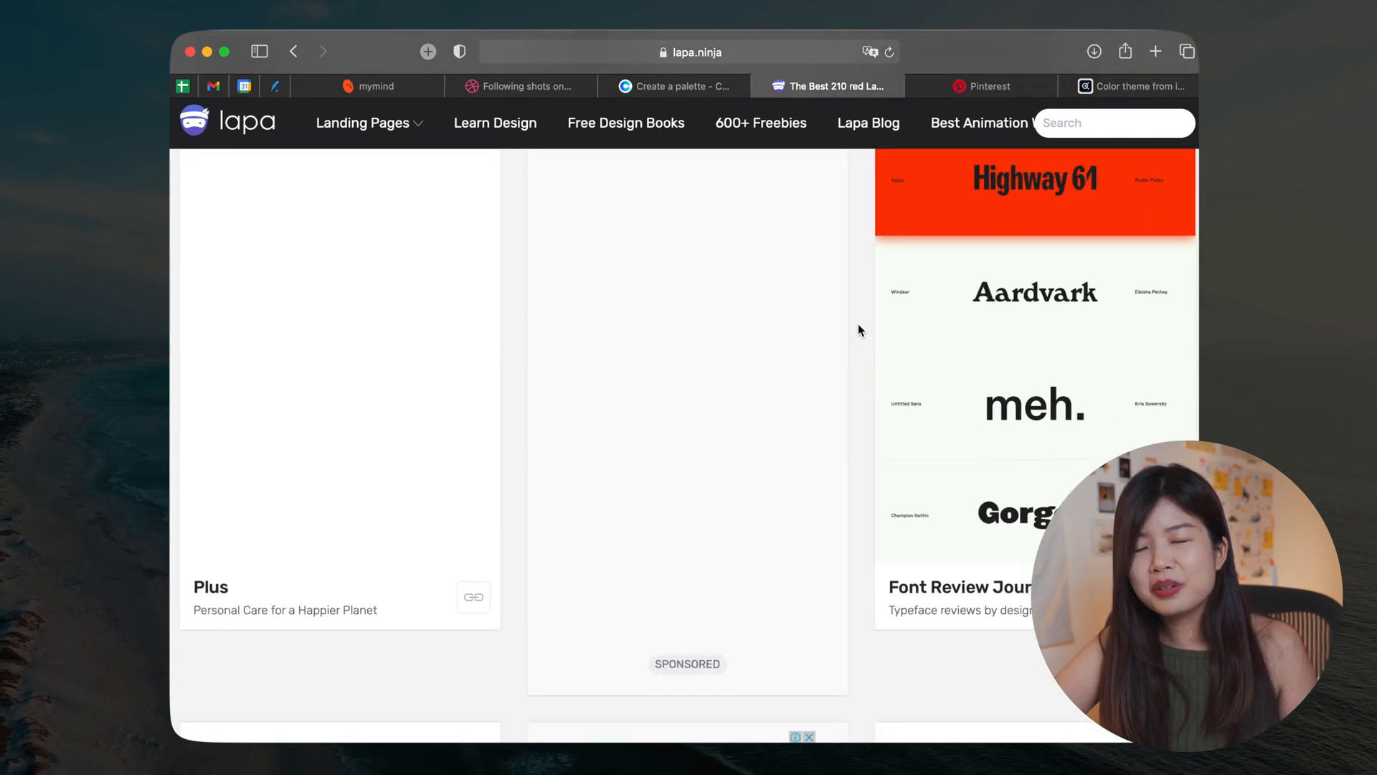